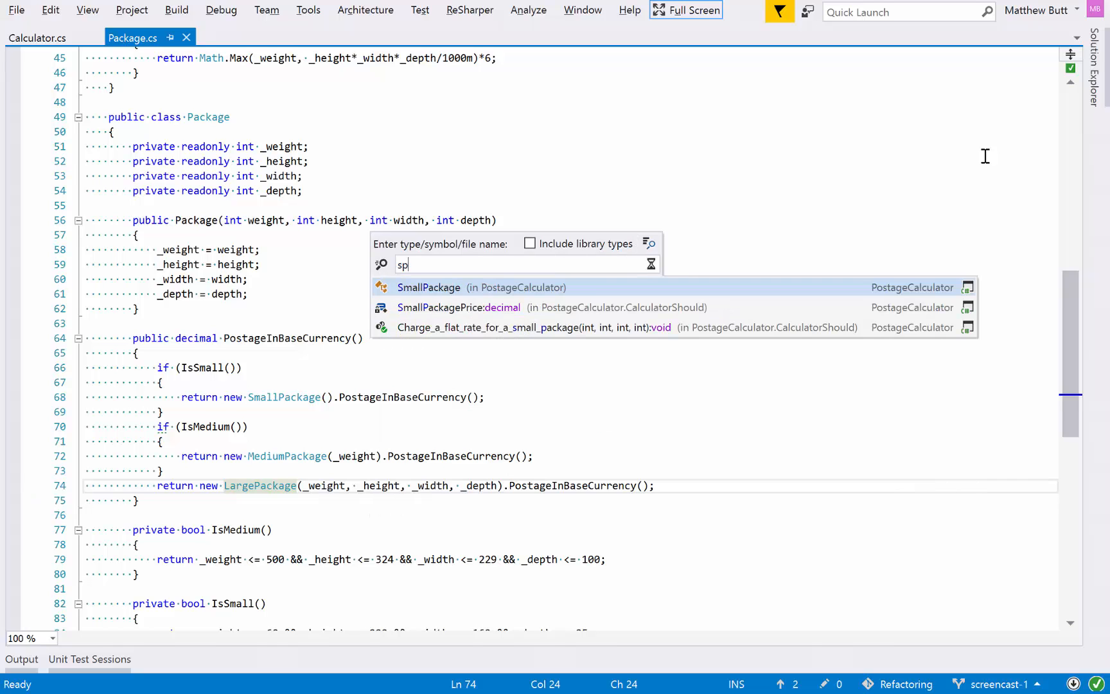
- Open the SmallPackage class definition from the Go to Symbol results
left_click(429, 287)
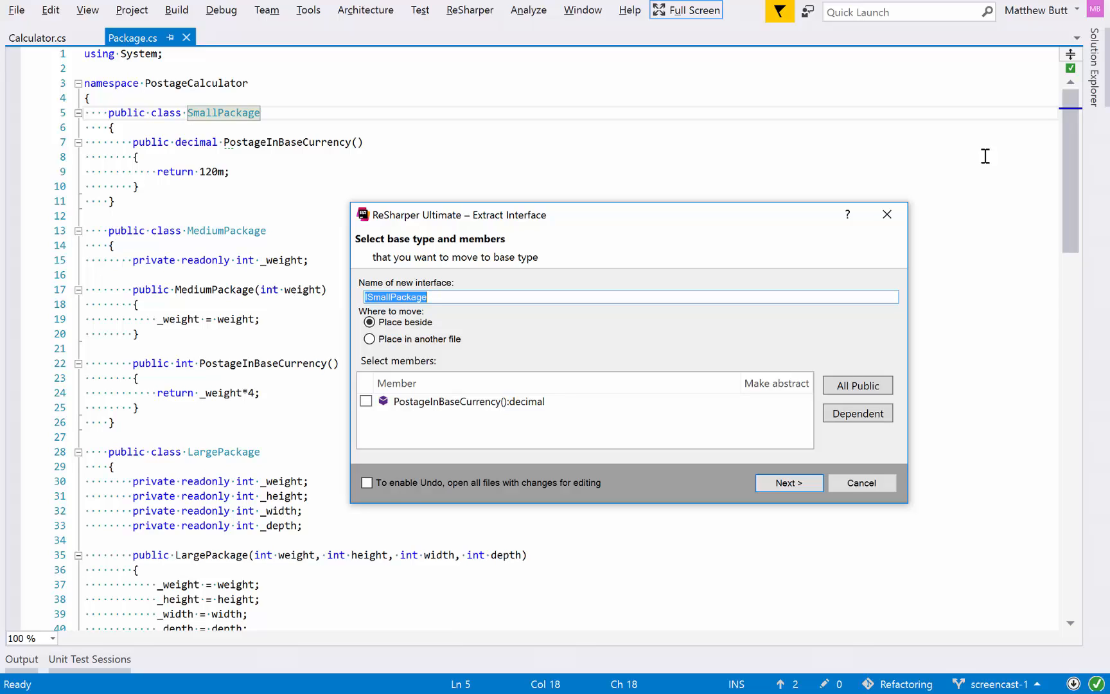
- Extract interface 'SizedPackage' declaring PostageInBaseCurrency from SmallPackage
type("Sized")
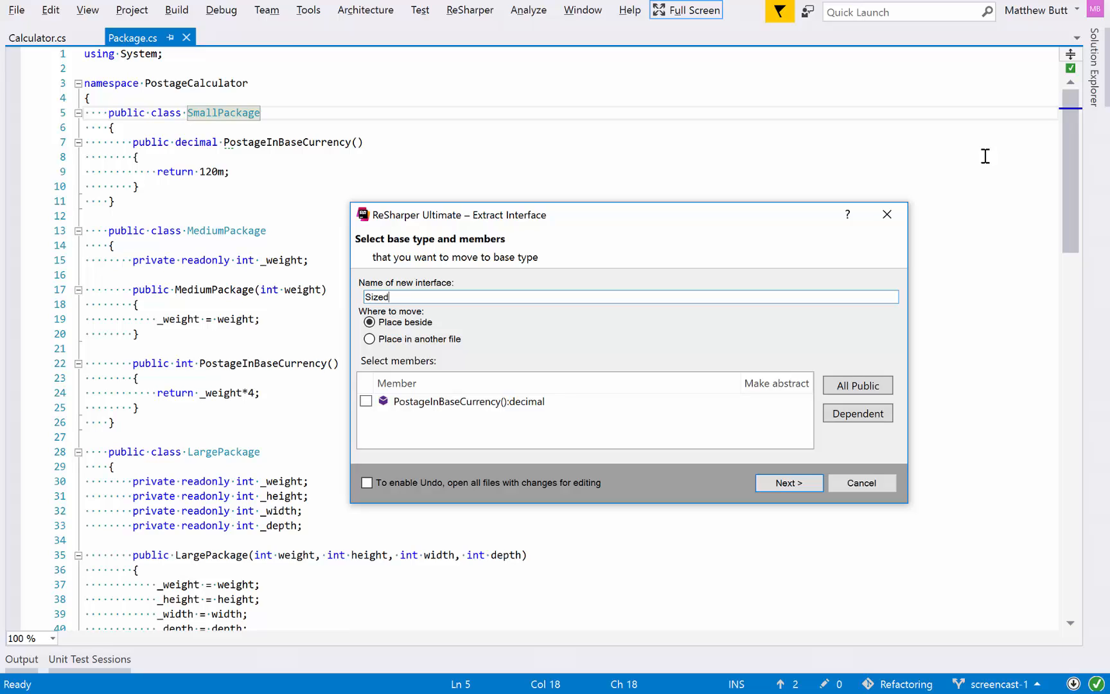
type("Package")
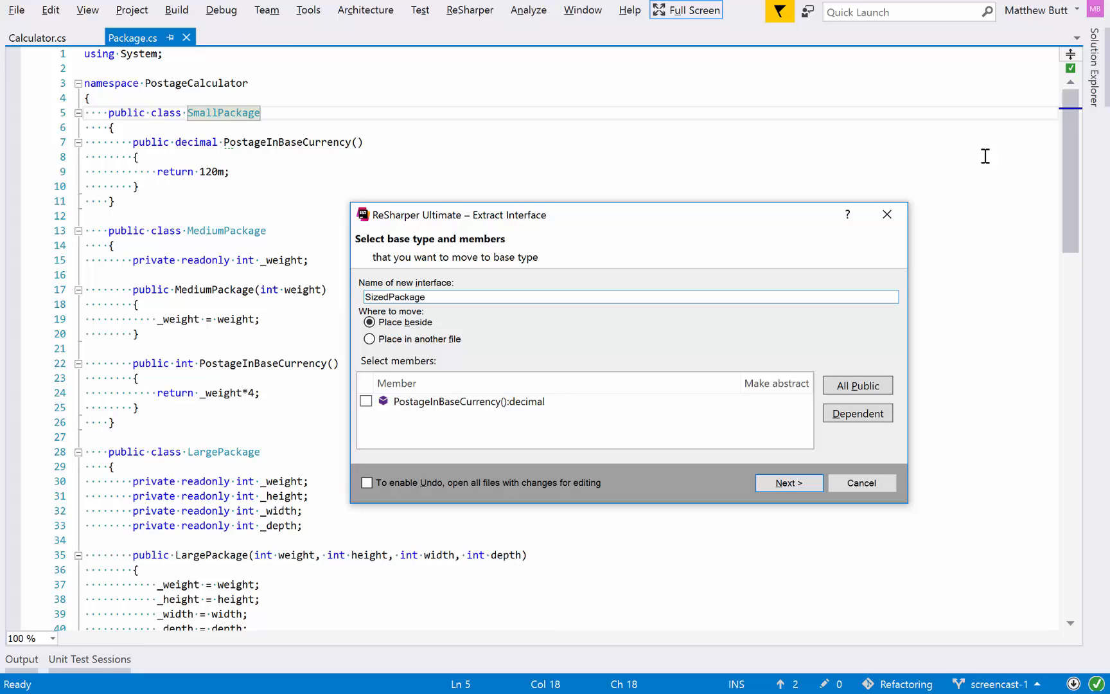
left_click(367, 402)
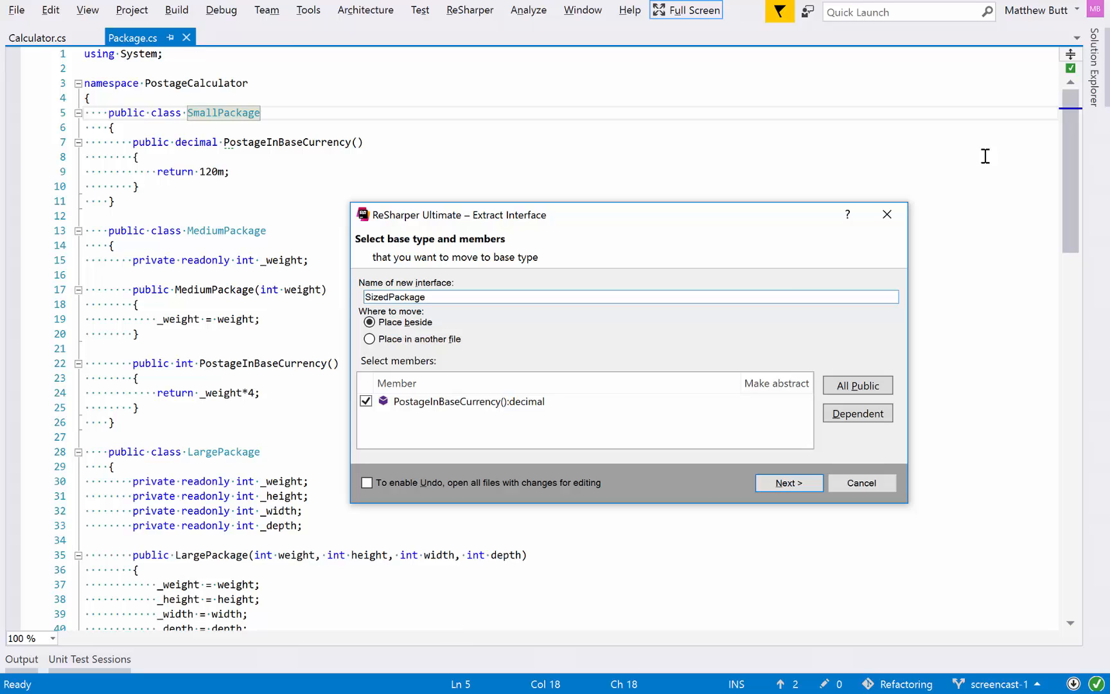
left_click(788, 483)
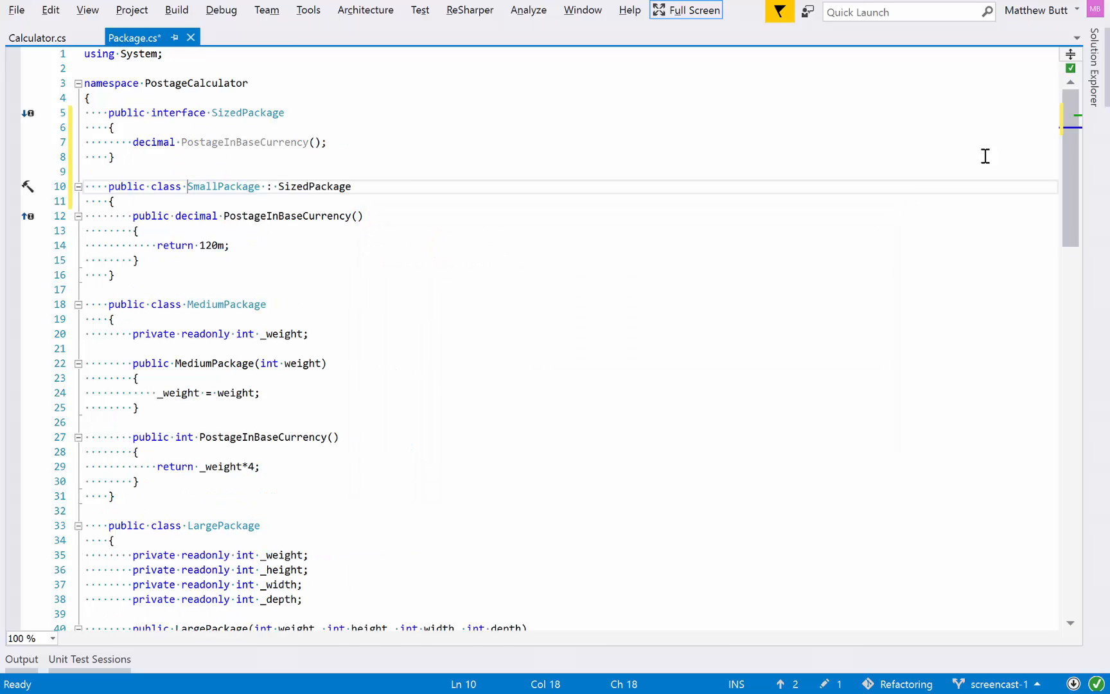
key("ctrl+s")
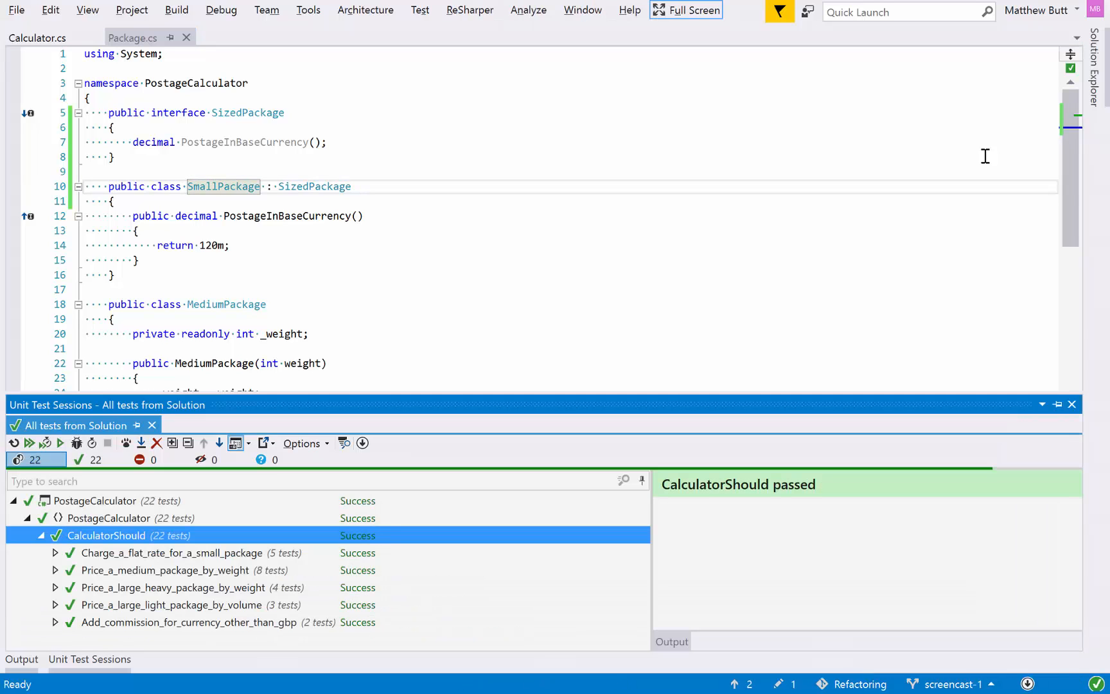
left_click(1071, 404)
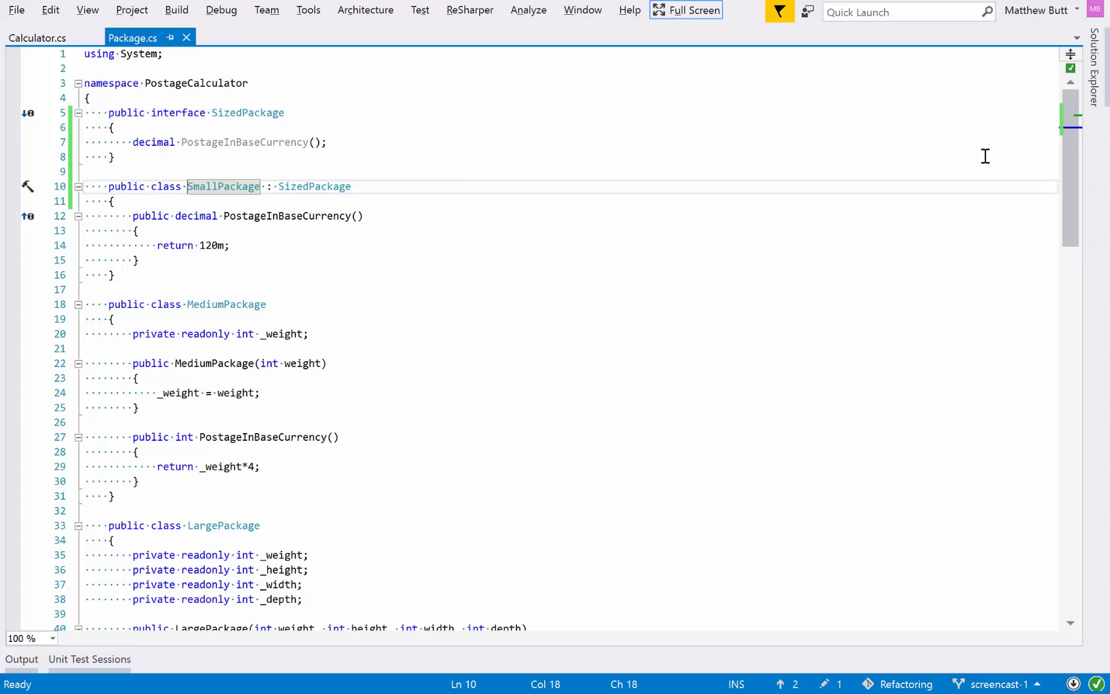
left_click(109, 275)
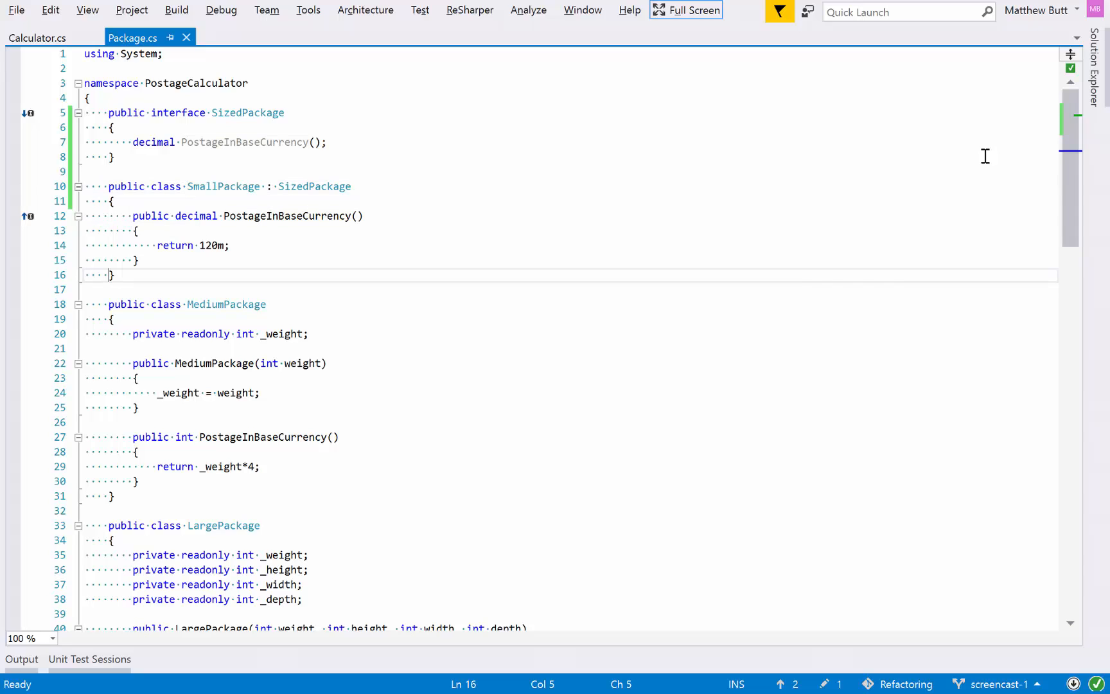
double_click(227, 304)
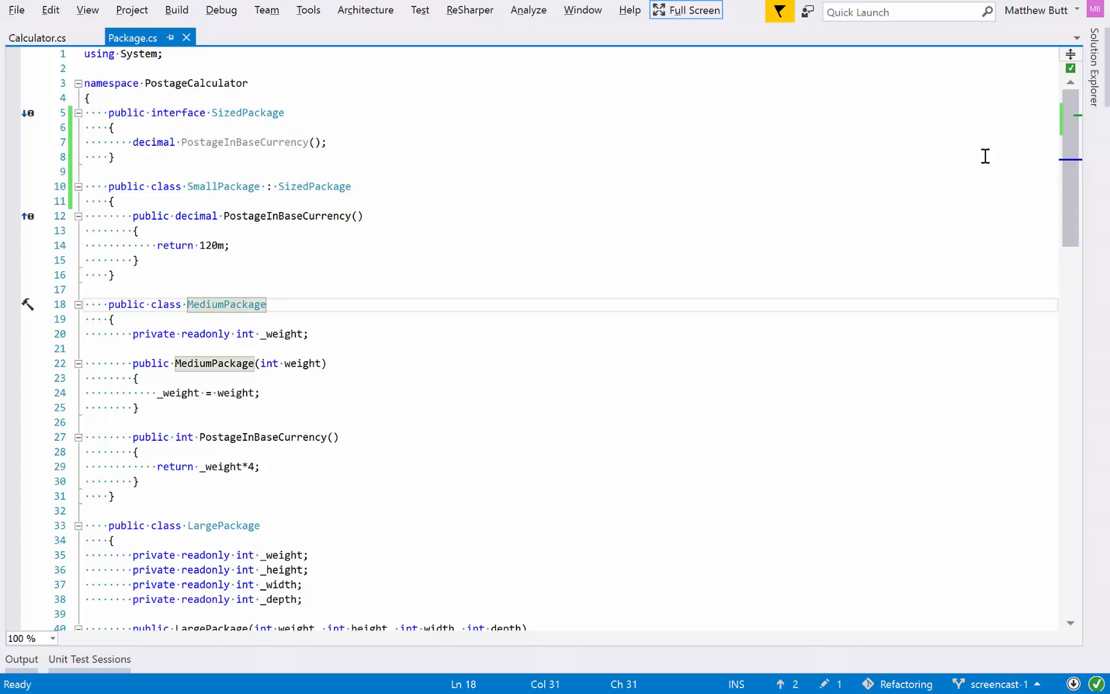
- Add ': SizedPackage' to MediumPackage and change PostageInBaseCurrency's return type from int to decimal
type(": SizedPackage")
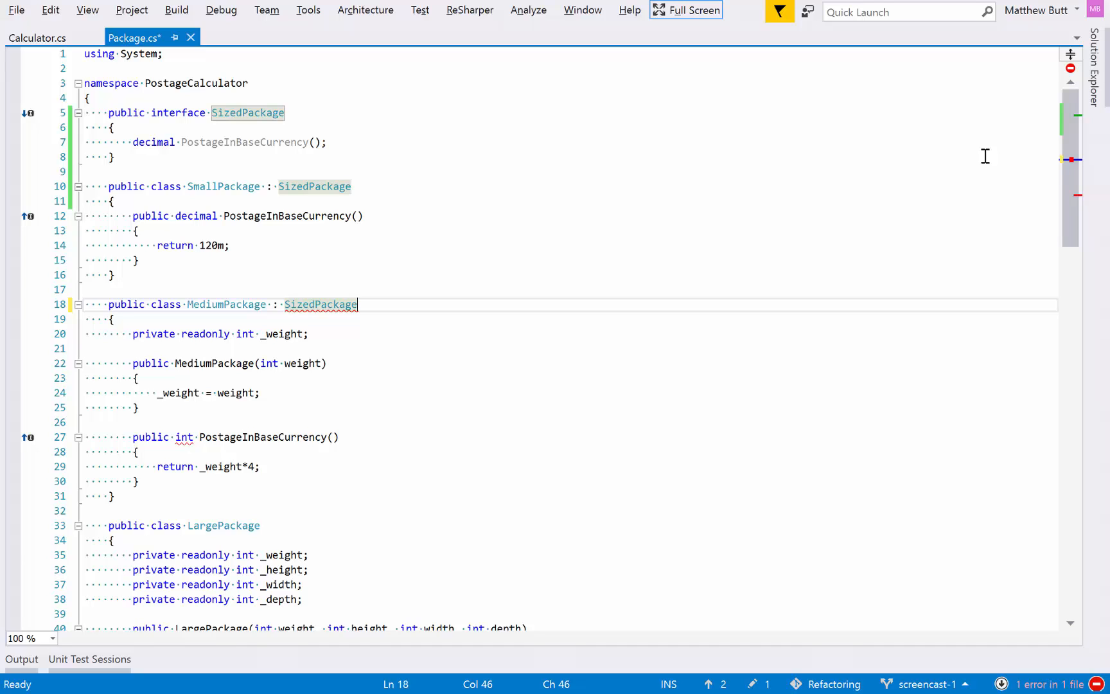
scroll("down", 3)
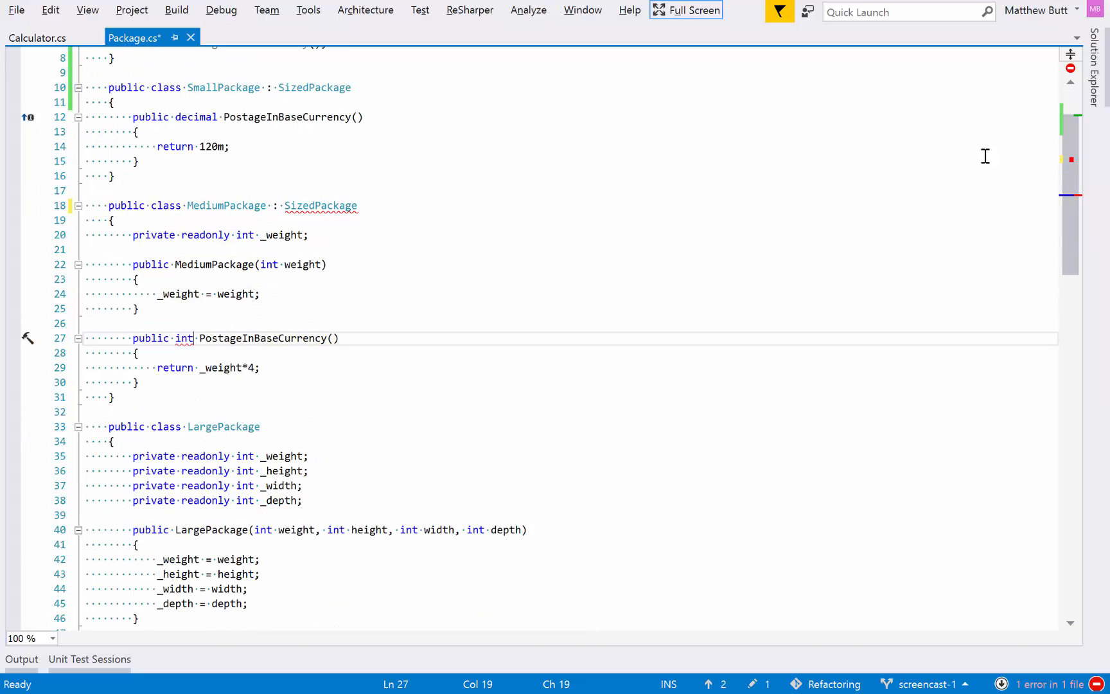
left_click(28, 338)
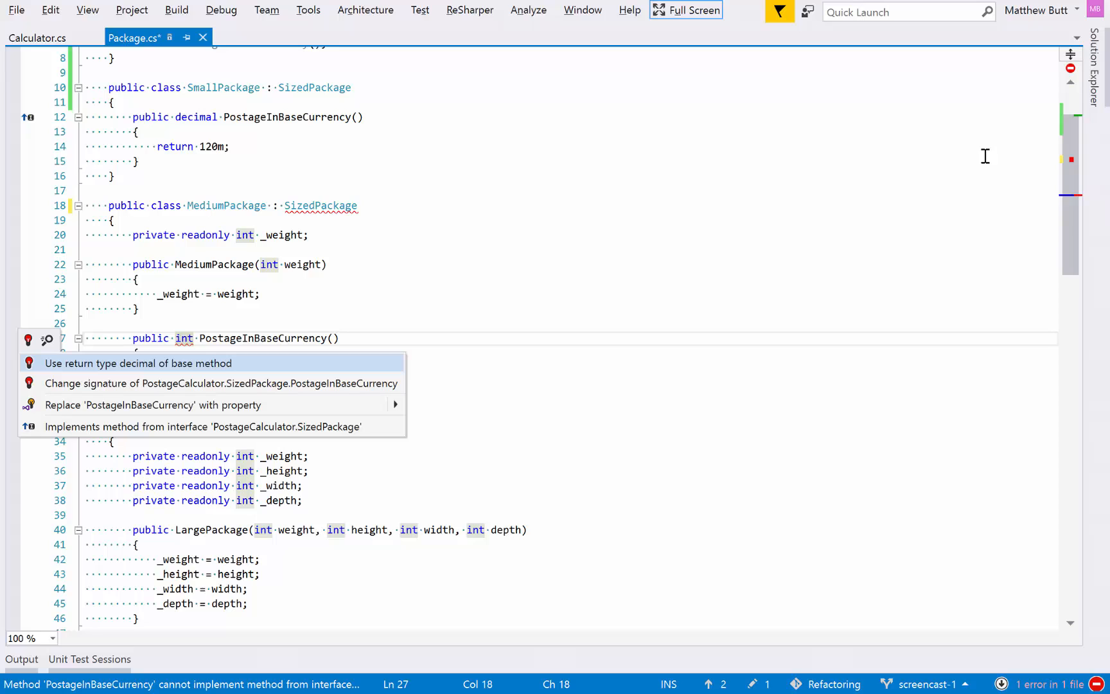
left_click(138, 363)
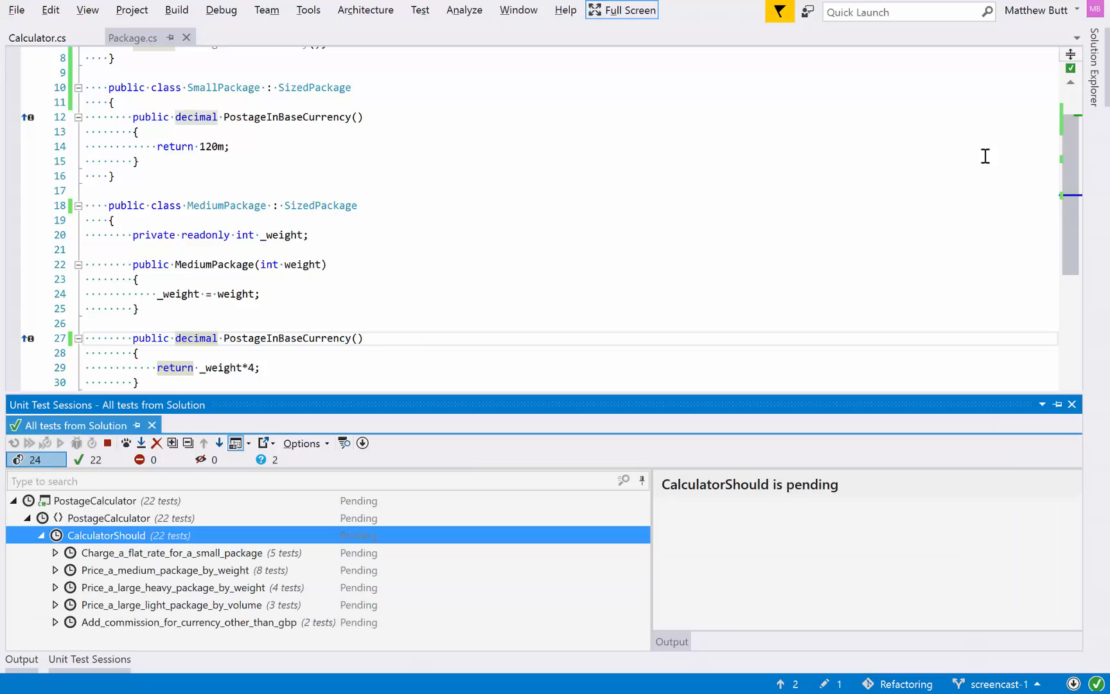
- Dismiss the test results and add ': SizedPackage' to LargePackage
left_click(30, 442)
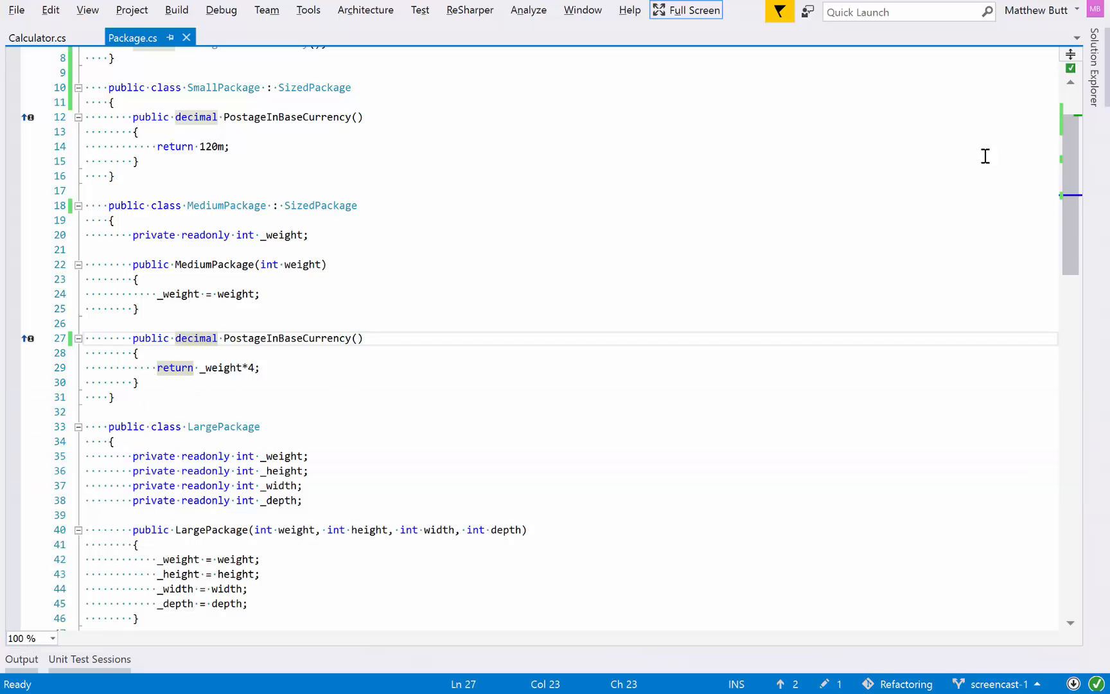
type("lp")
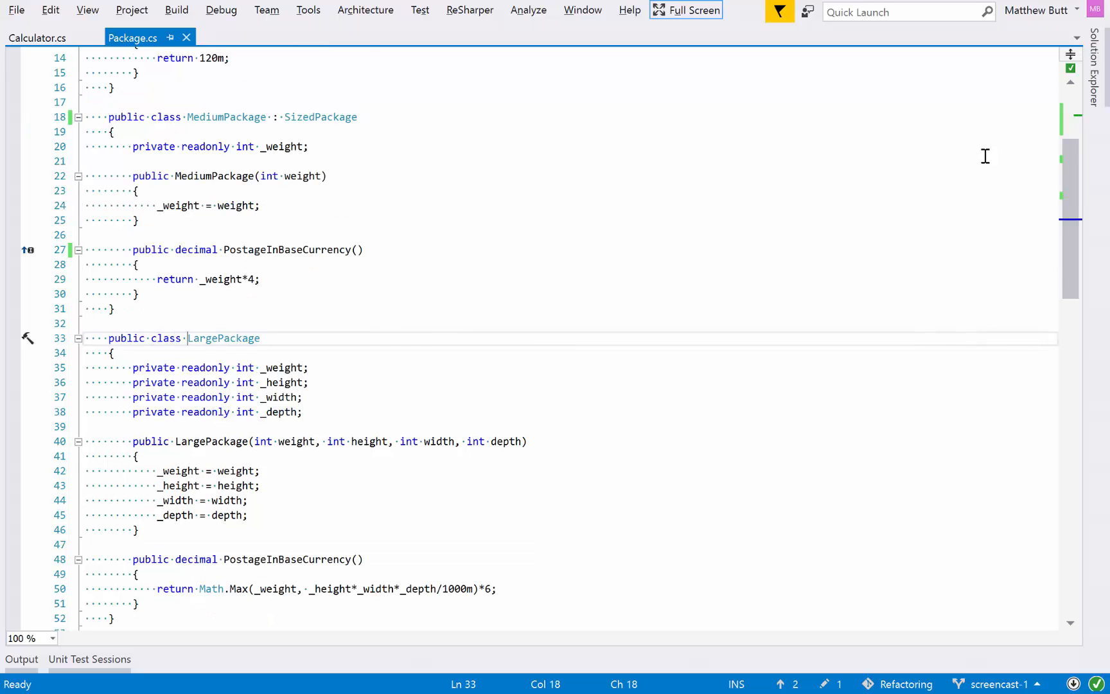
type(": SizedPackage")
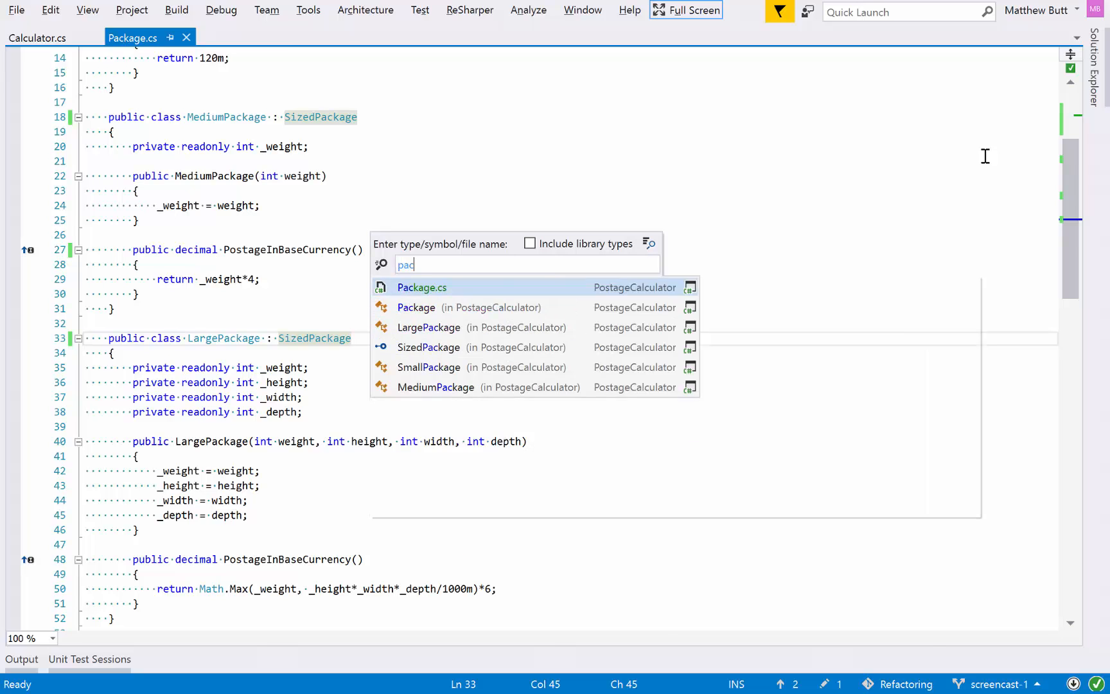
- Open Package.cs and select the size-based if/return block in PostageInBaseCurrency
left_click(422, 287)
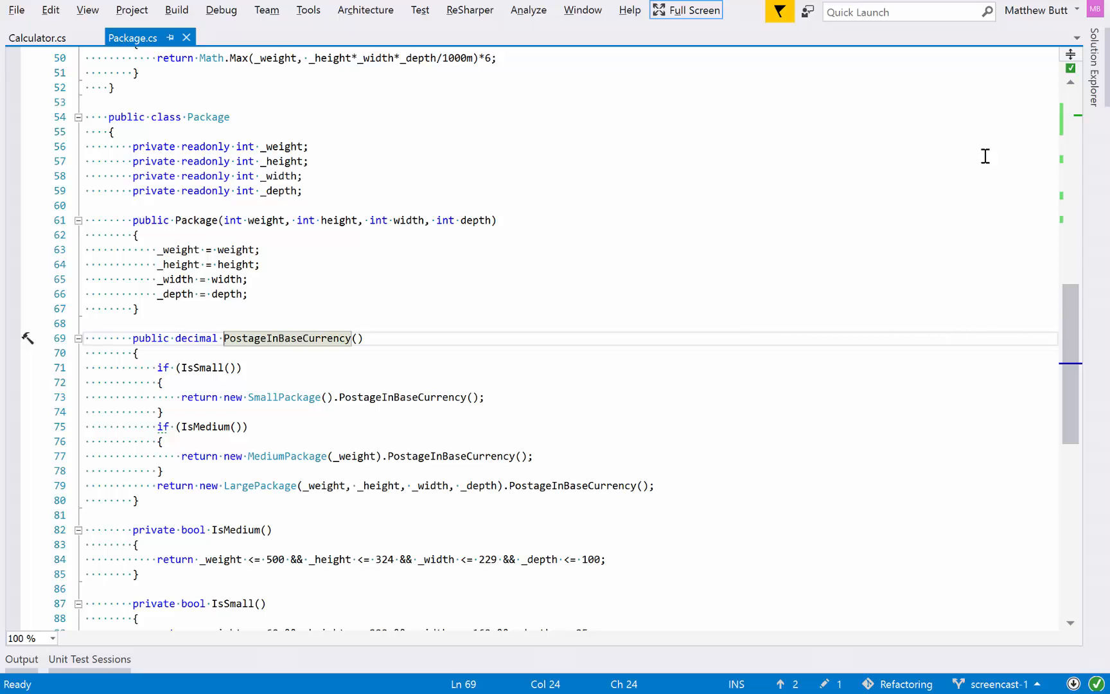
left_click(162, 382)
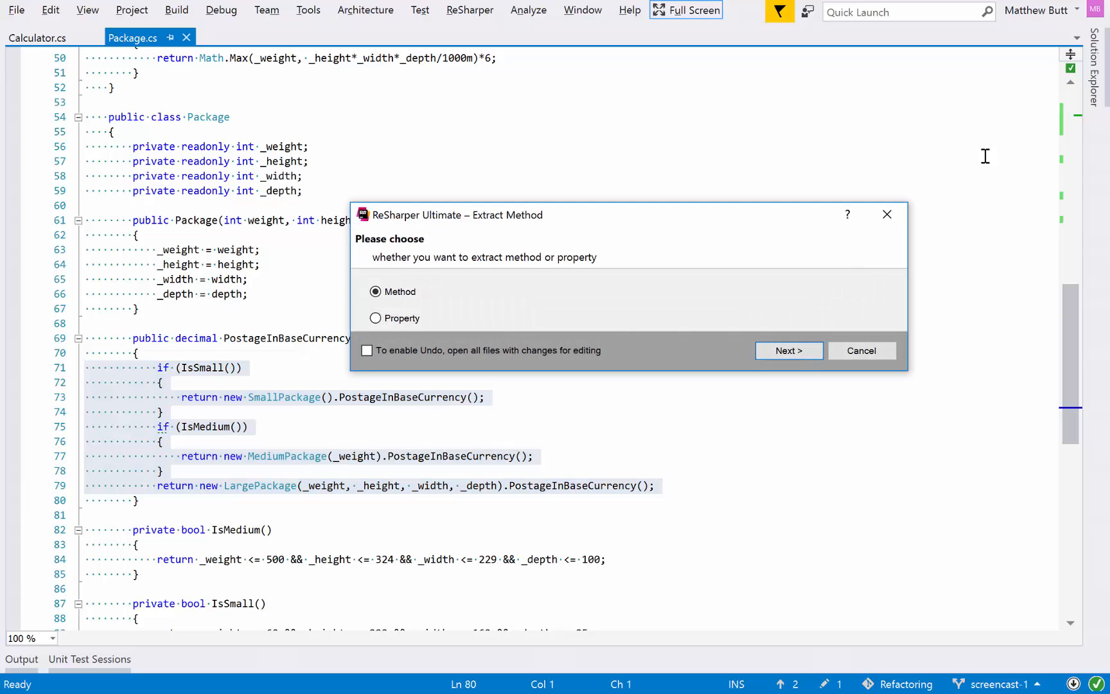
- Extract the branching code into a new method named CreateSizedPackage
left_click(788, 351)
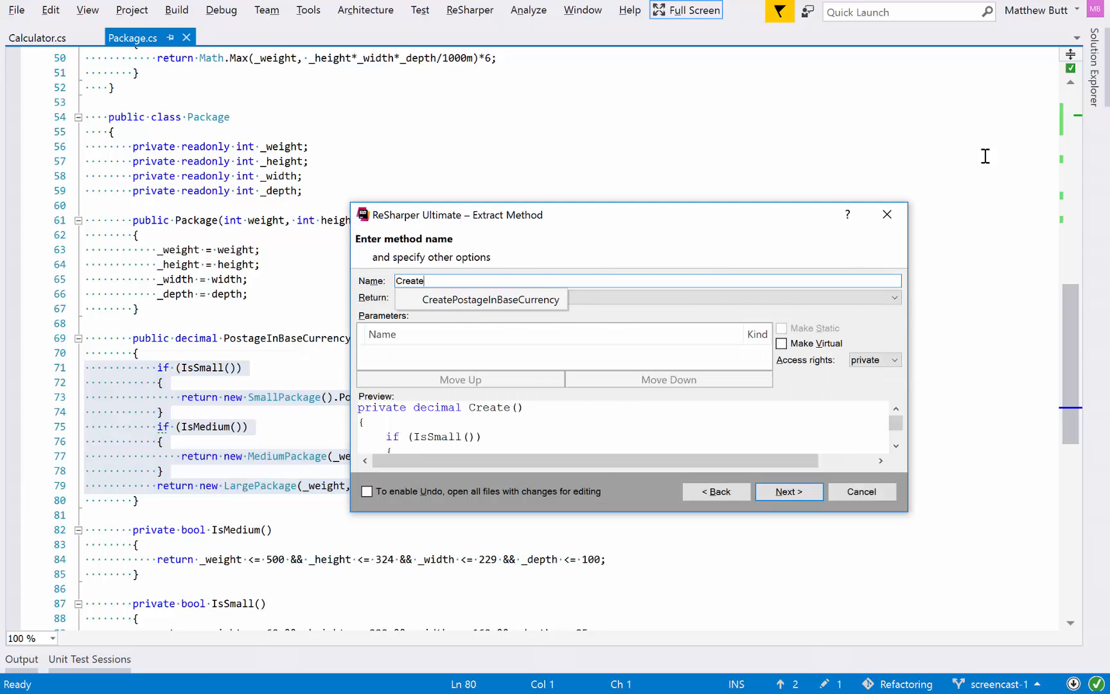
type("SizedPackage")
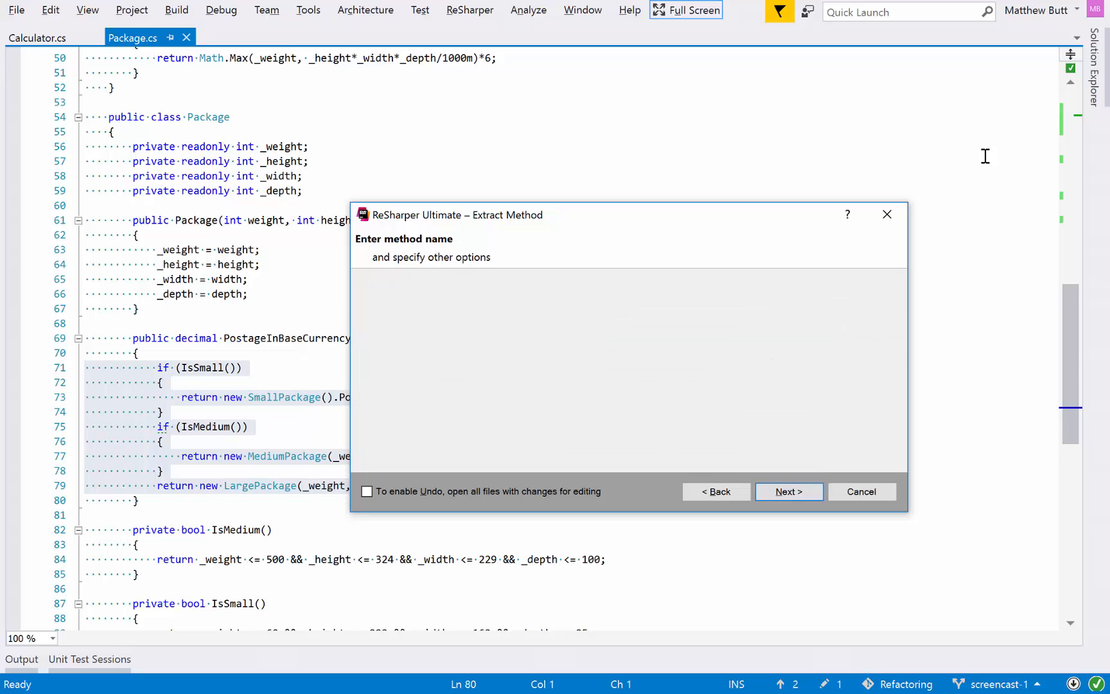
left_click(788, 492)
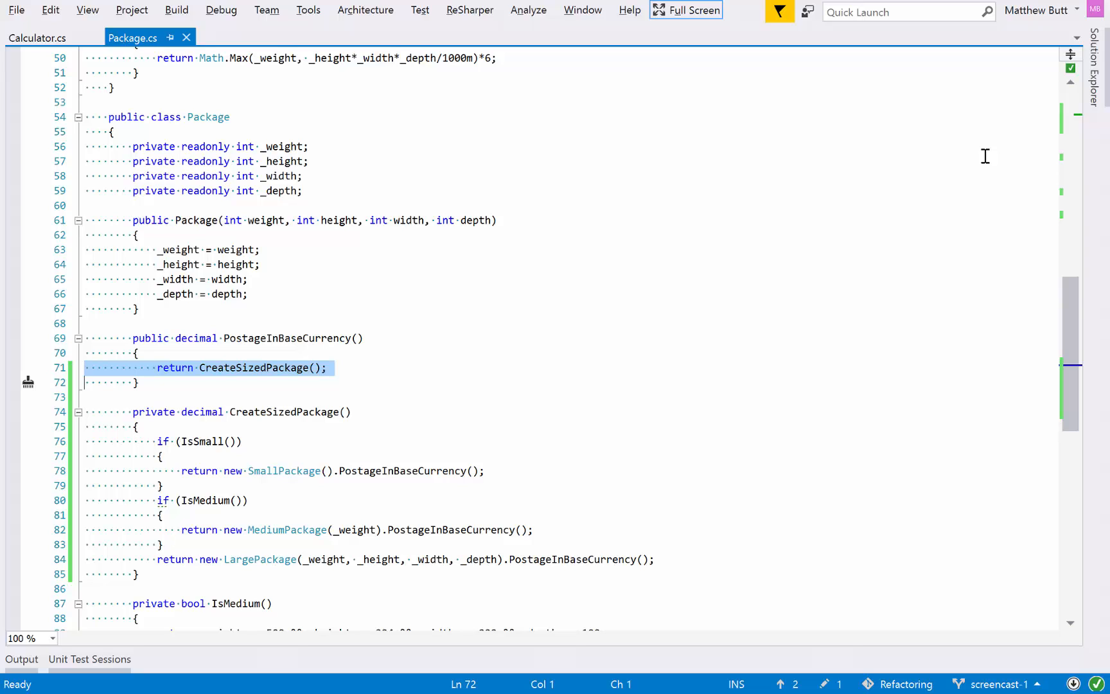
mouse_move(332, 507)
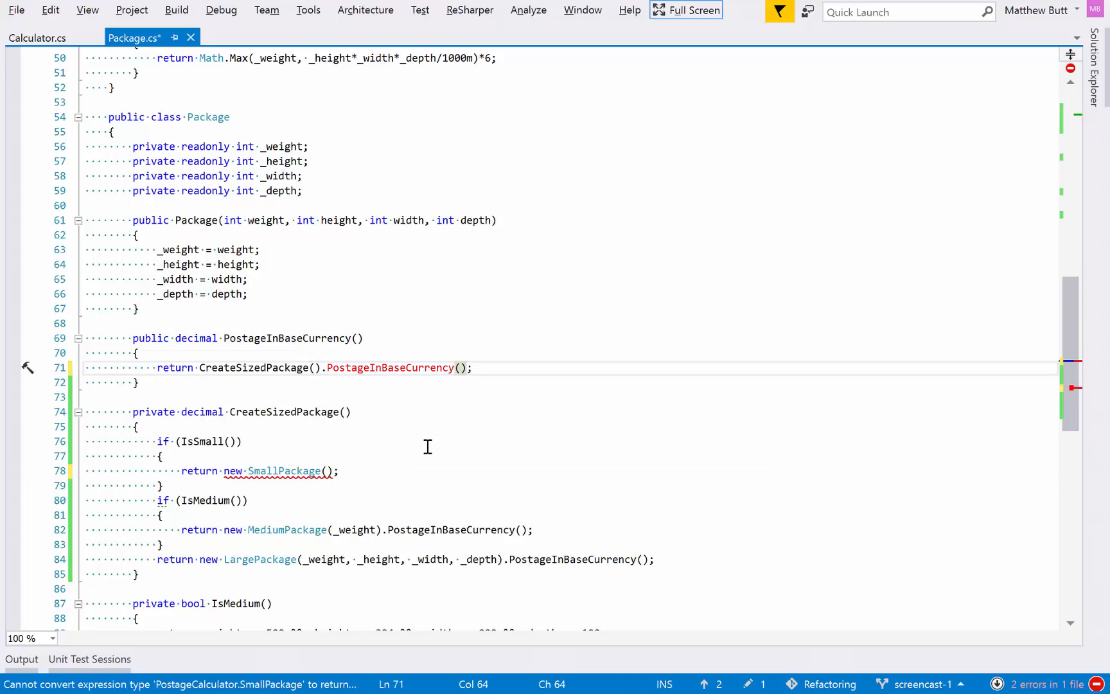
- Save, then change CreateSizedPackage's return type from decimal to SizedPackage
key("ctrl+s")
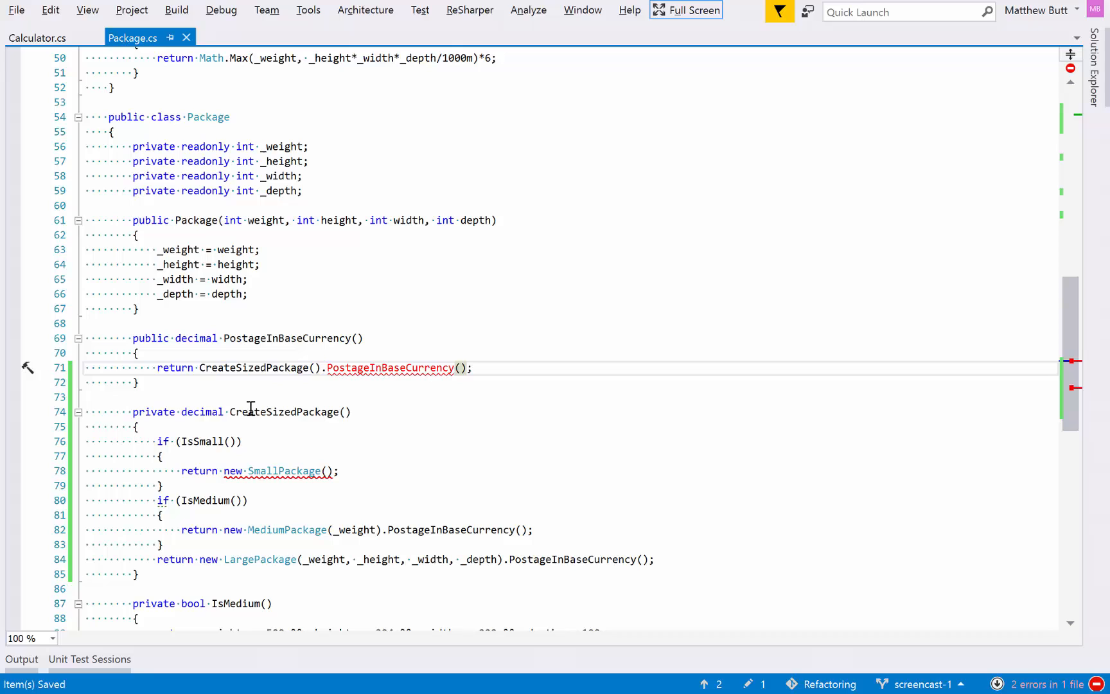
double_click(202, 411)
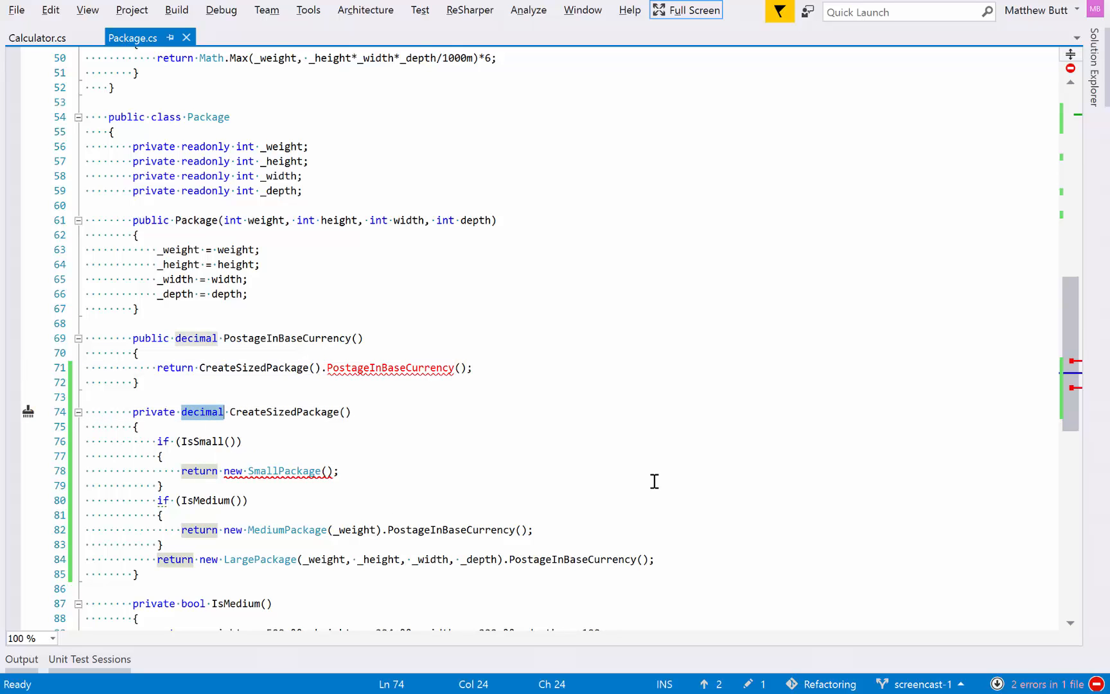
type("SizedPackage")
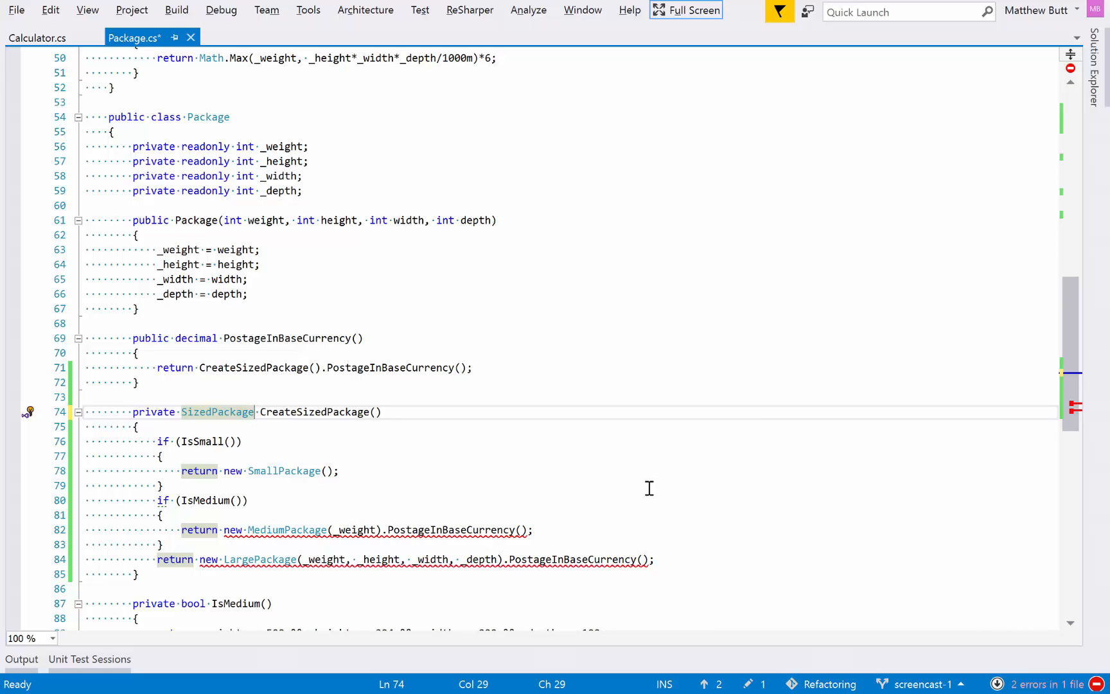
mouse_move(389, 529)
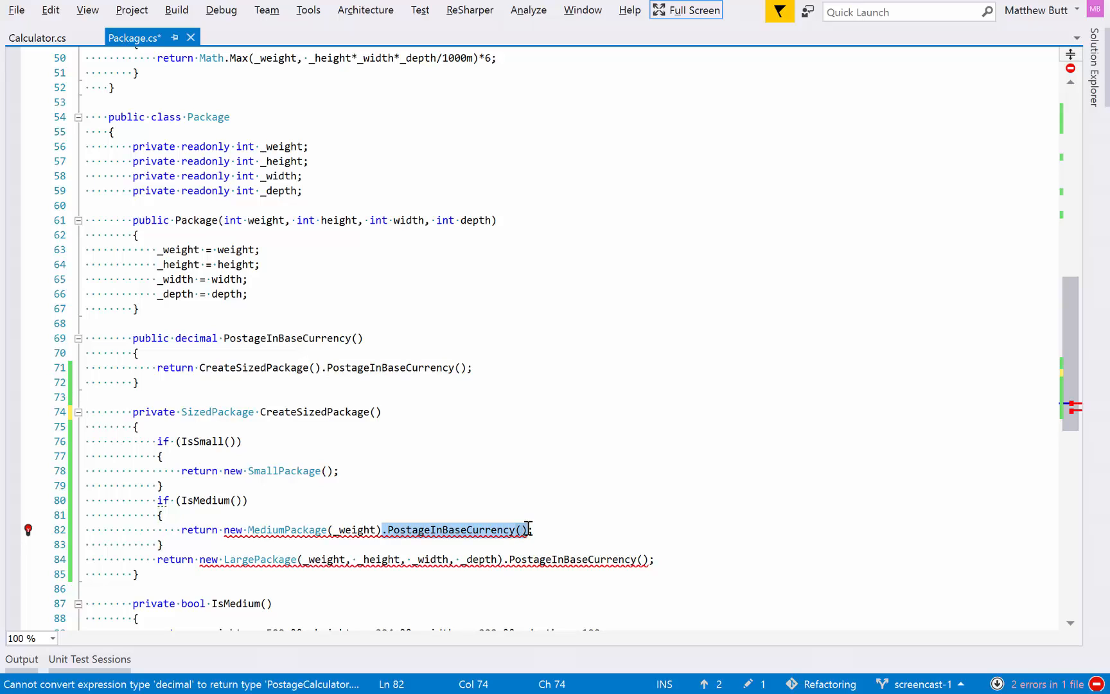
mouse_move(529, 534)
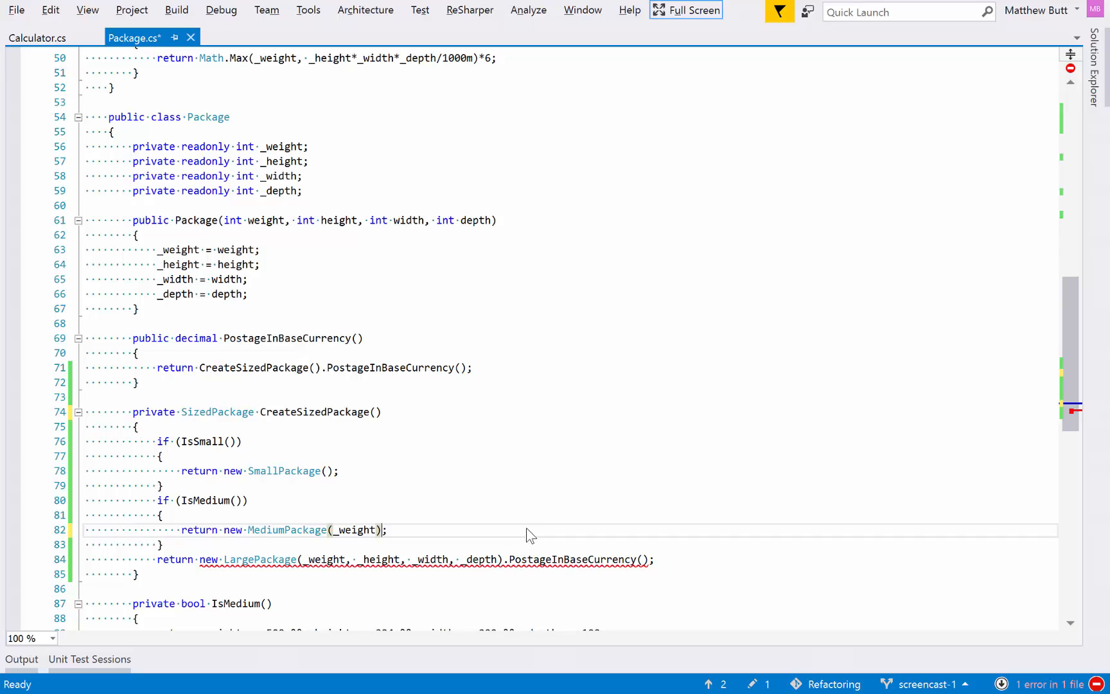
mouse_move(506, 559)
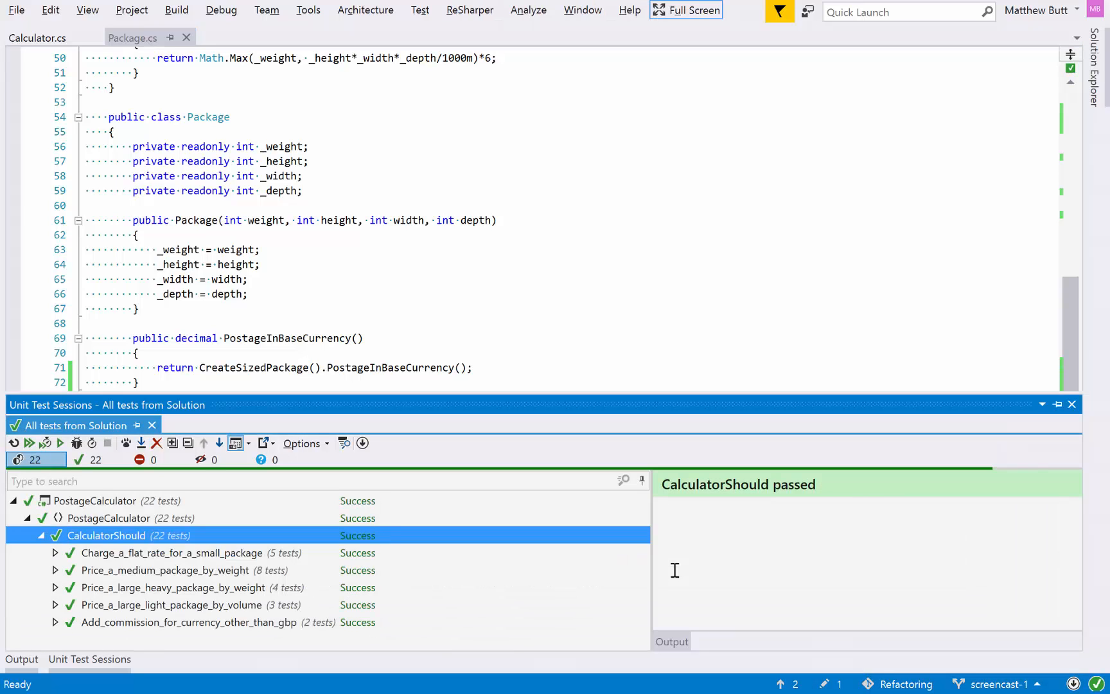
mouse_move(865, 274)
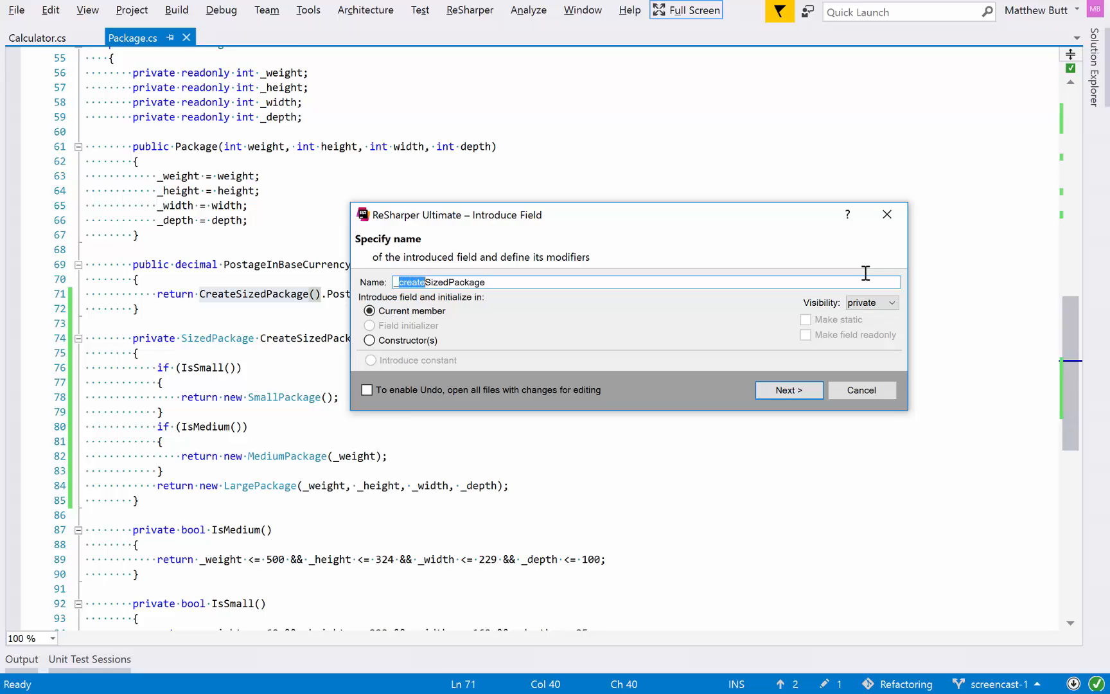
- Introduce a readonly field '_sizedPackage', initialized in the constructor
type("_sizedPackage")
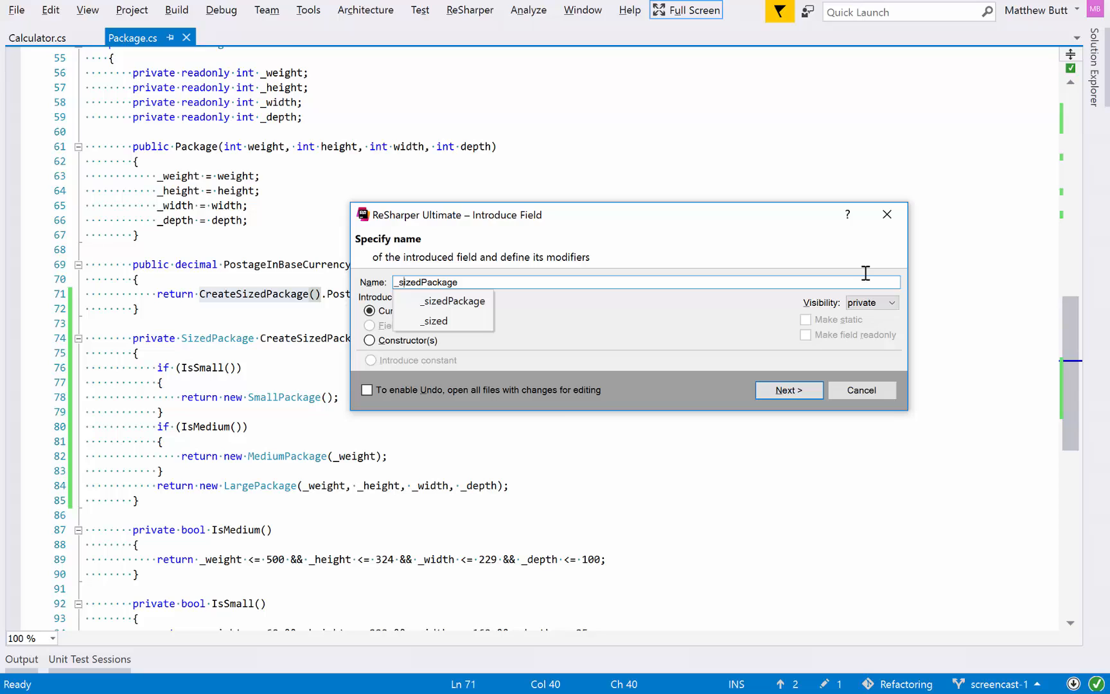
left_click(370, 340)
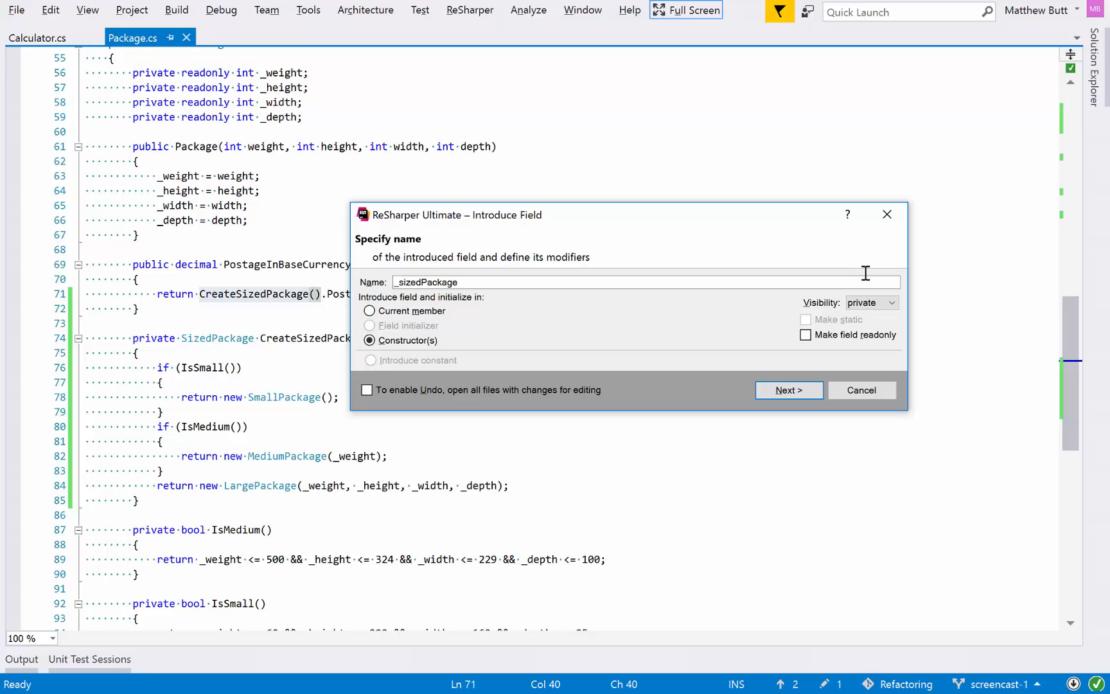
left_click(805, 334)
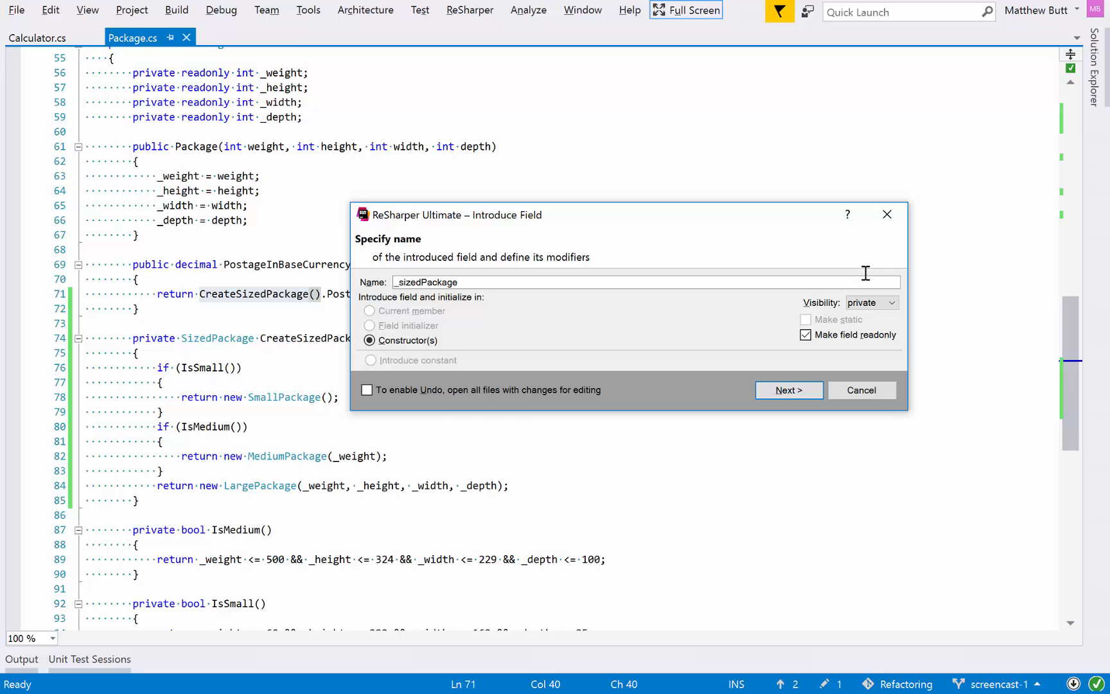
left_click(788, 390)
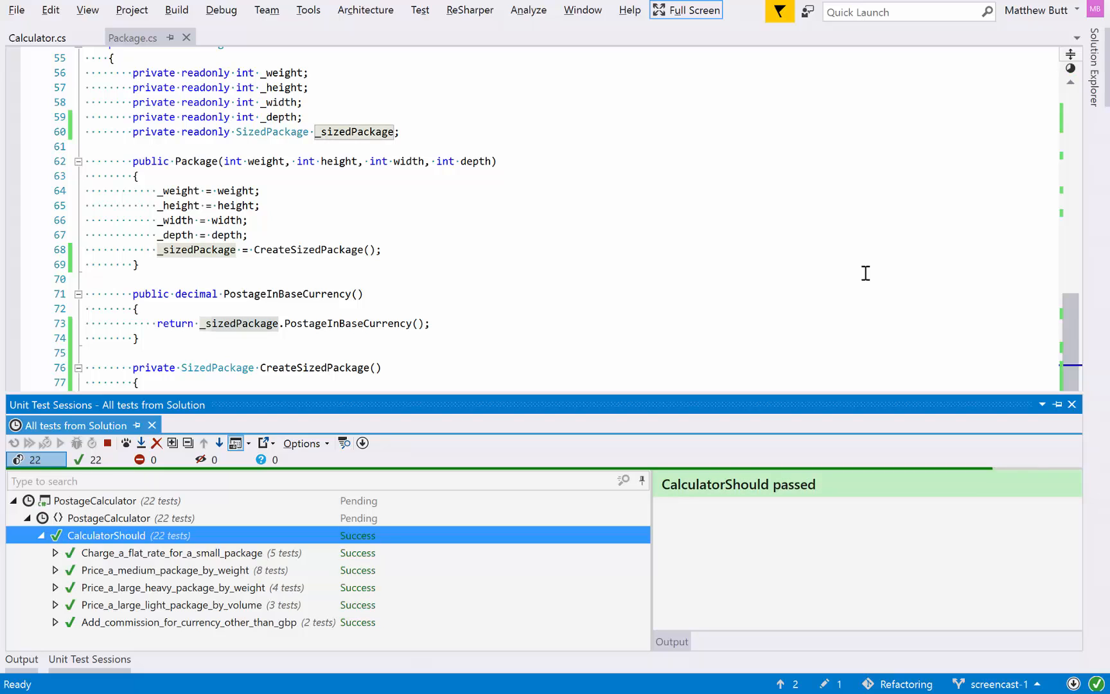
left_click(1071, 404)
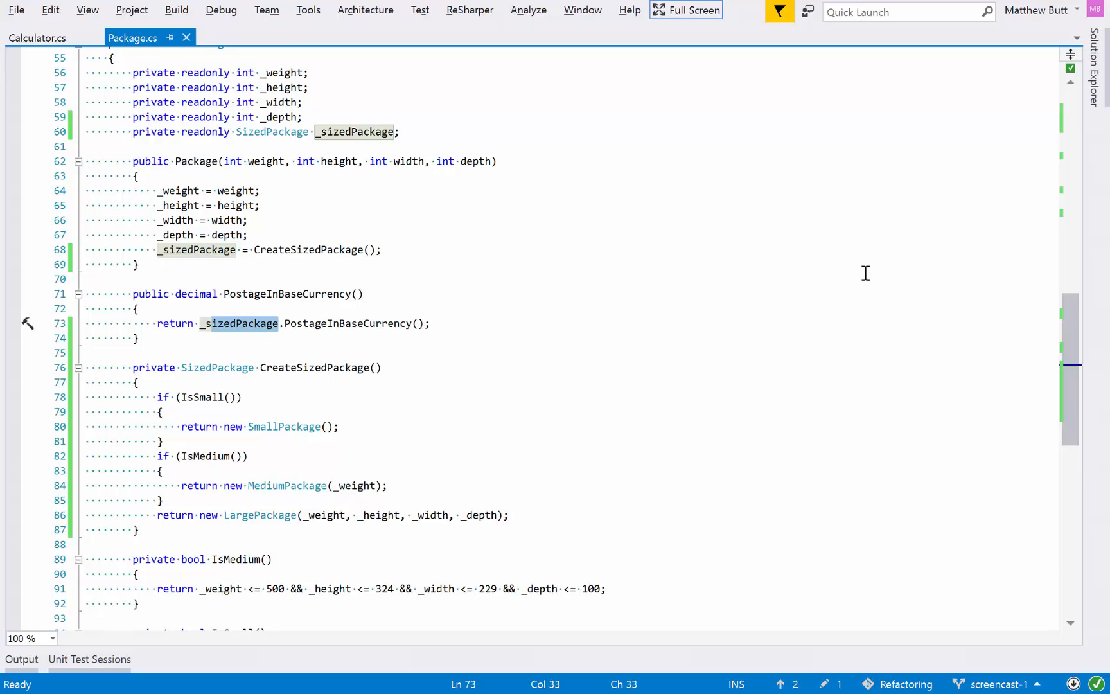
left_click(284, 249)
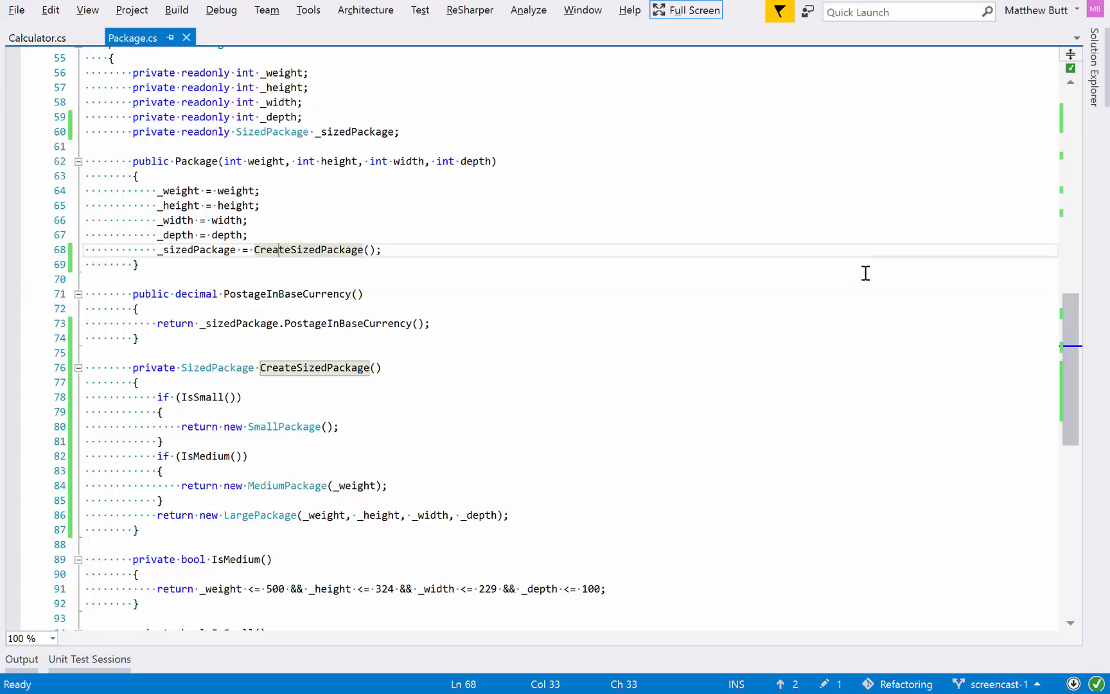
left_click(178, 235)
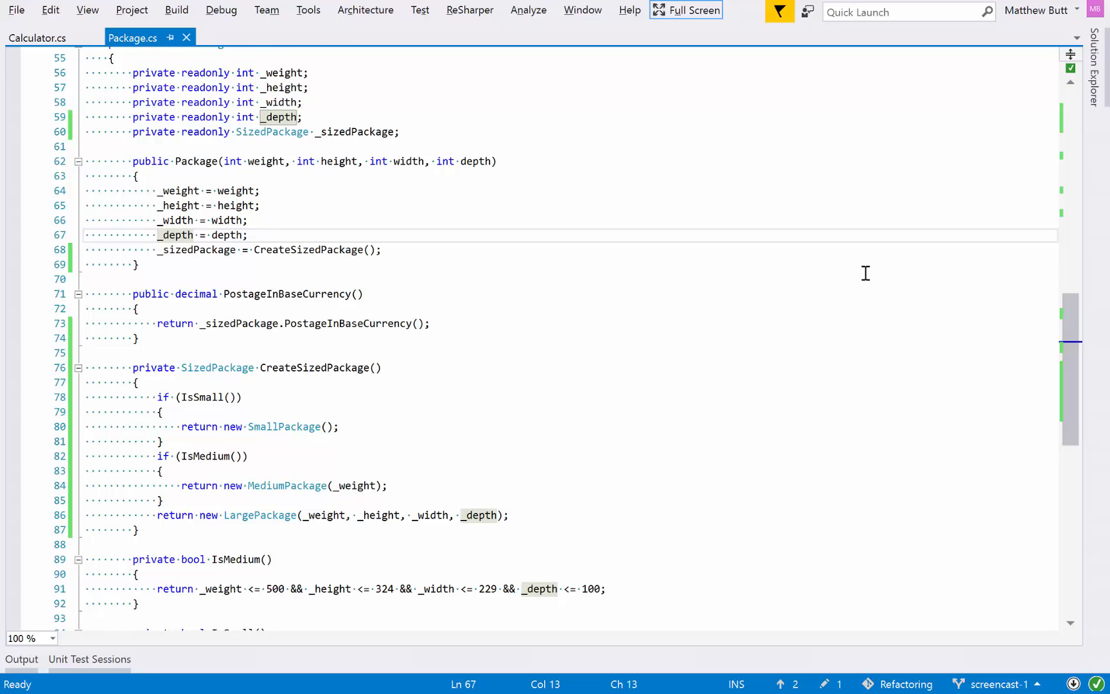
scroll("down", 3)
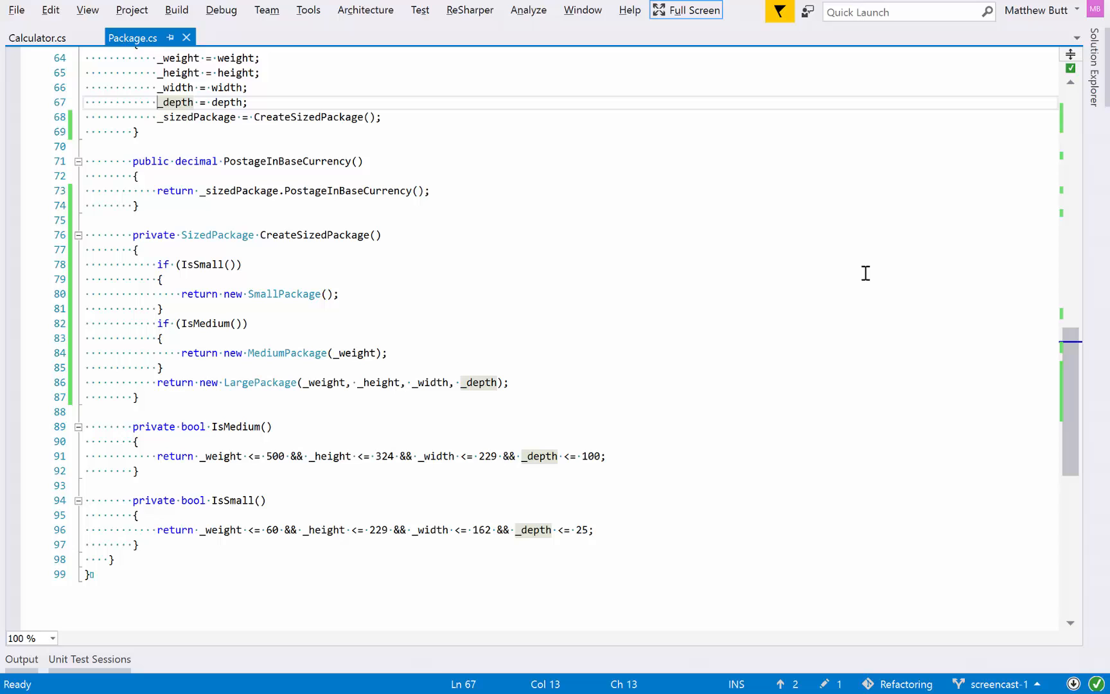
left_click(177, 88)
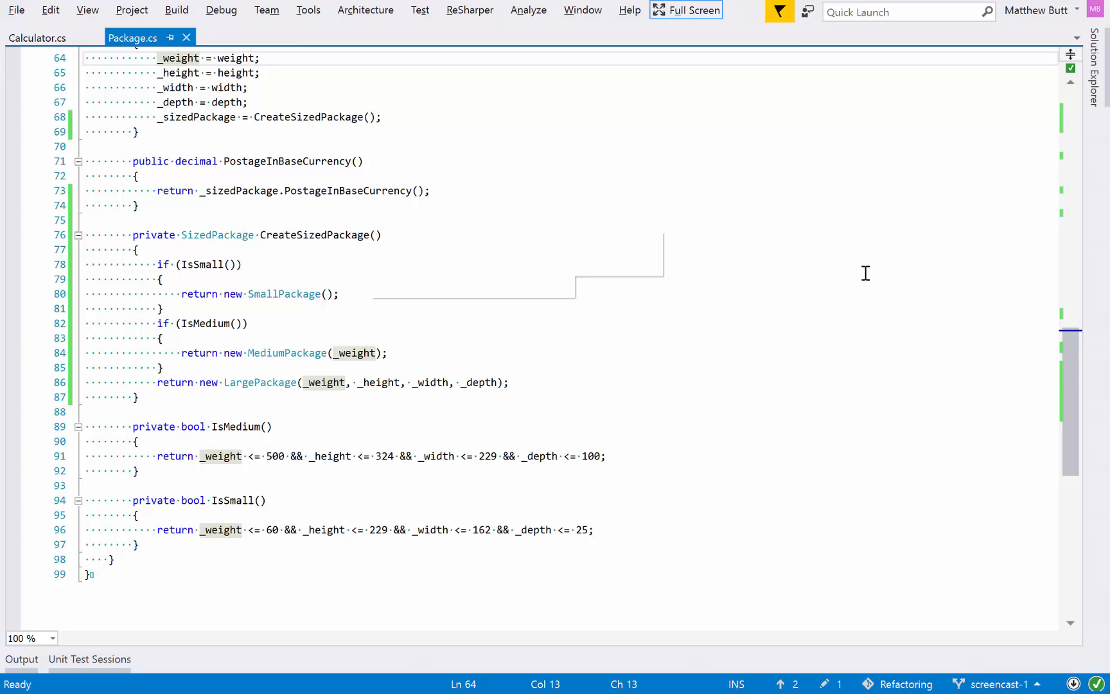
scroll("down", 3)
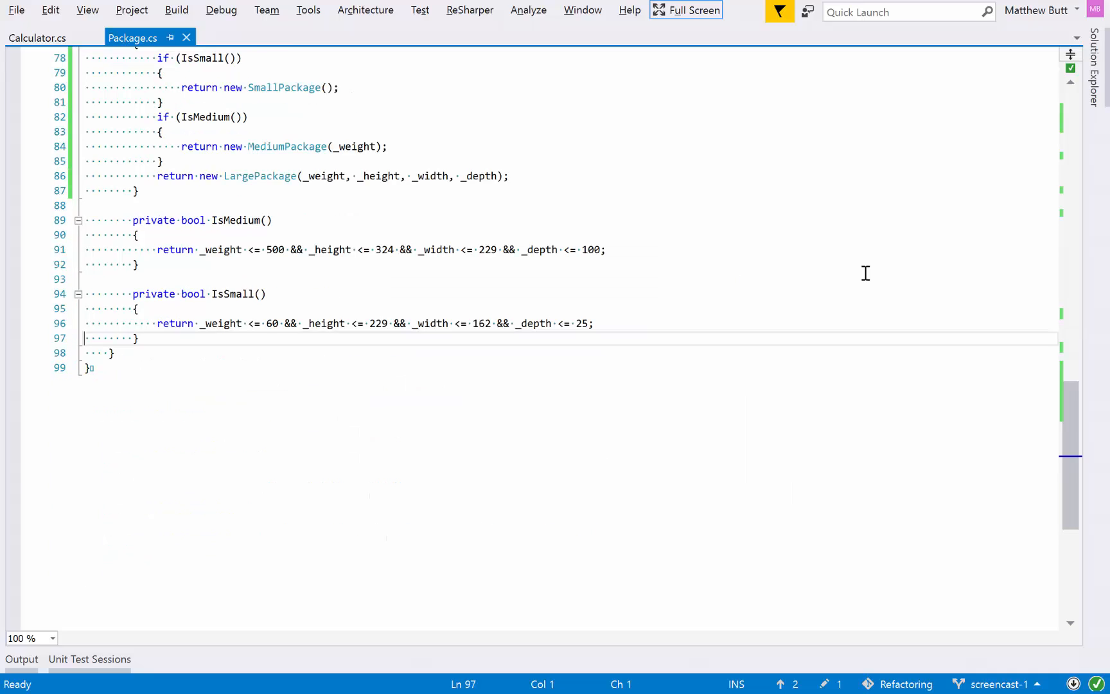
- Make IsSmall static, introducing depth, width, height and weight as parameters
left_click(266, 293)
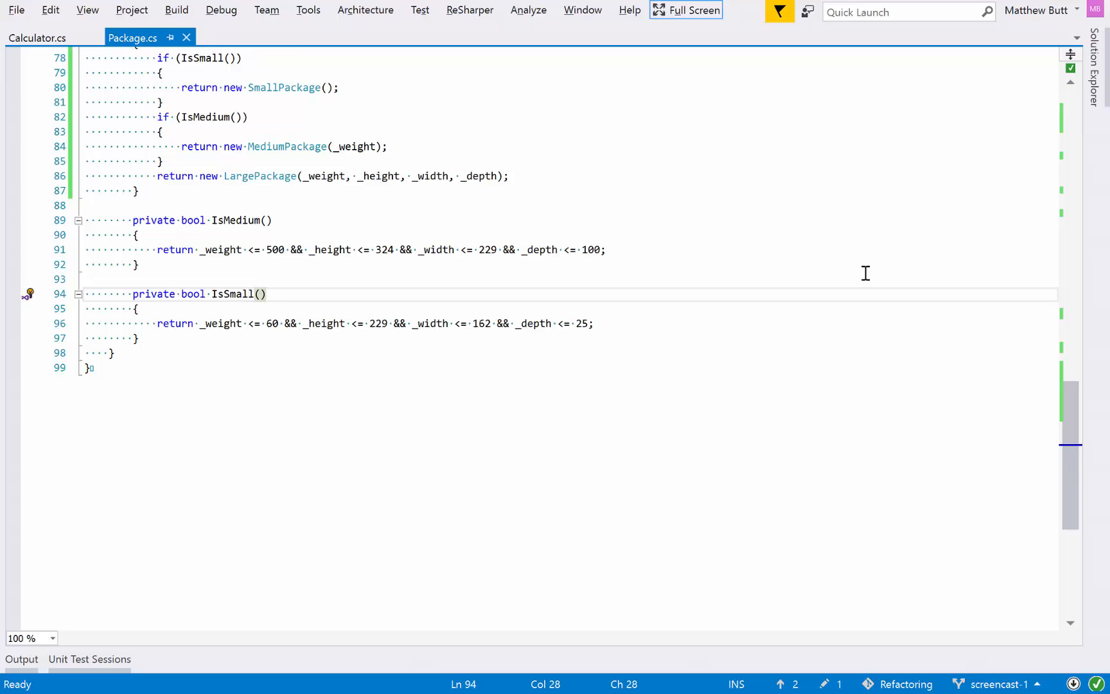
double_click(237, 294)
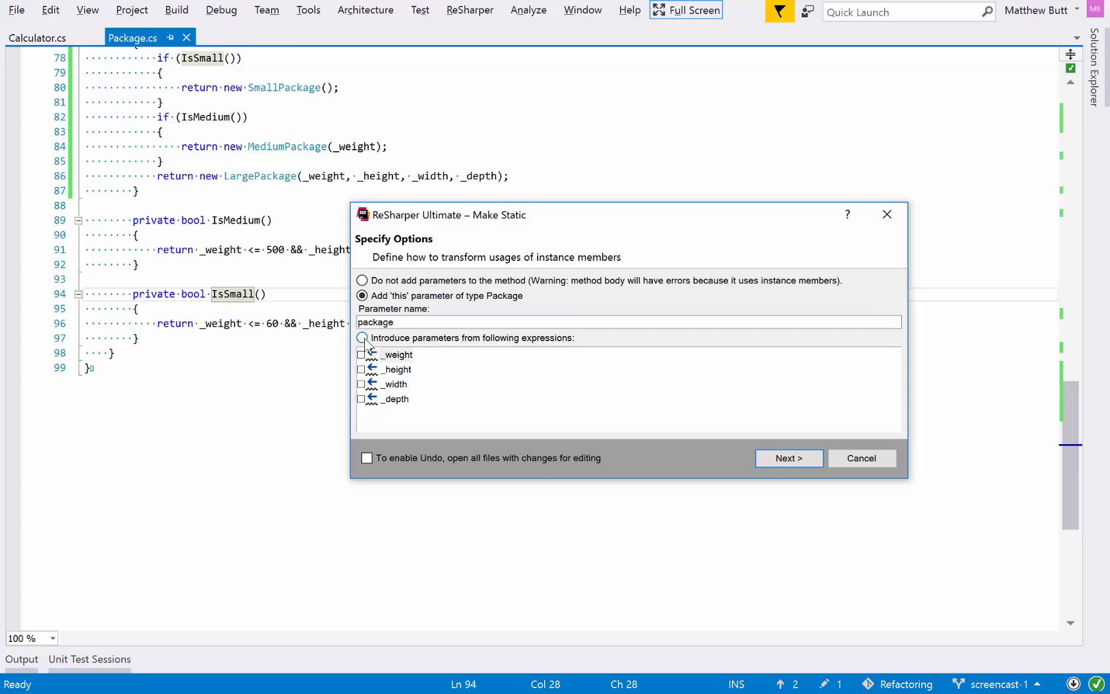
left_click(362, 338)
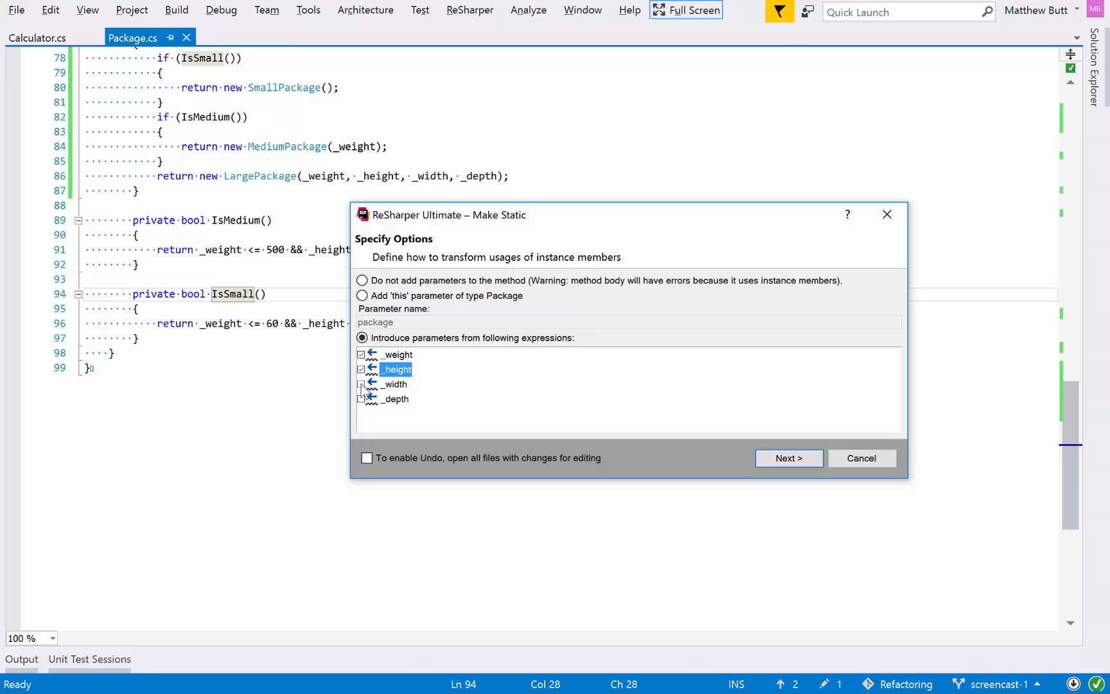
left_click(361, 384)
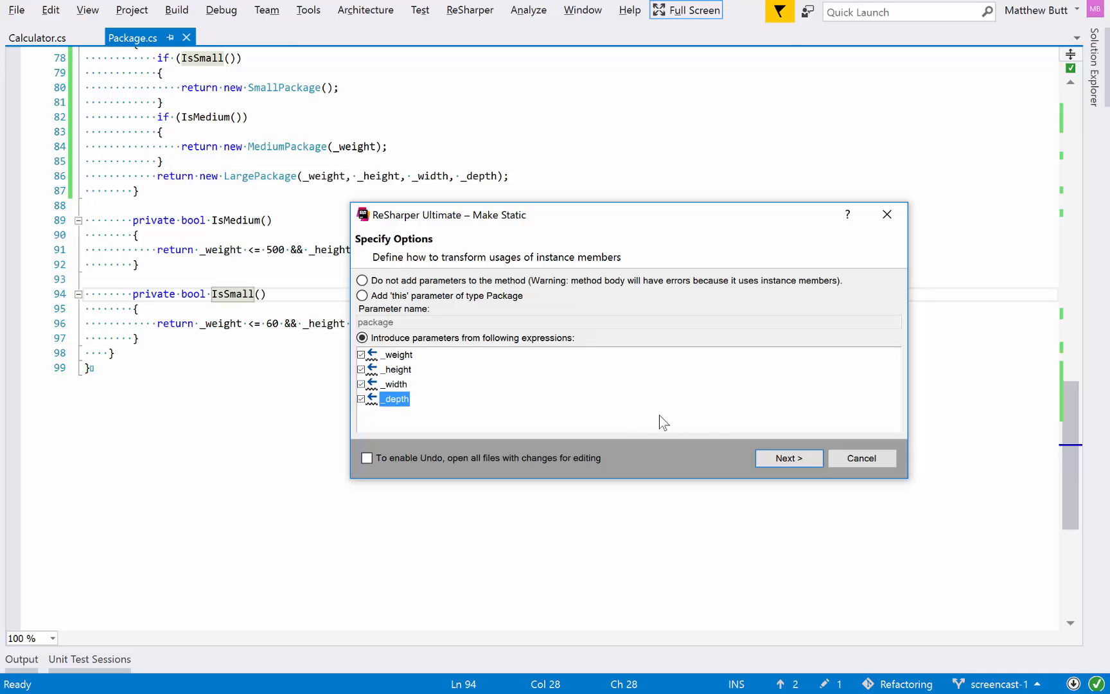
left_click(788, 458)
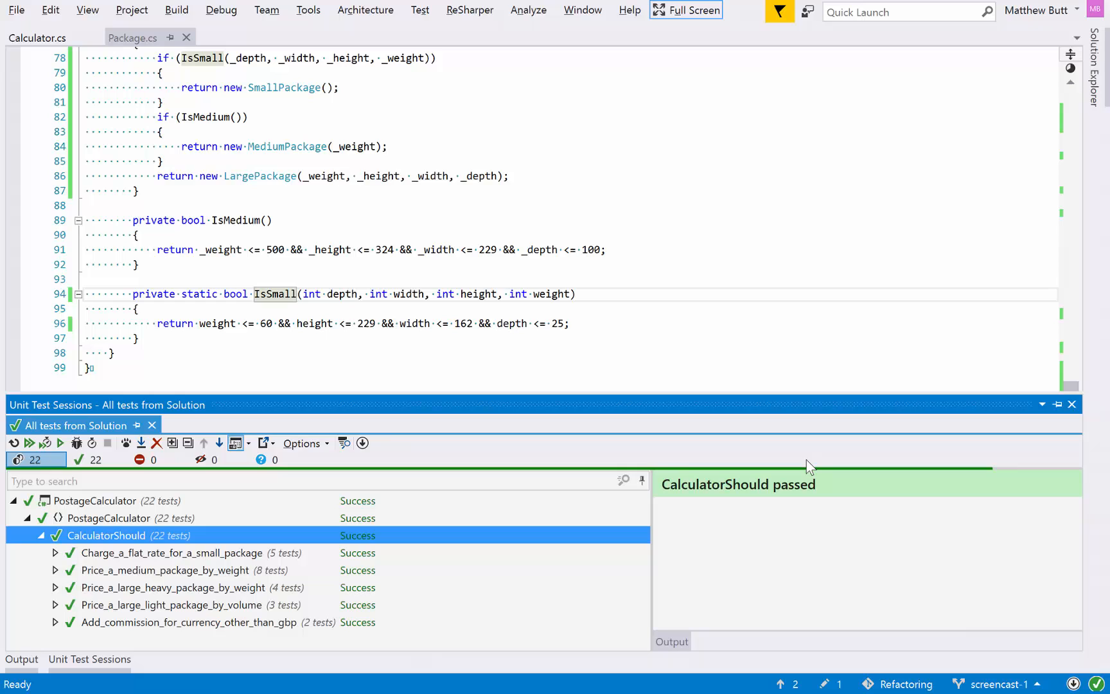
scroll("up", 3)
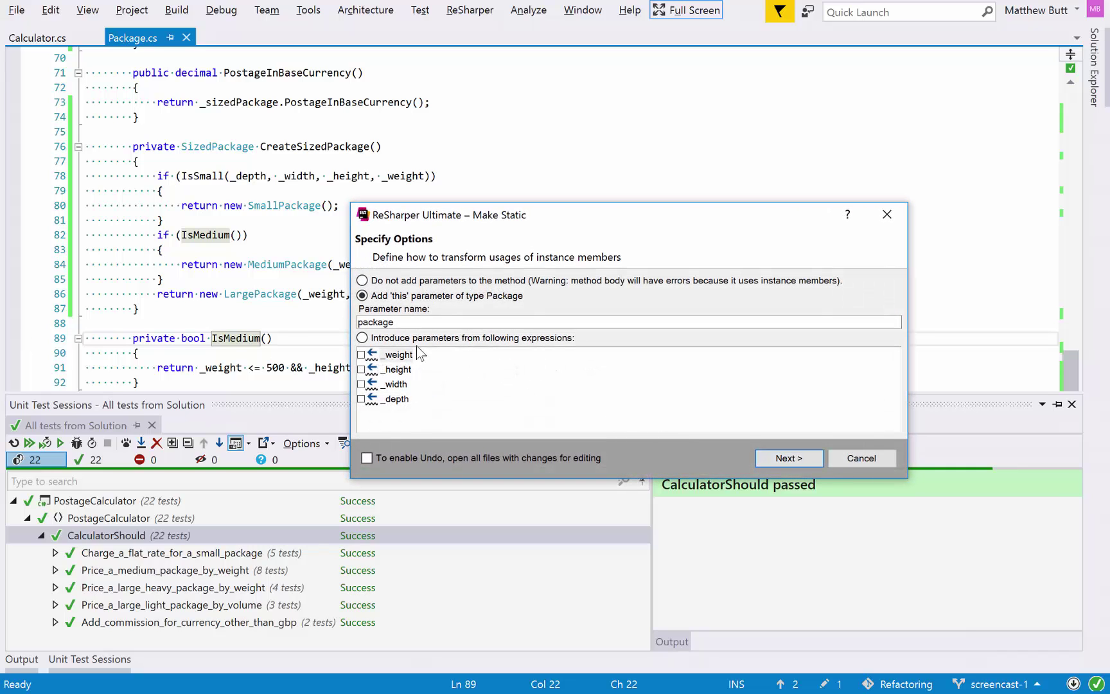
- Make IsMedium static with weight, height, width and depth parameters, then highlight its uses
left_click(361, 338)
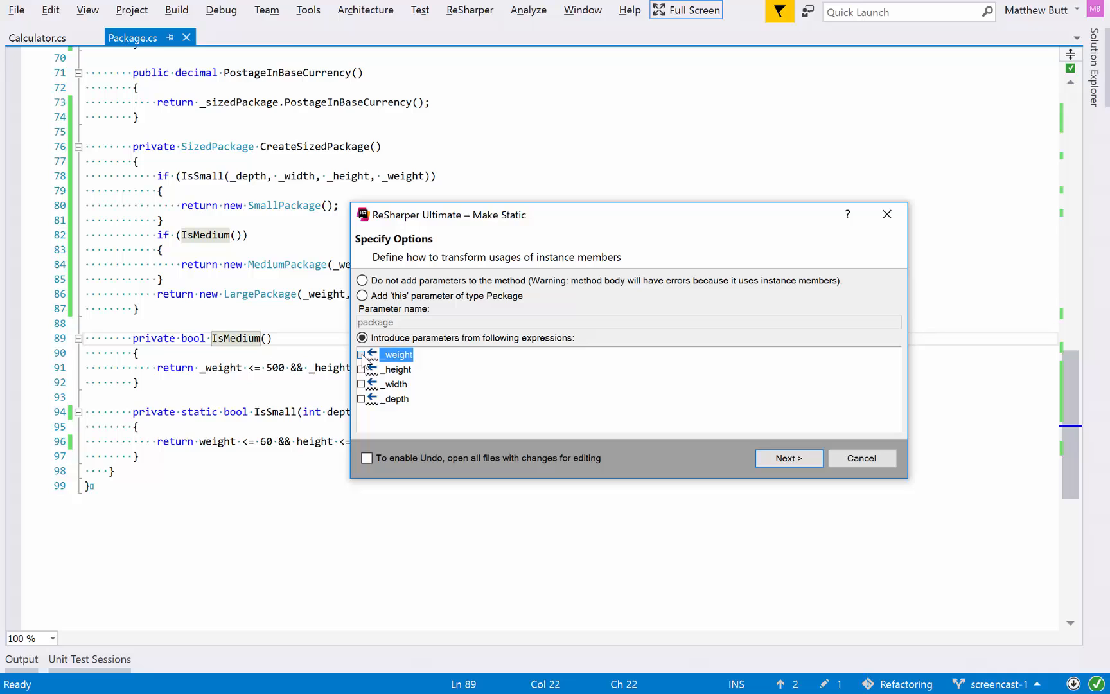
left_click(362, 383)
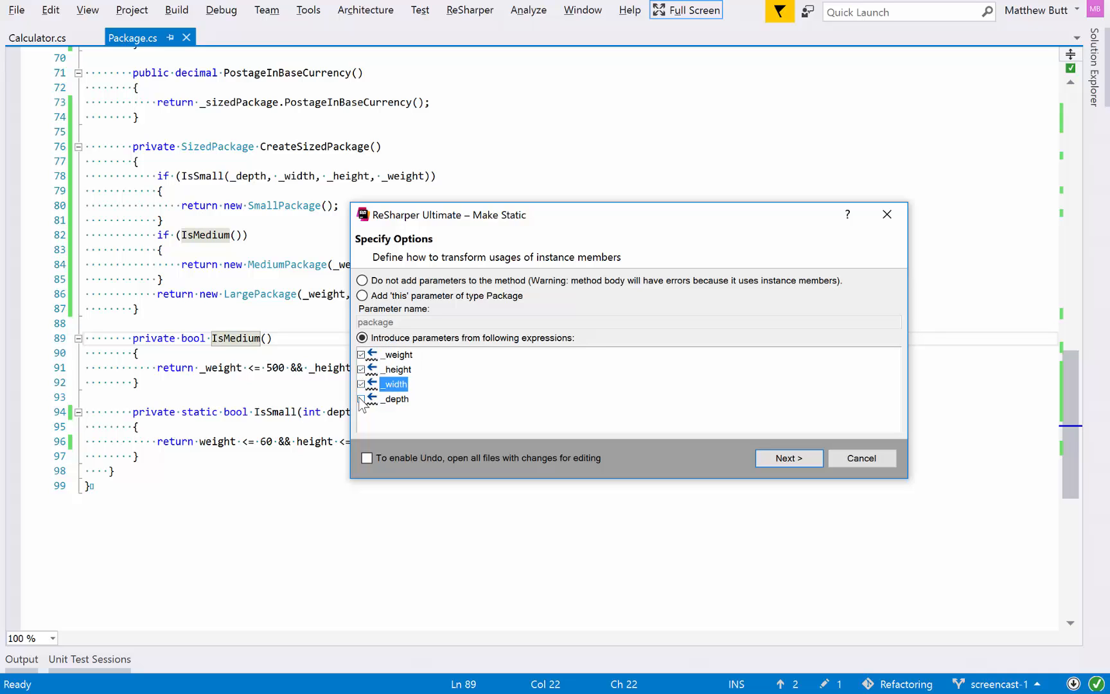
left_click(788, 458)
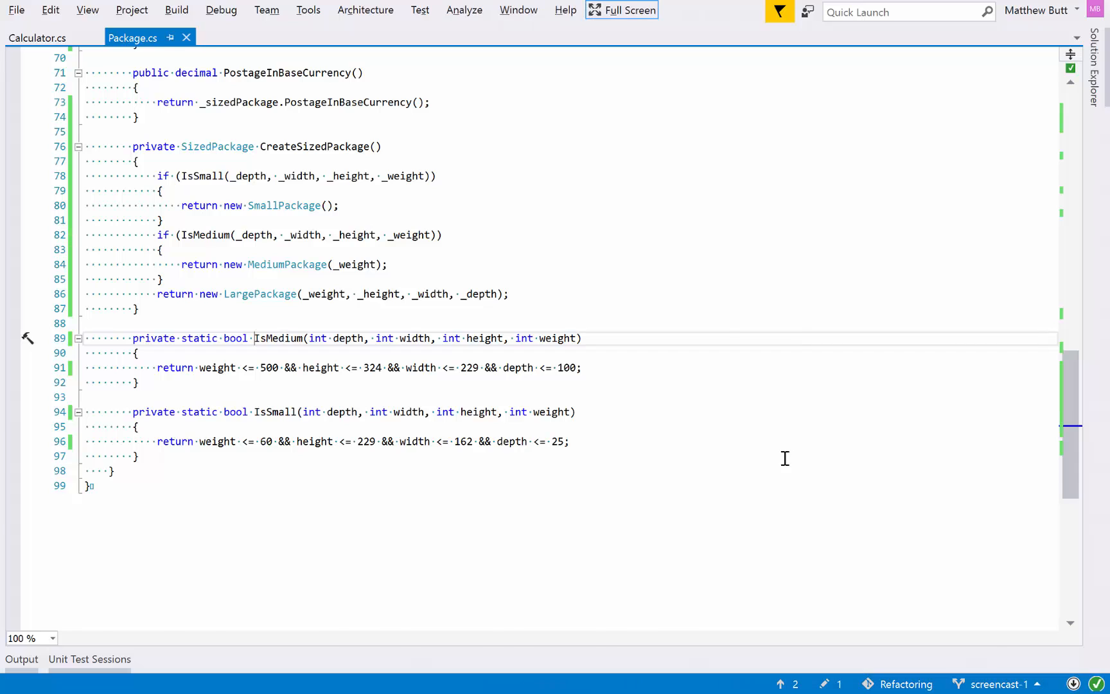
left_click(89, 659)
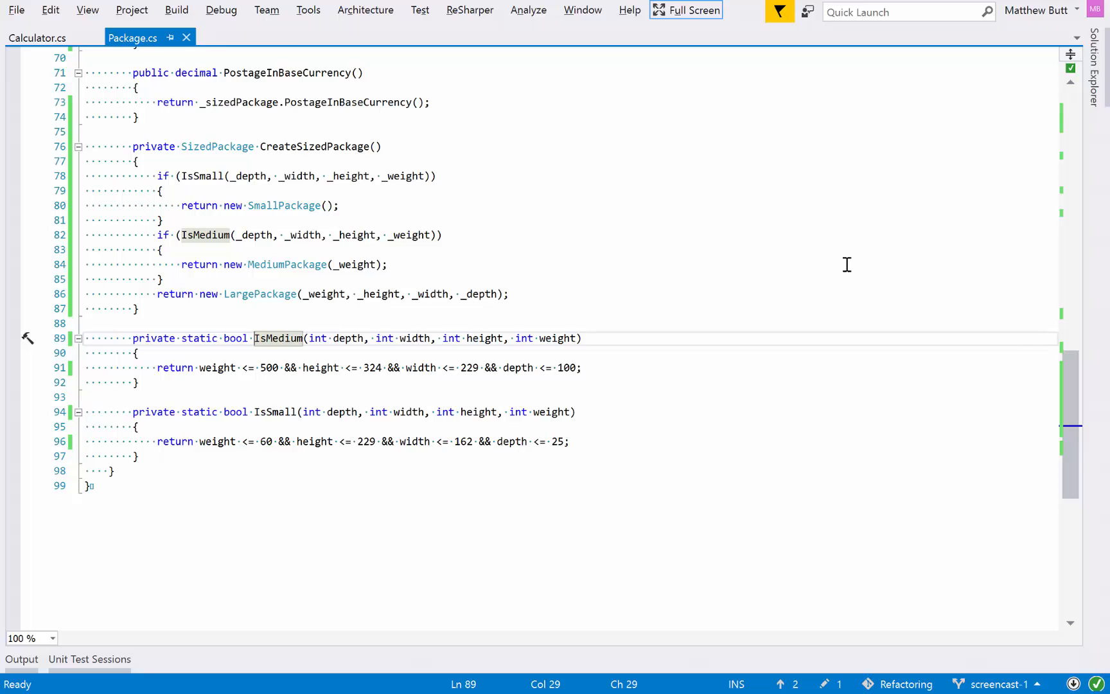
- Pass _weight, _height, _width and _depth into a static CreateSizedPackage, then rerun all tests
scroll("up", 3)
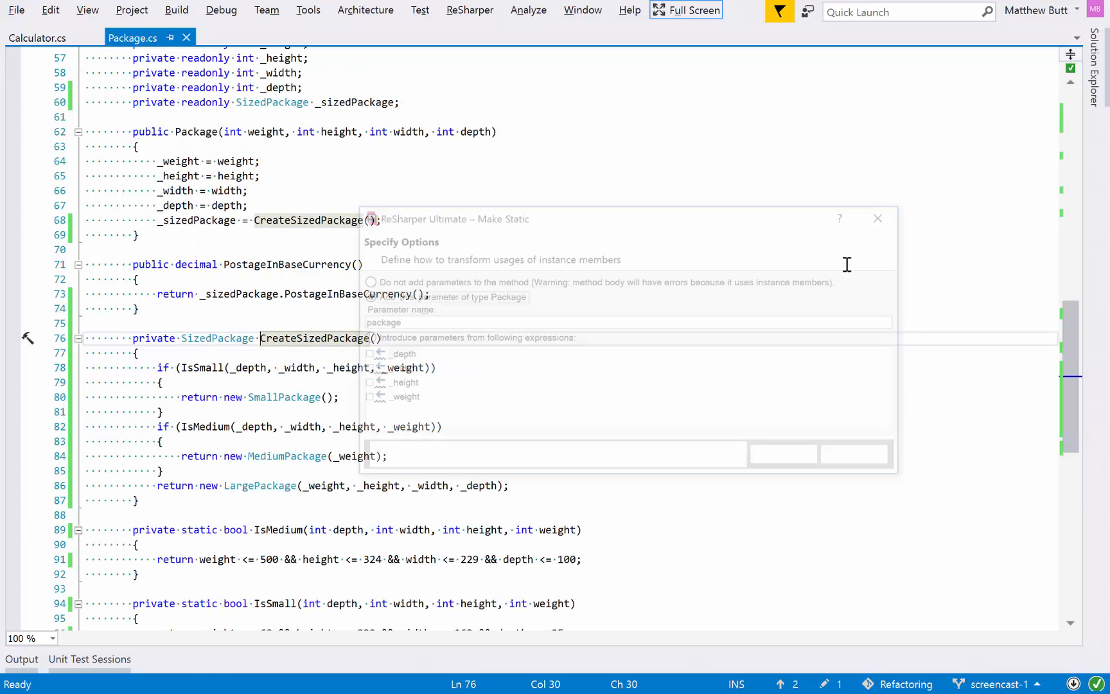
left_click(362, 338)
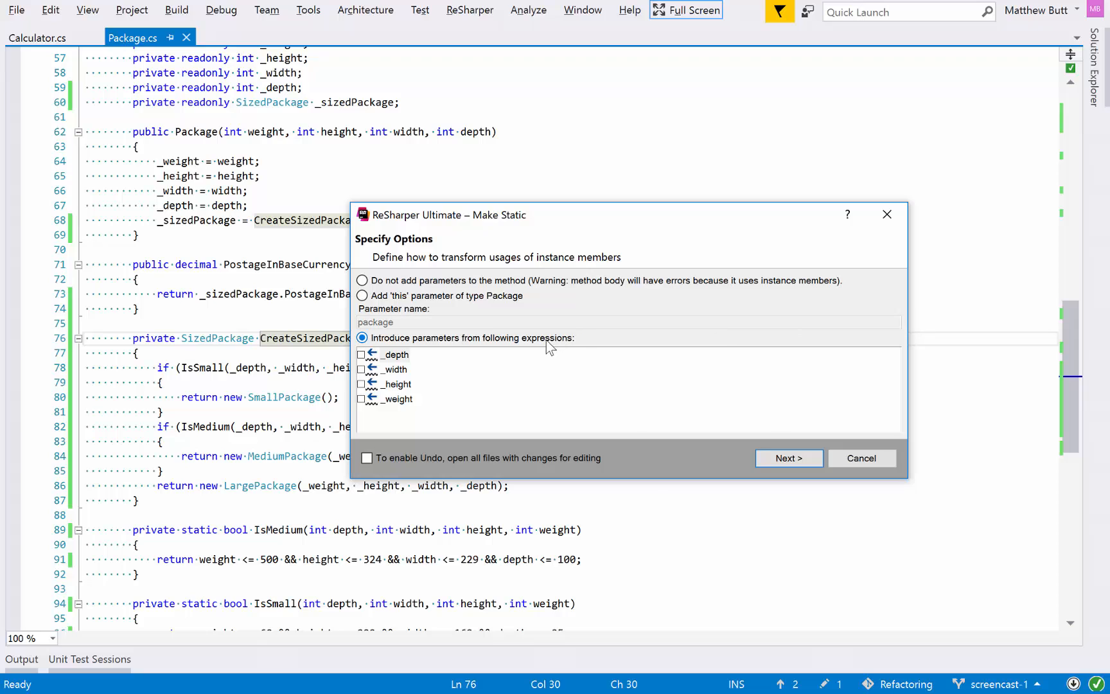
left_click(363, 354)
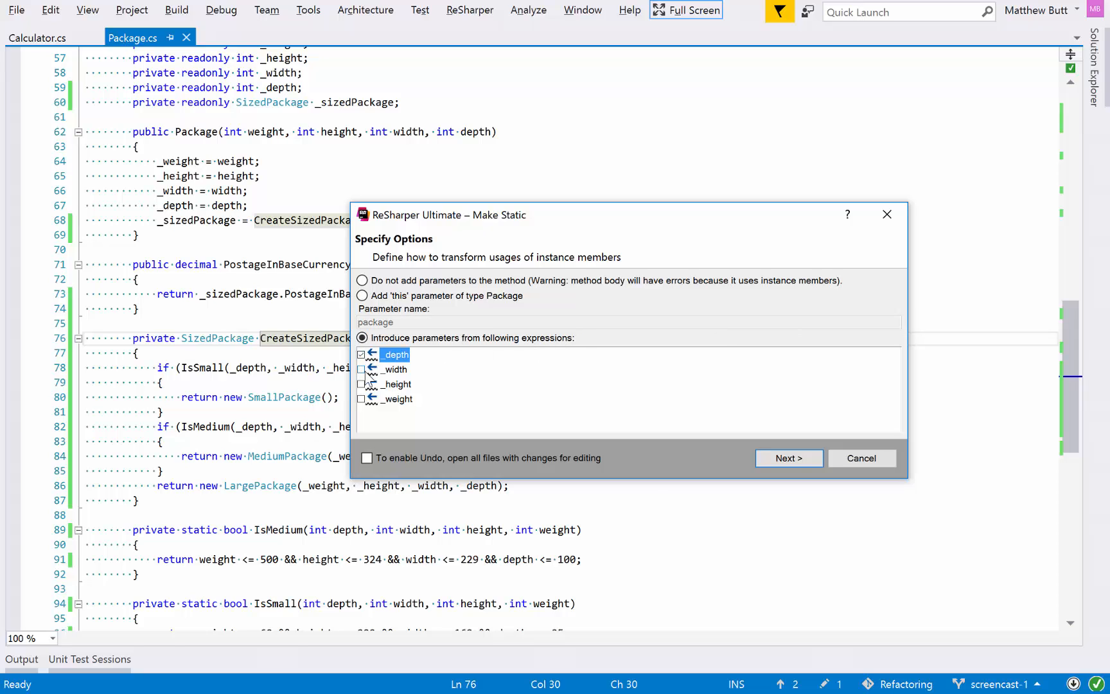
left_click(361, 398)
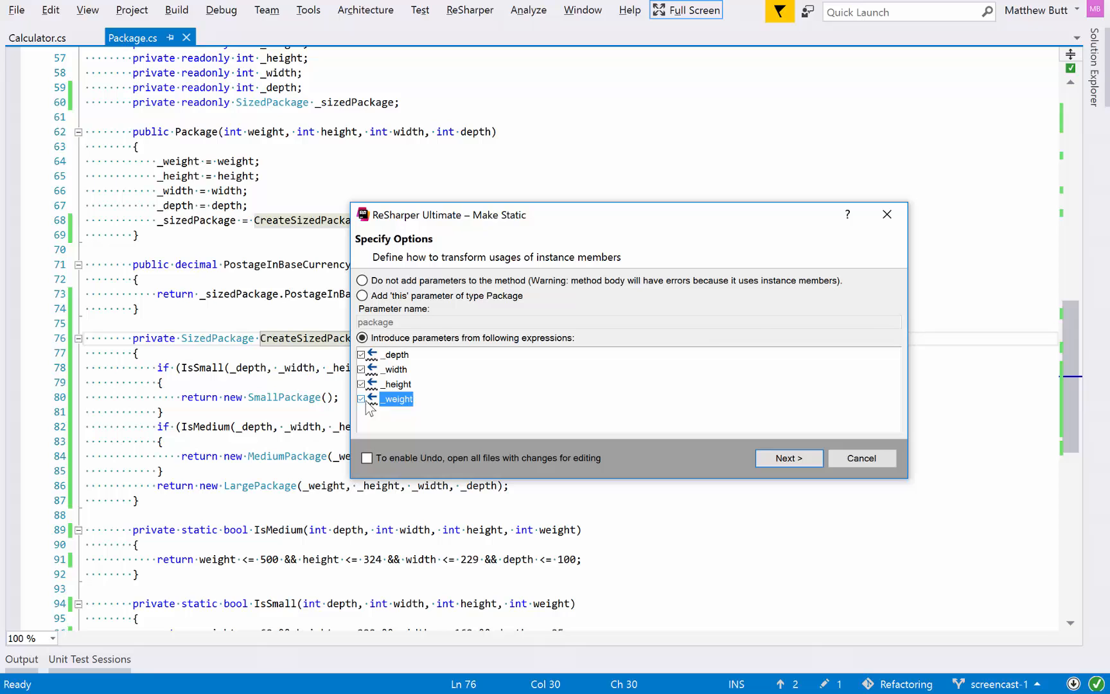
left_click(788, 458)
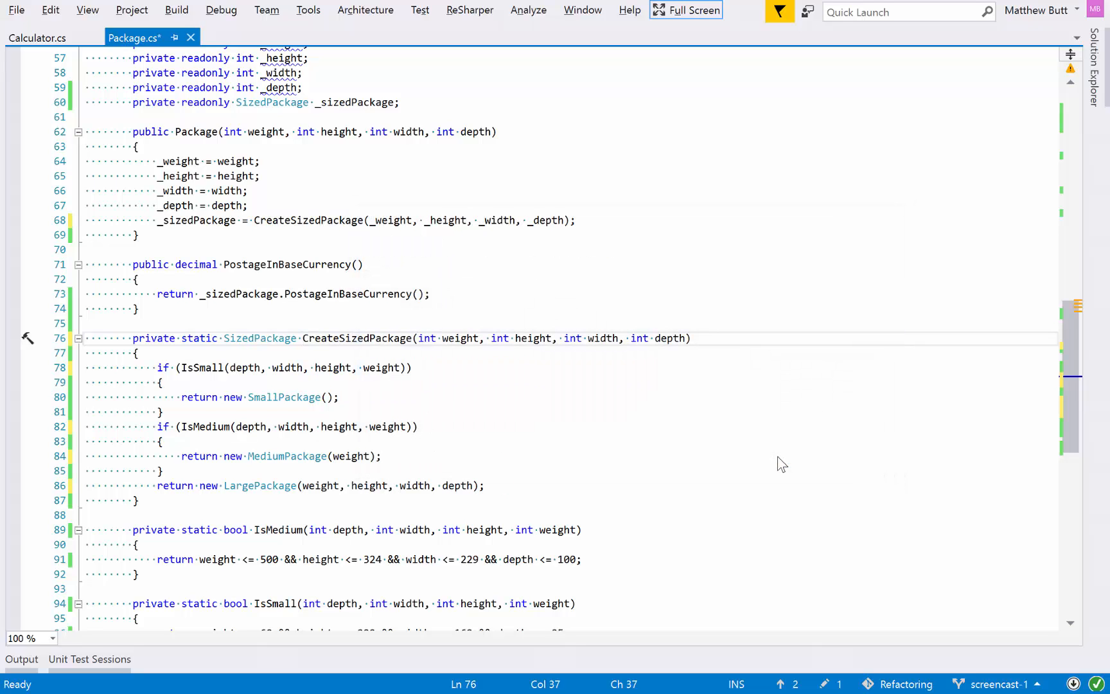
left_click(89, 659)
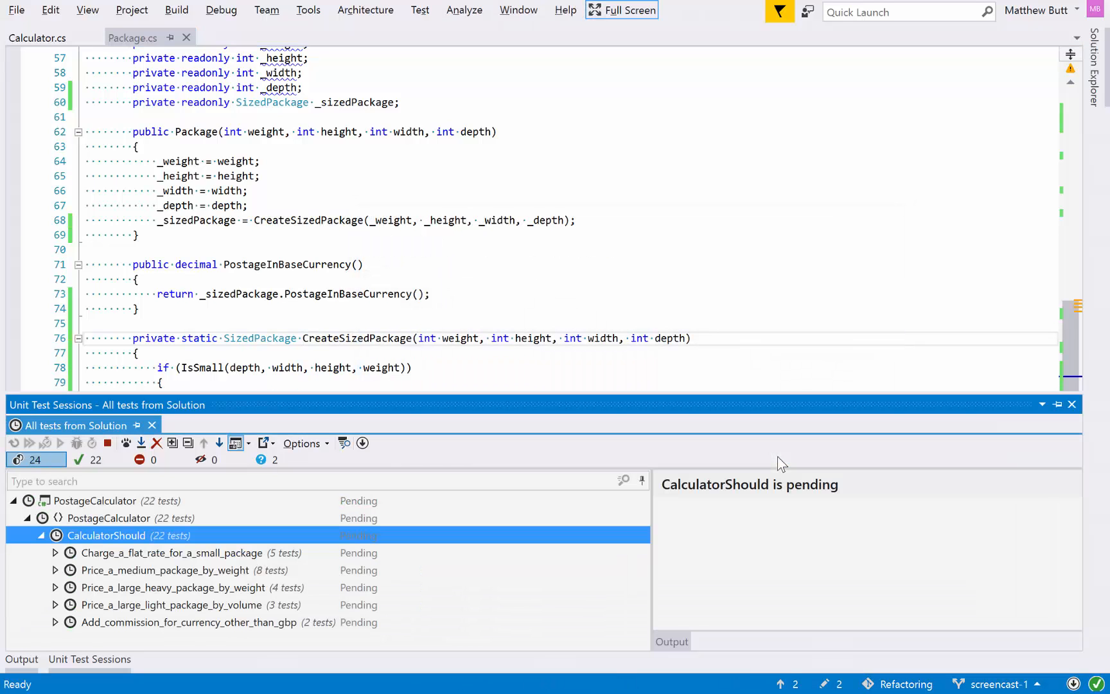
left_click(29, 443)
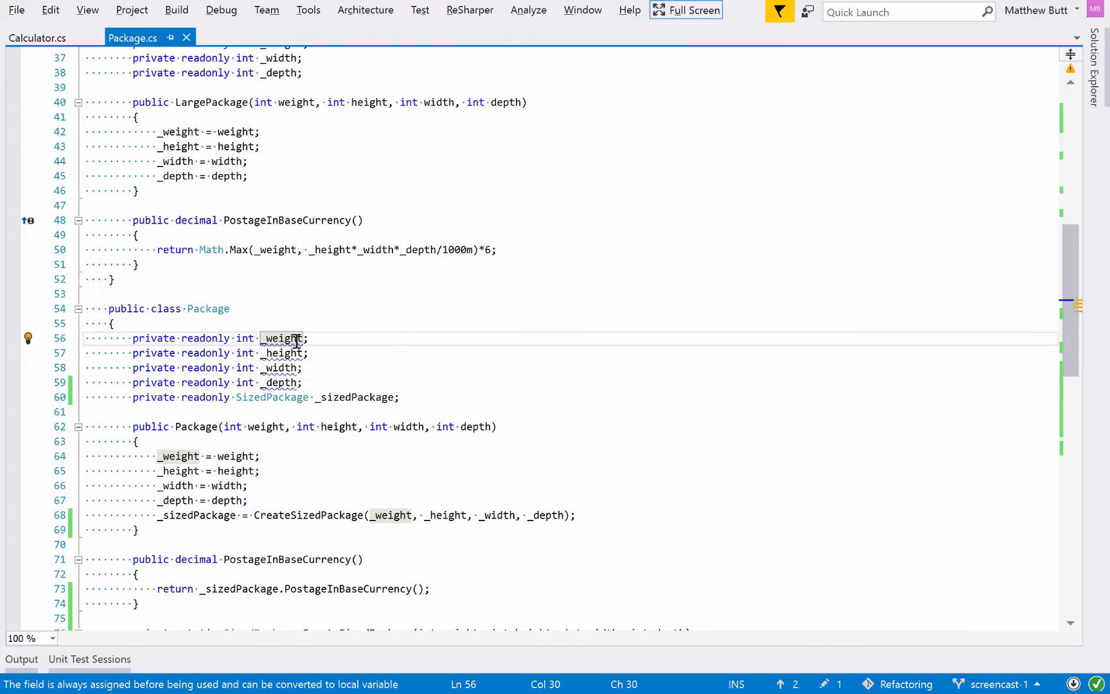
mouse_move(284, 338)
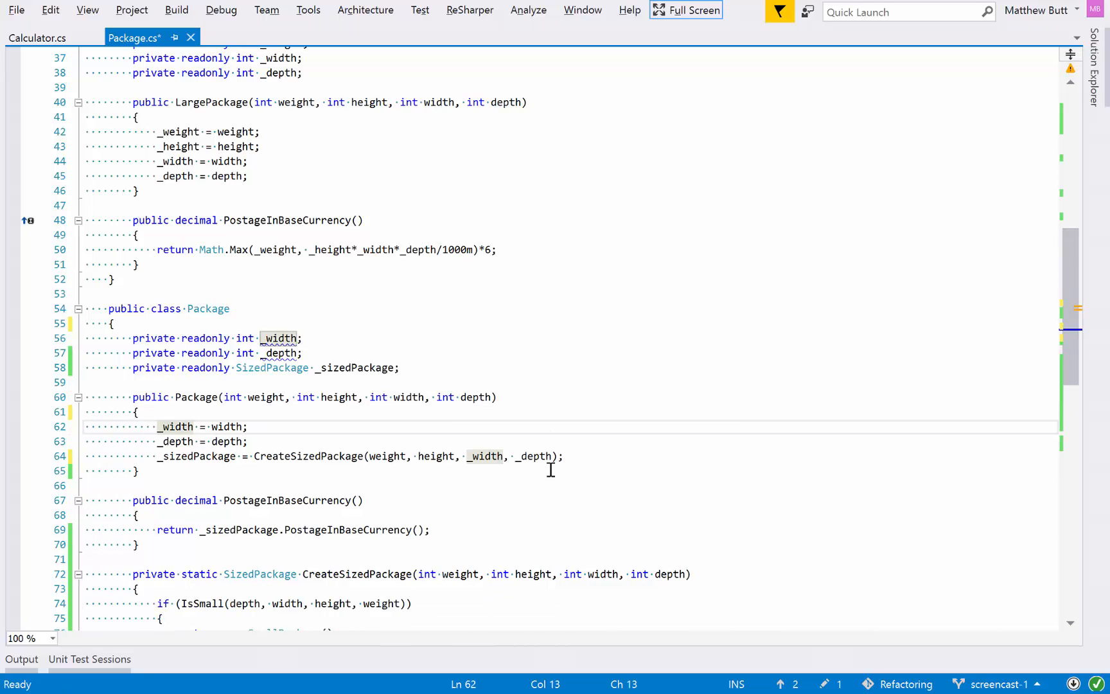
- Run all unit tests to confirm 22 pass with Package keeping only _sizedPackage
key("ctrl+r")
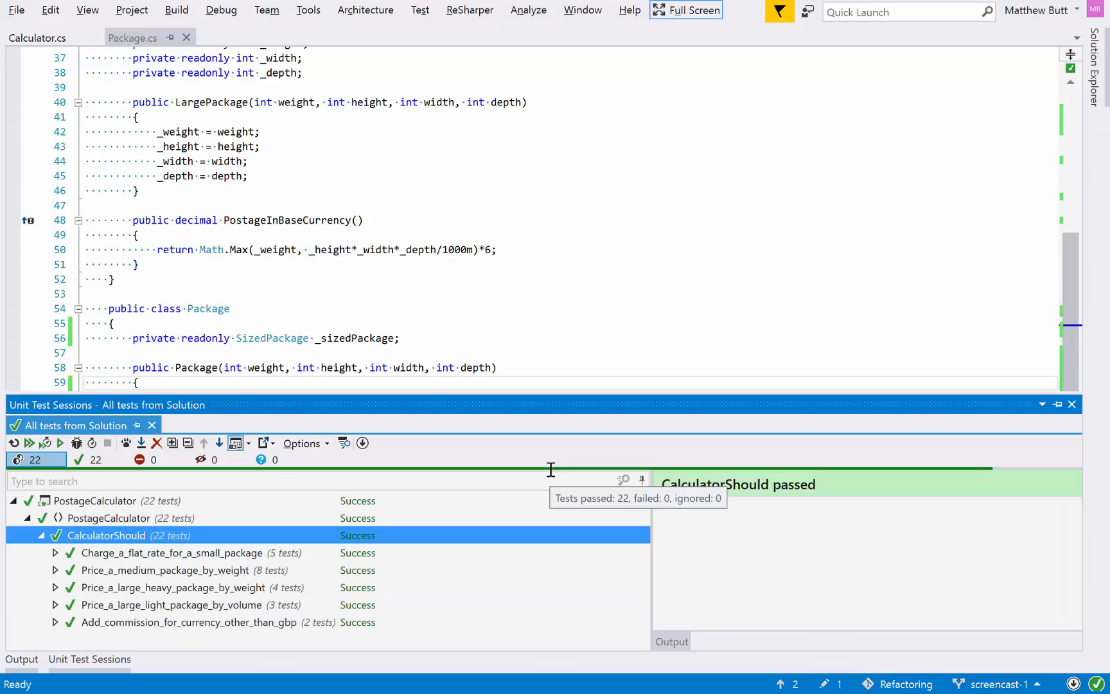
mouse_move(617, 403)
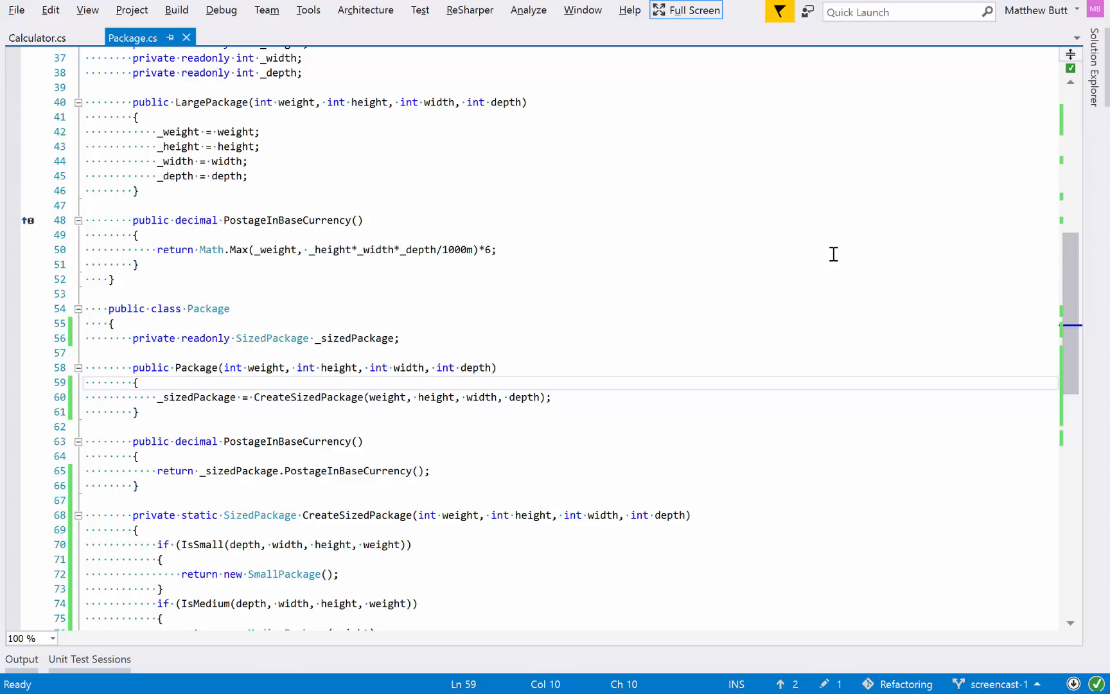
- Search Go to Symbol for 'sizp' to jump to the SizedPackage interface
left_click(136, 382)
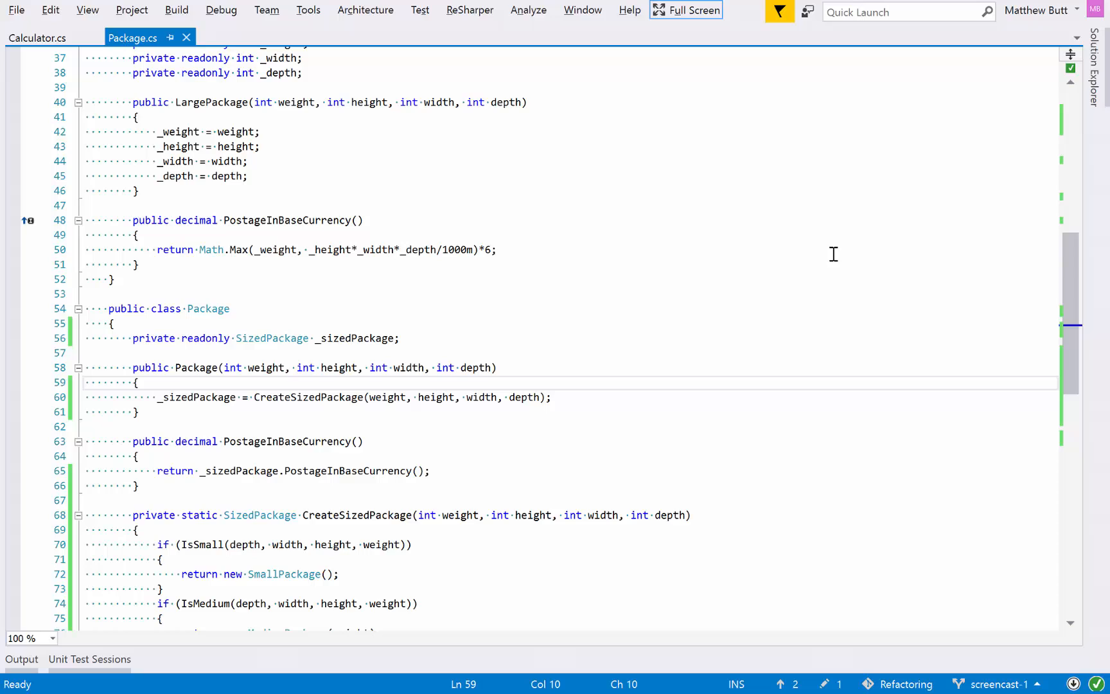
left_click(136, 382)
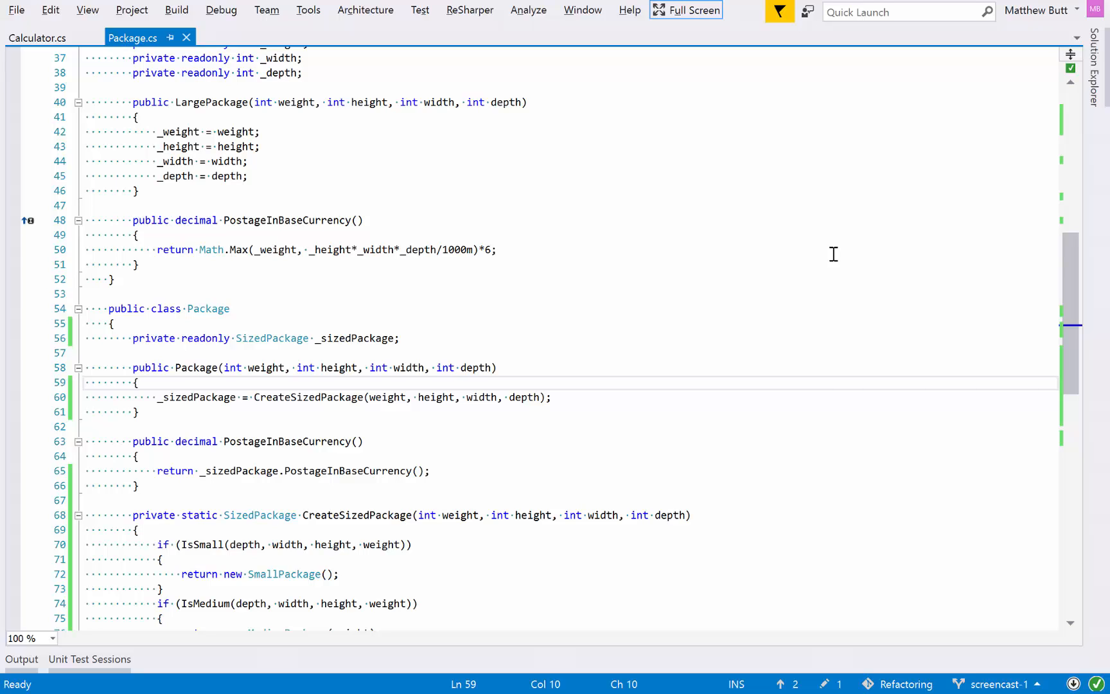
type("sizp")
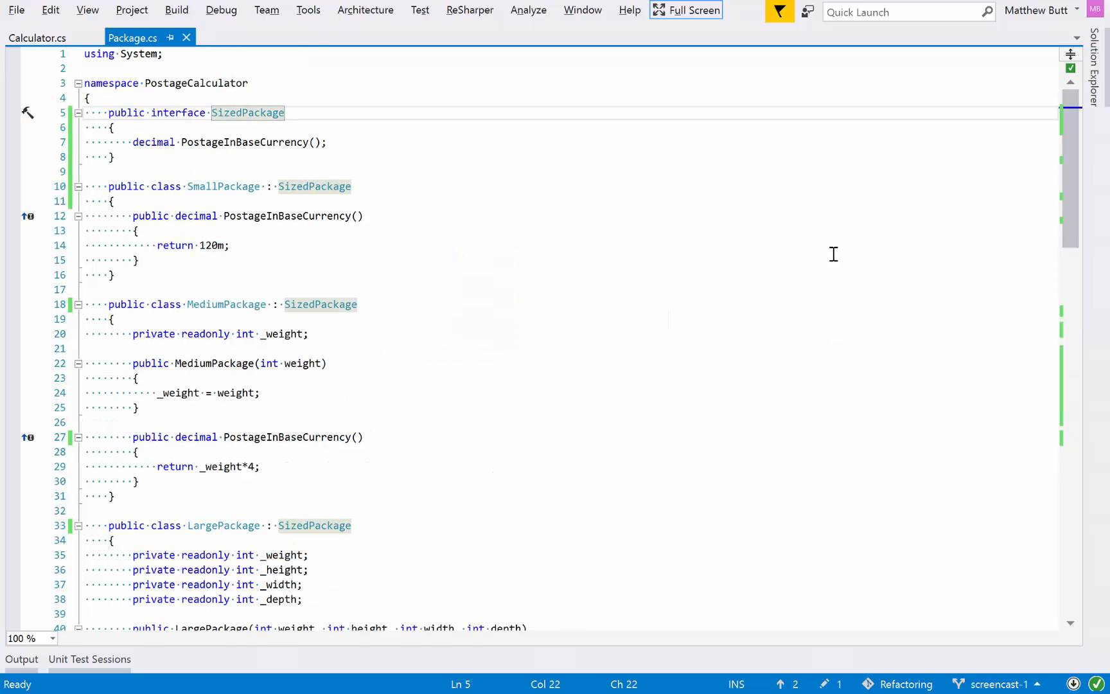
- Convert the SizedPackage interface into an abstract class via Refactor This
left_click(247, 113)
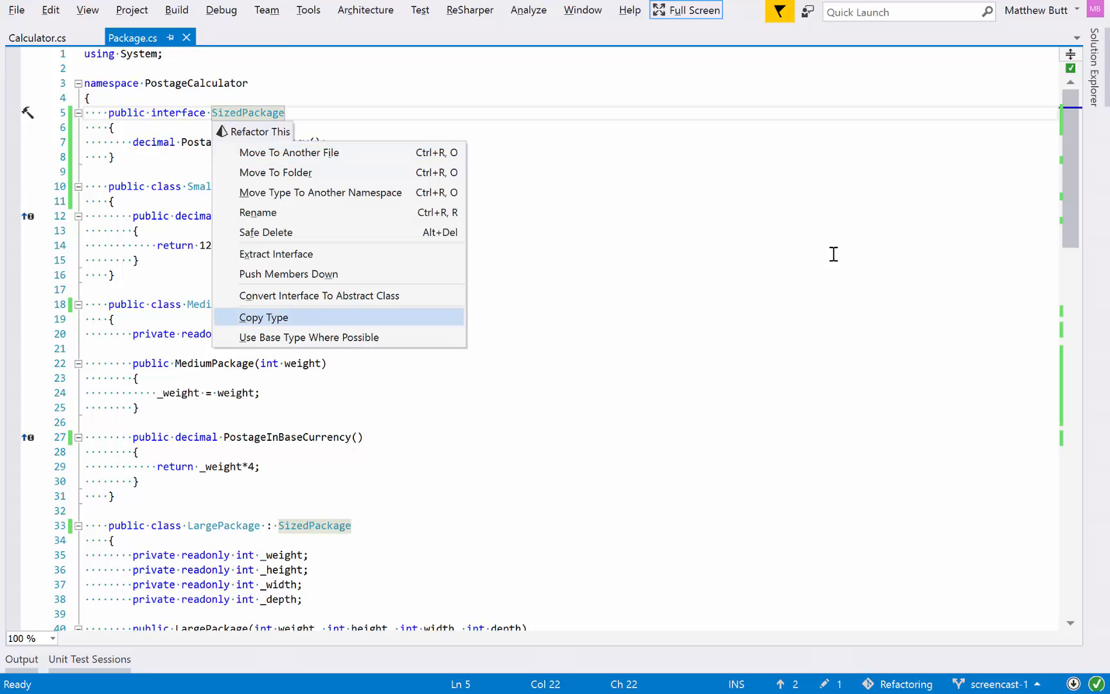
mouse_move(318, 296)
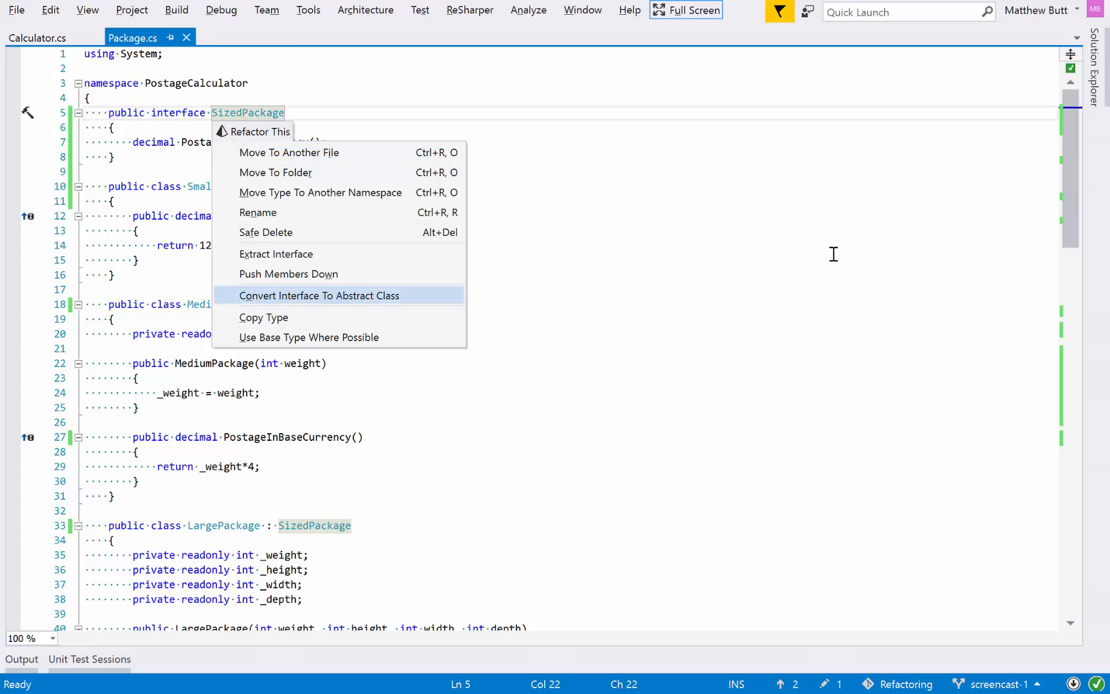
left_click(320, 295)
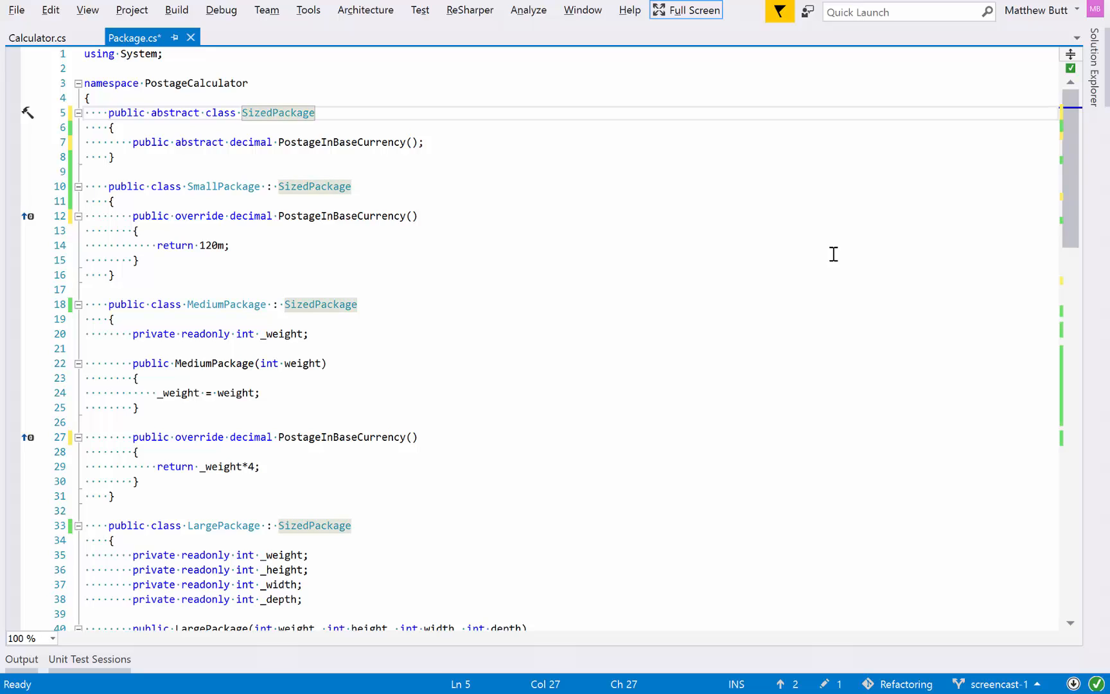
mouse_move(169, 209)
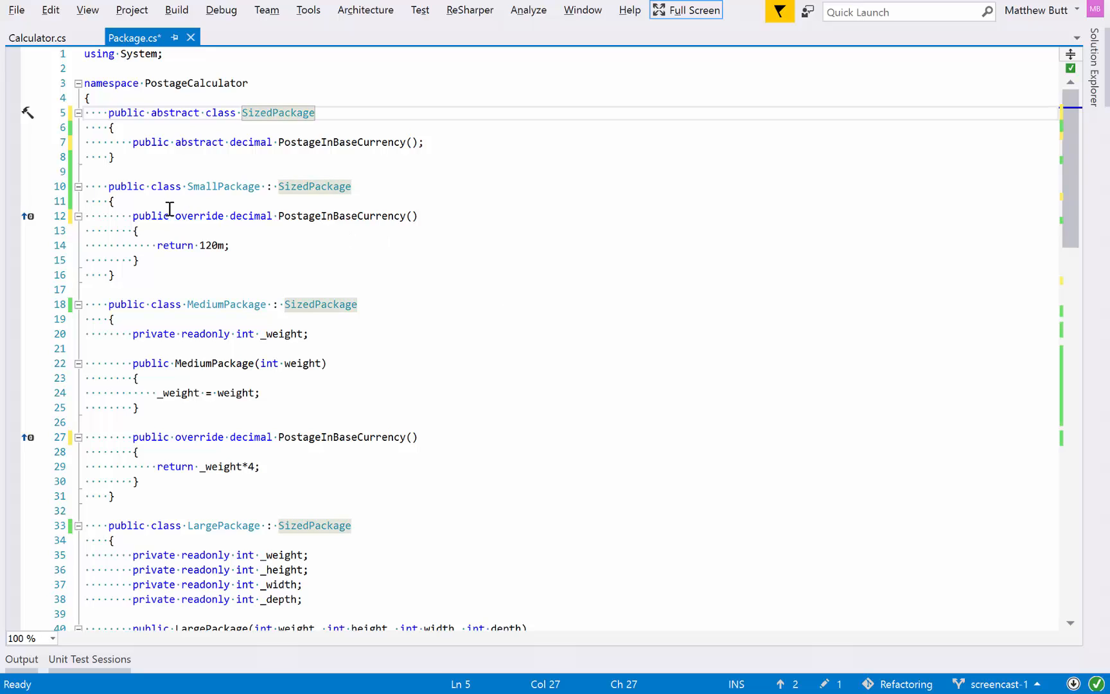
double_click(199, 216)
type("s")
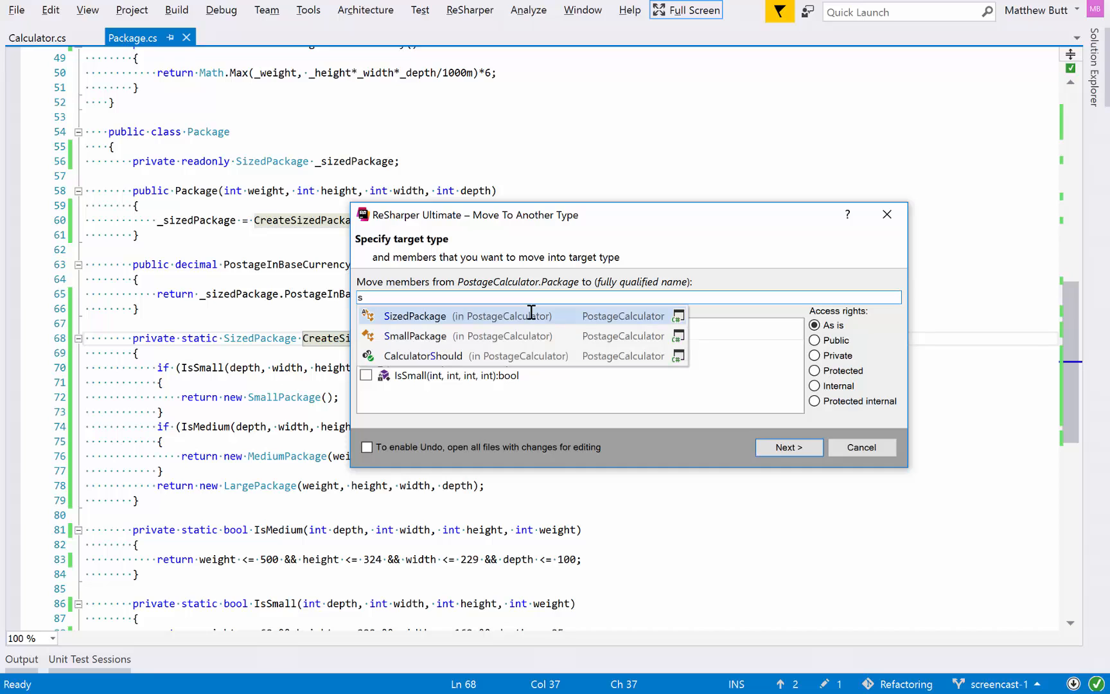
- Move CreateSizedPackage, IsMedium and IsSmall into SizedPackage with public access
left_click(415, 316)
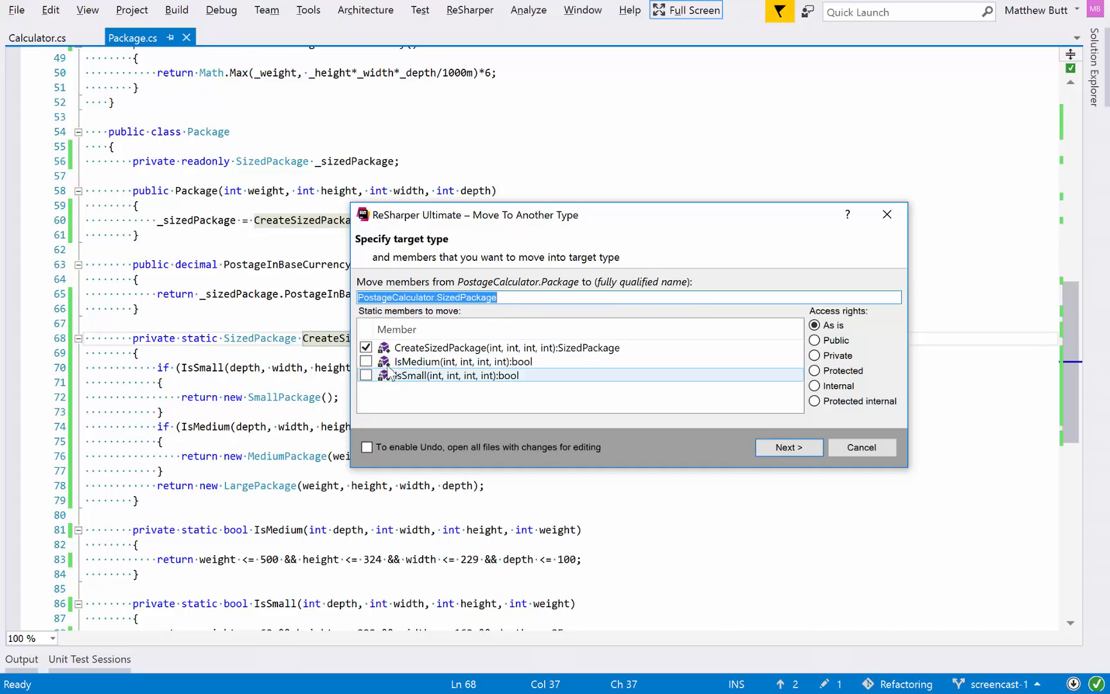
left_click(367, 375)
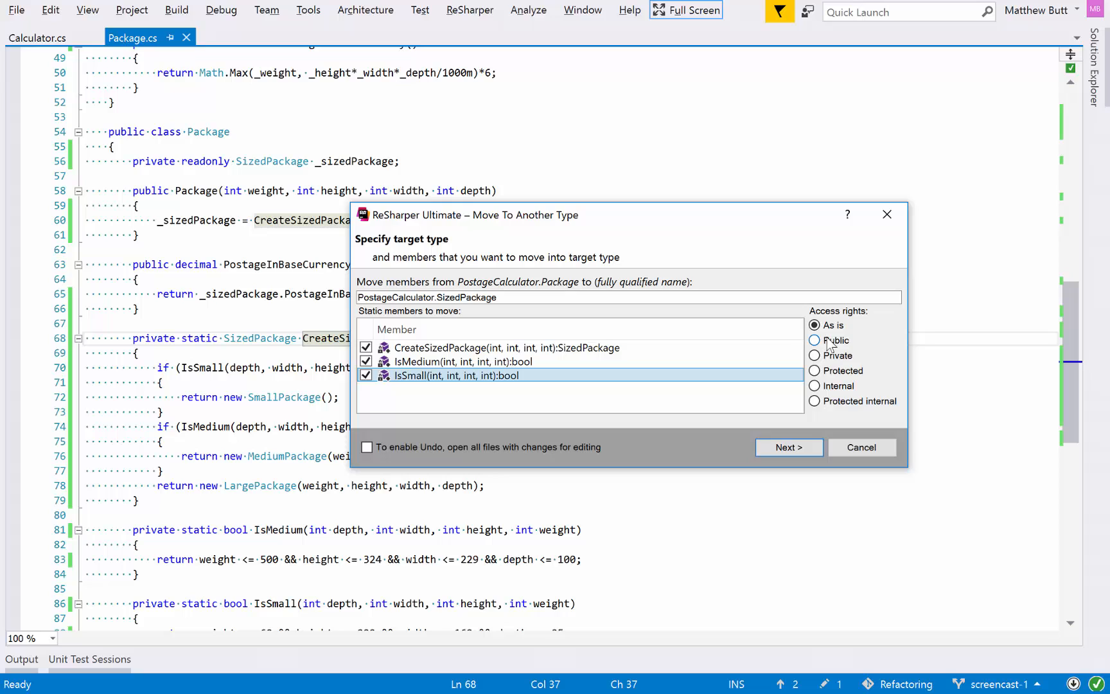
left_click(814, 340)
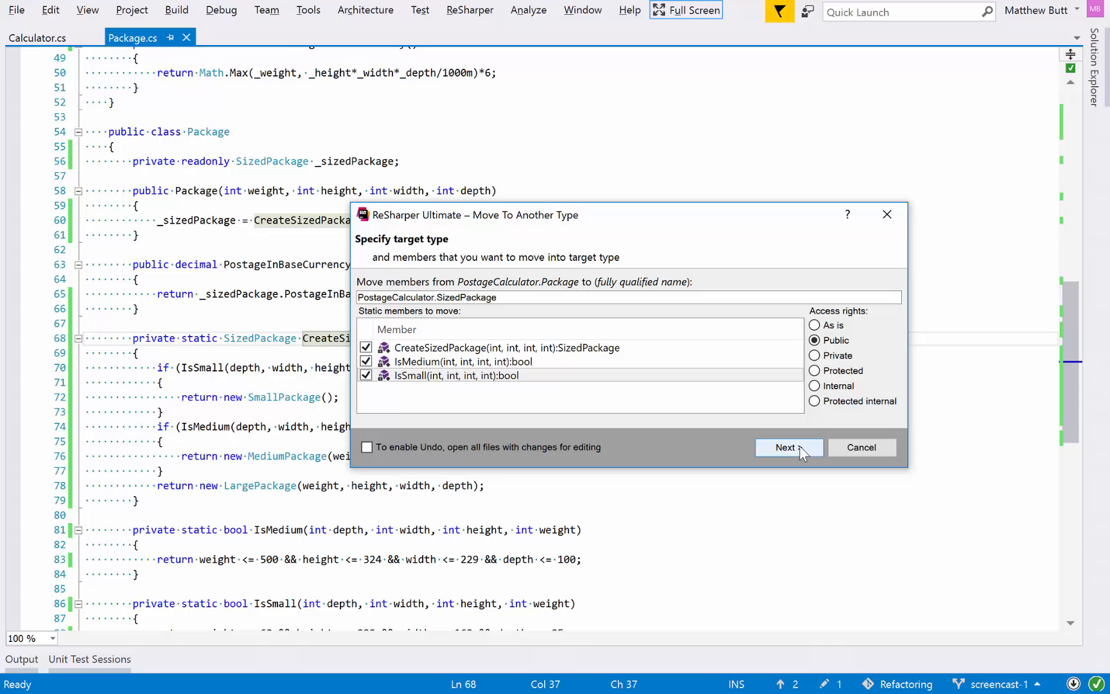
left_click(788, 447)
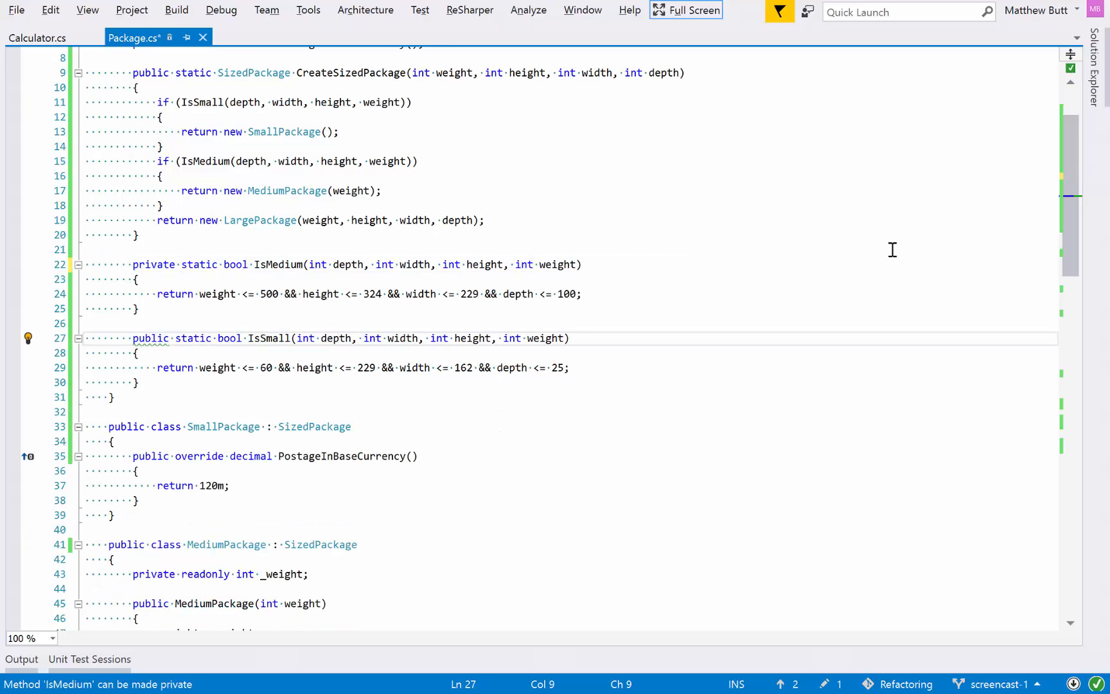
- Rerun the unit test session and check that all 22 tests pass
left_click(29, 338)
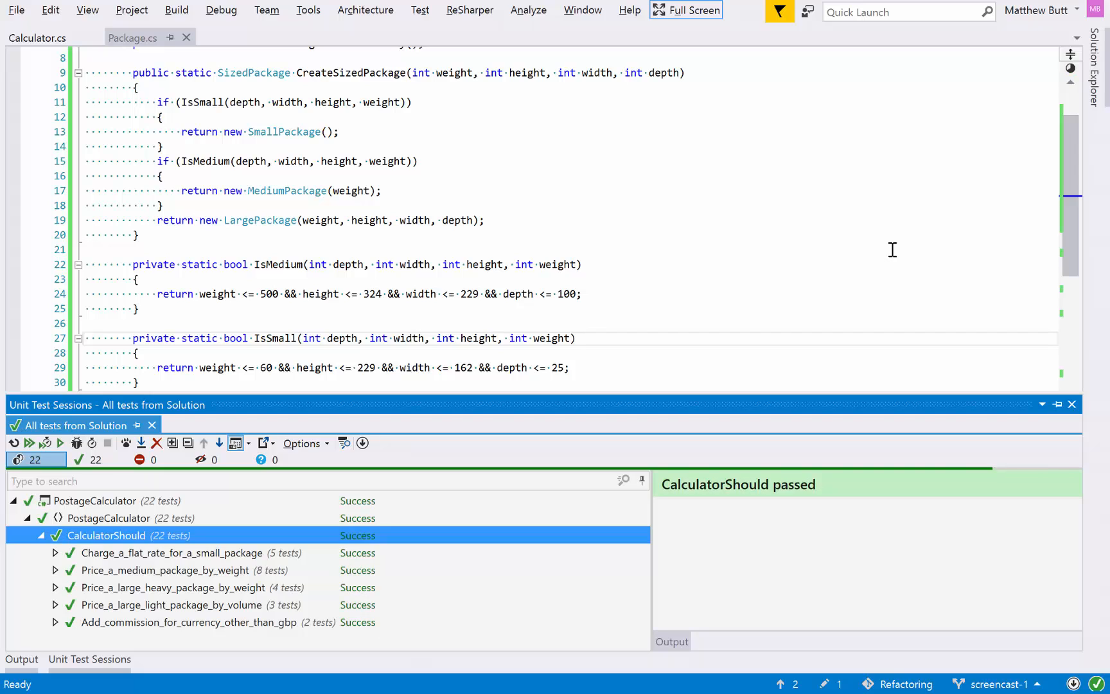
left_click(1071, 404)
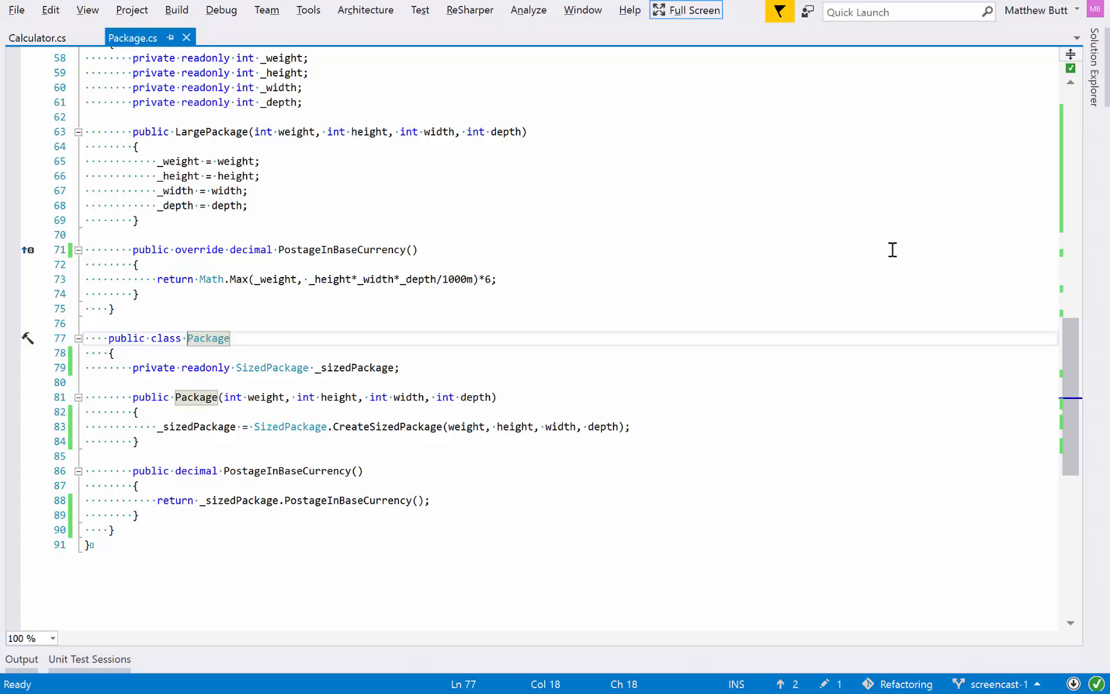
- Select the SizedPackage.CreateSizedPackage call in Package's constructor for renaming
left_click(192, 426)
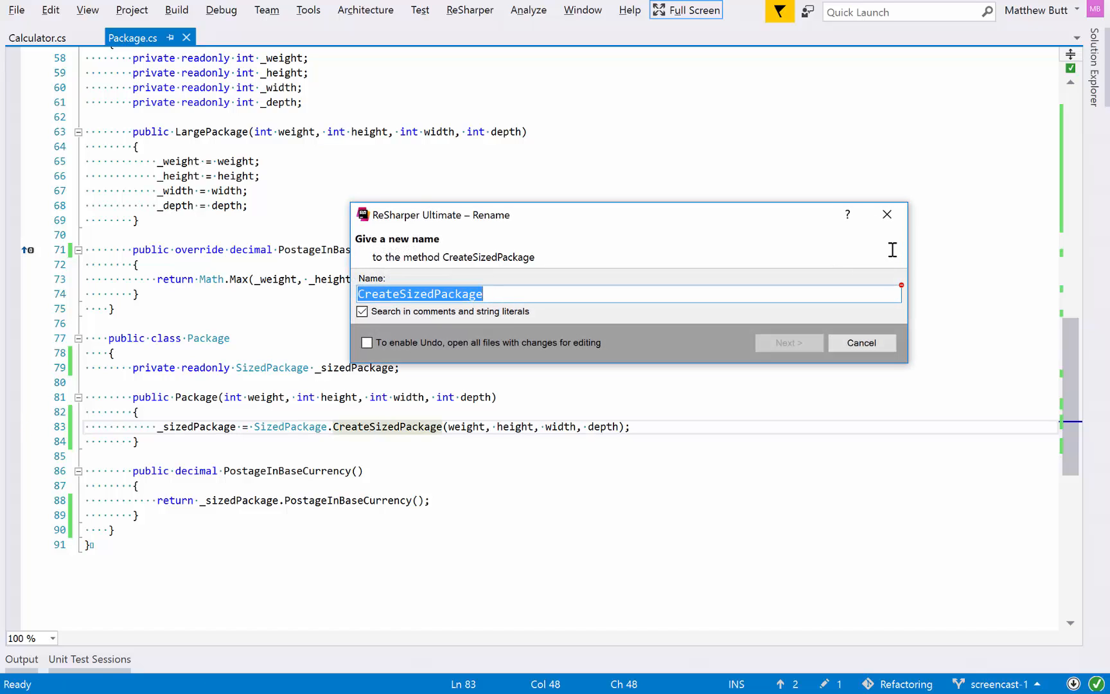
- Rename CreateSizedPackage to WithDimensions and save Package.cs
type("WithDimen")
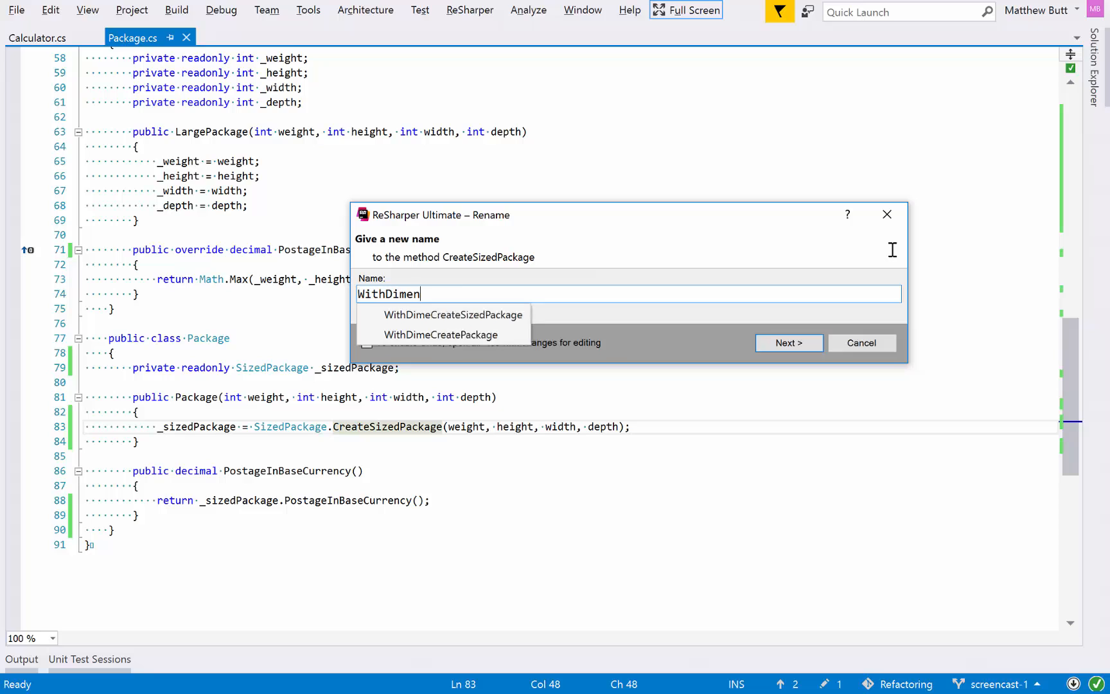
left_click(788, 343)
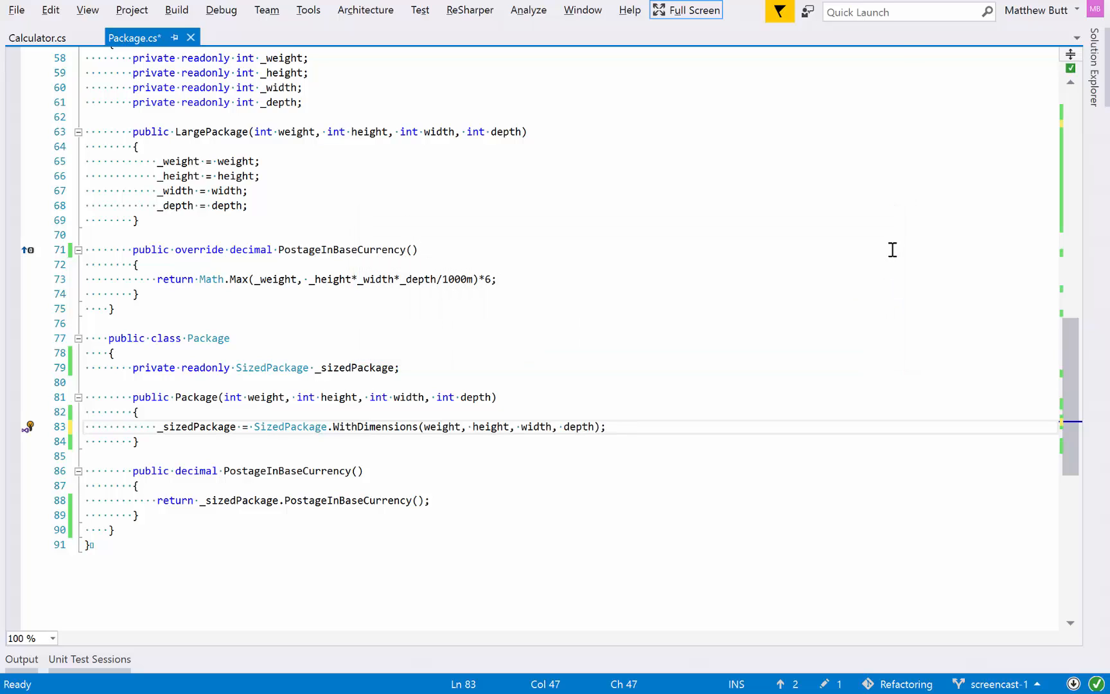
double_click(374, 426)
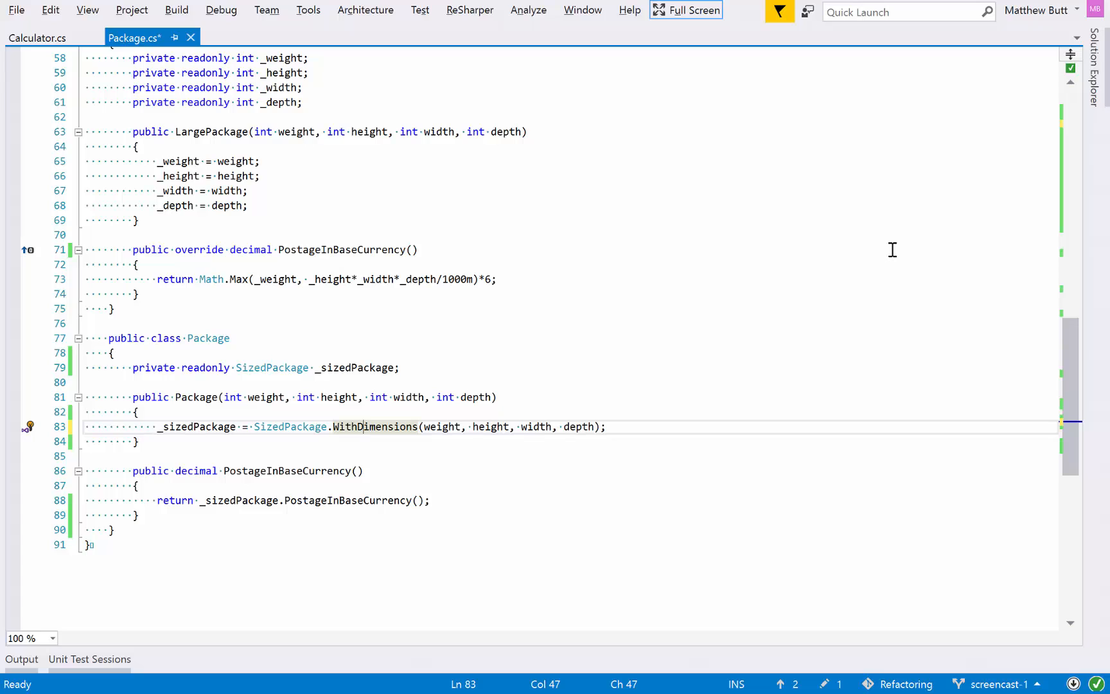
key("ctrl+s")
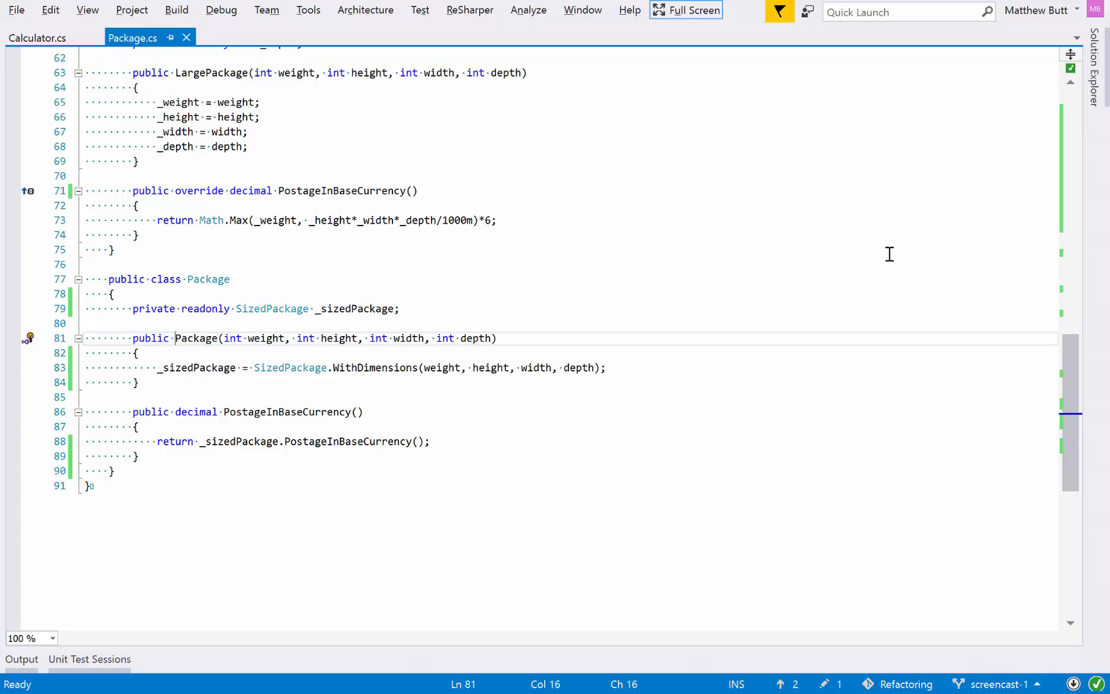
- Introduce a sizedPackage constructor parameter replacing the WithDimensions call, and save
left_click(36, 37)
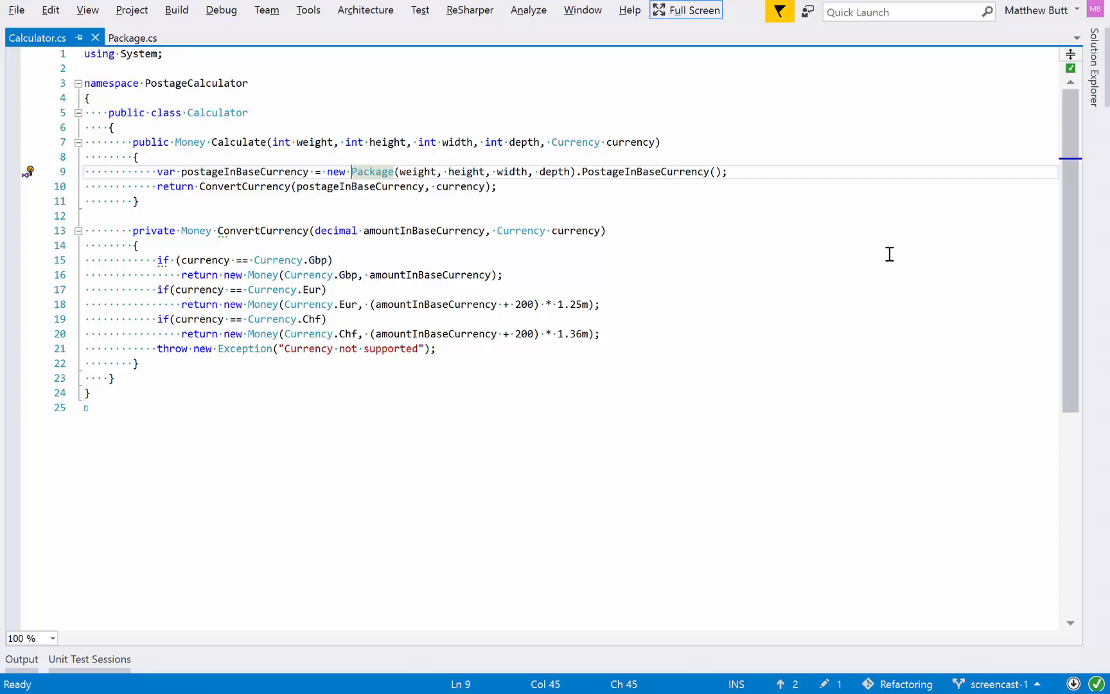
left_click(132, 37)
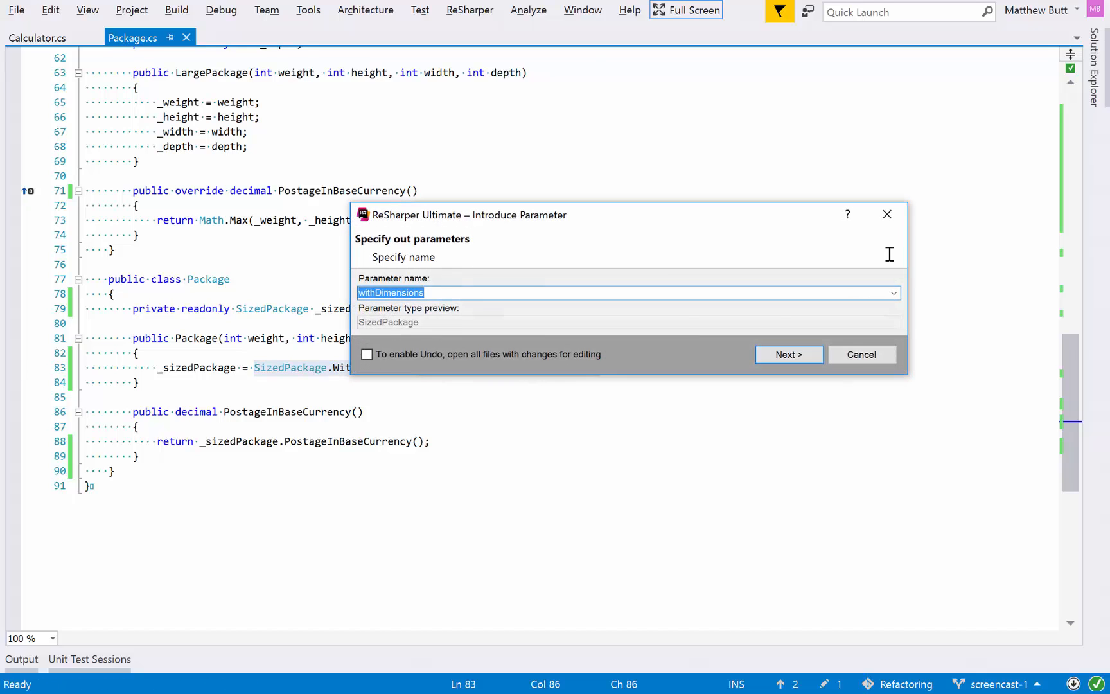
type("sized")
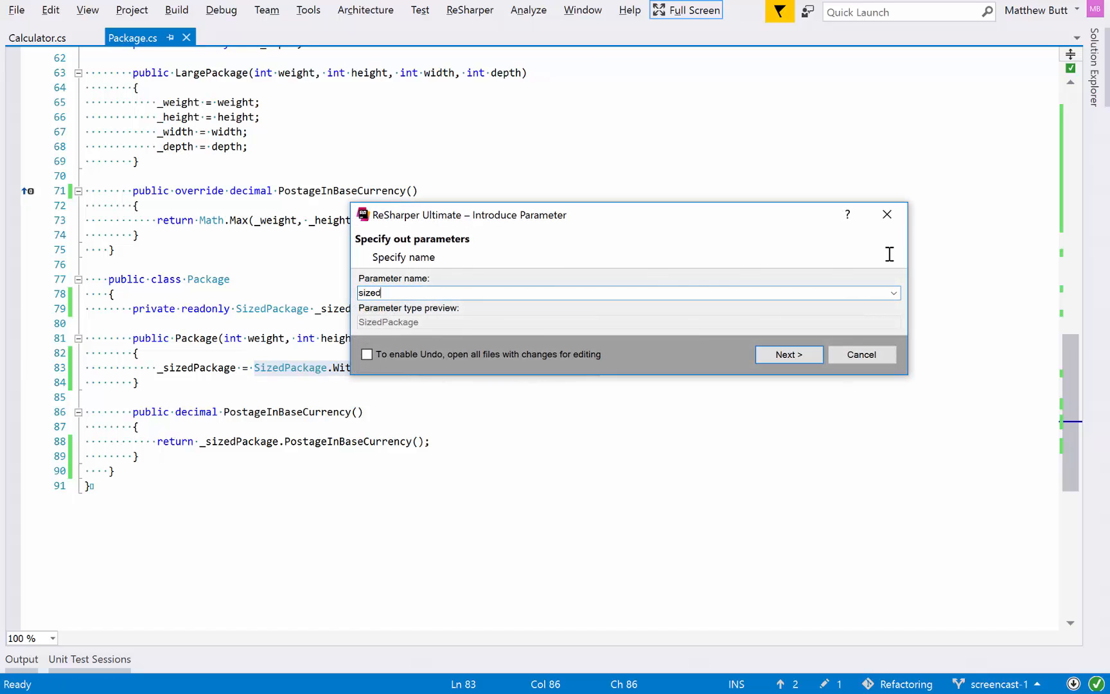
left_click(788, 354)
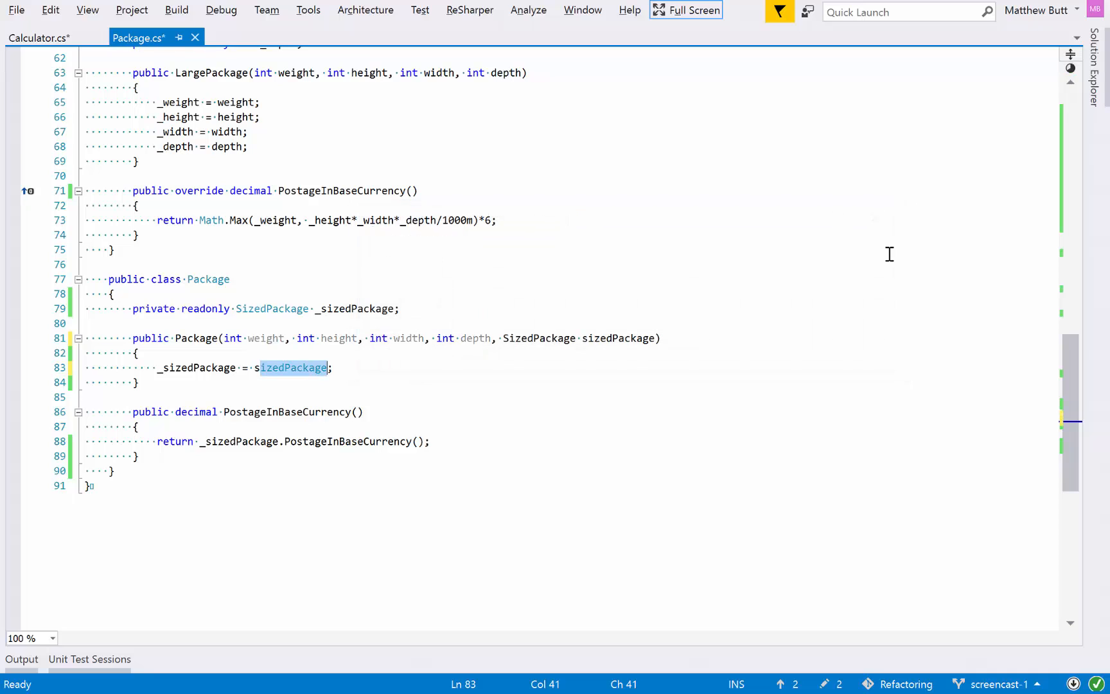
key("ctrl+s")
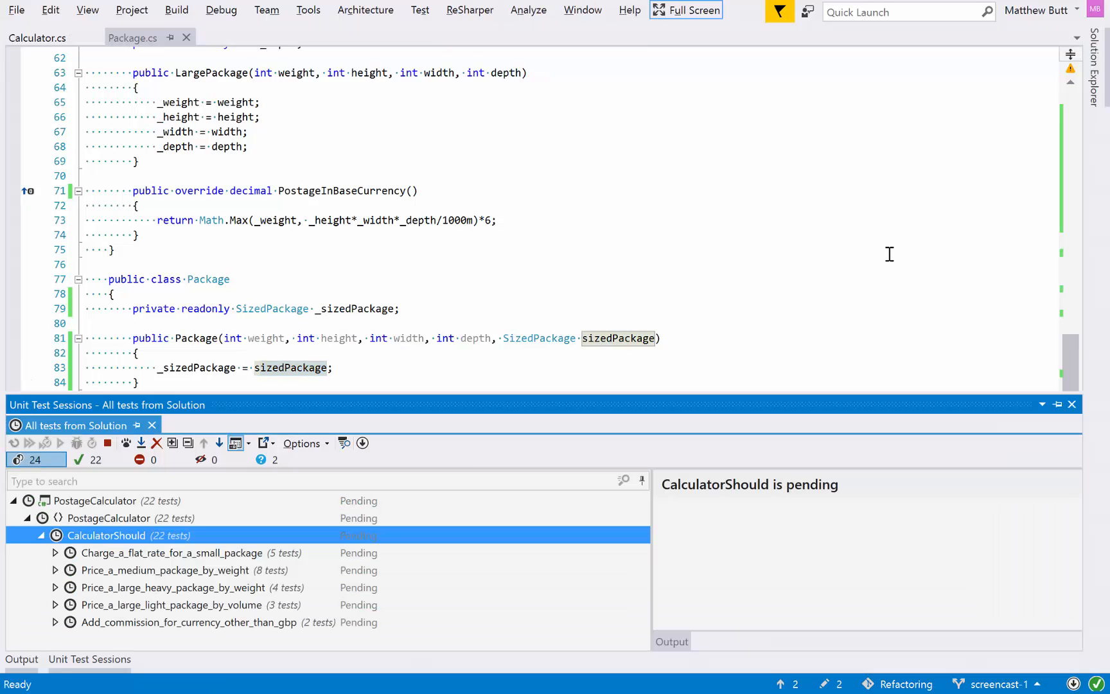
- Remove the unused depth, width and weight constructor parameters and verify 22 tests pass
left_click(1070, 404)
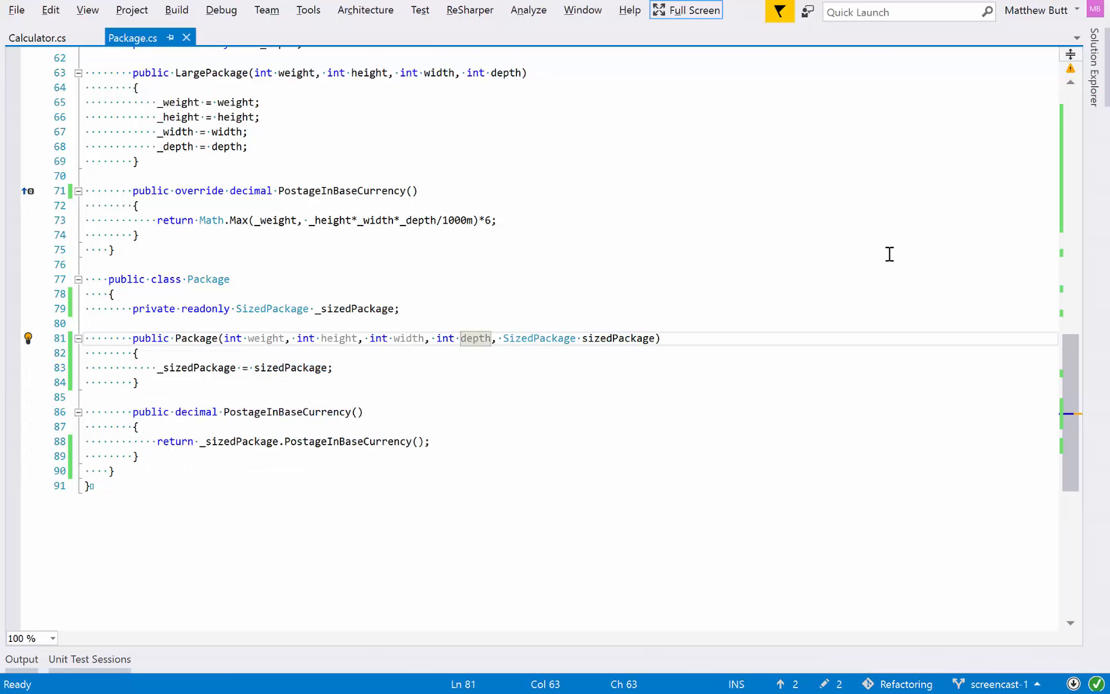
left_click(28, 338)
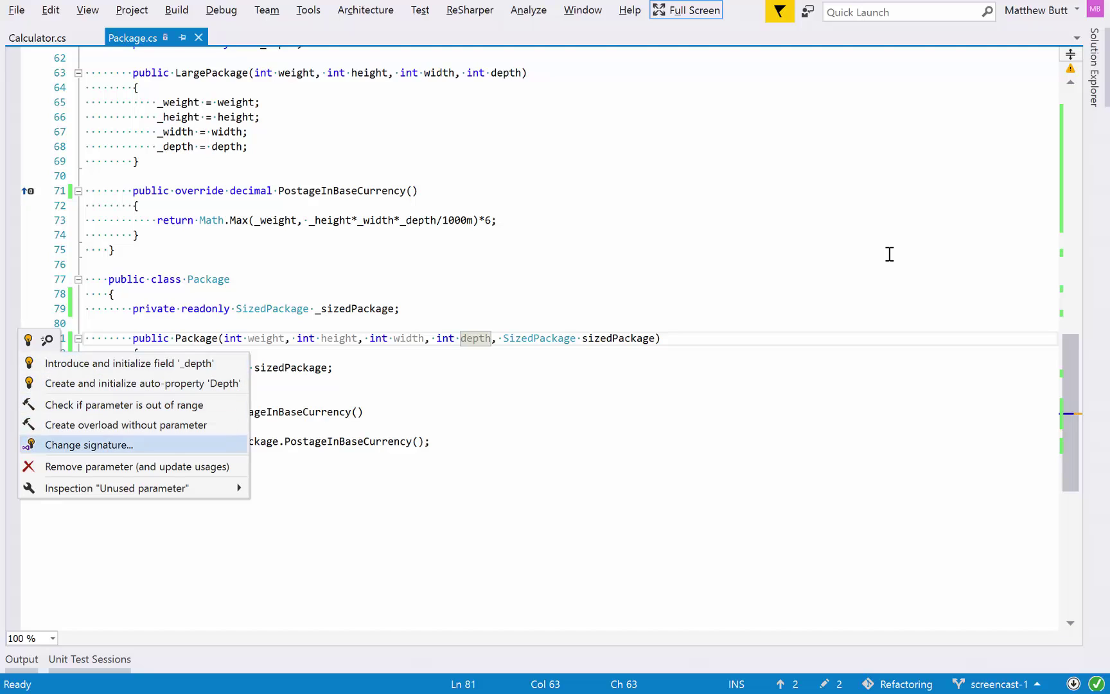
left_click(137, 466)
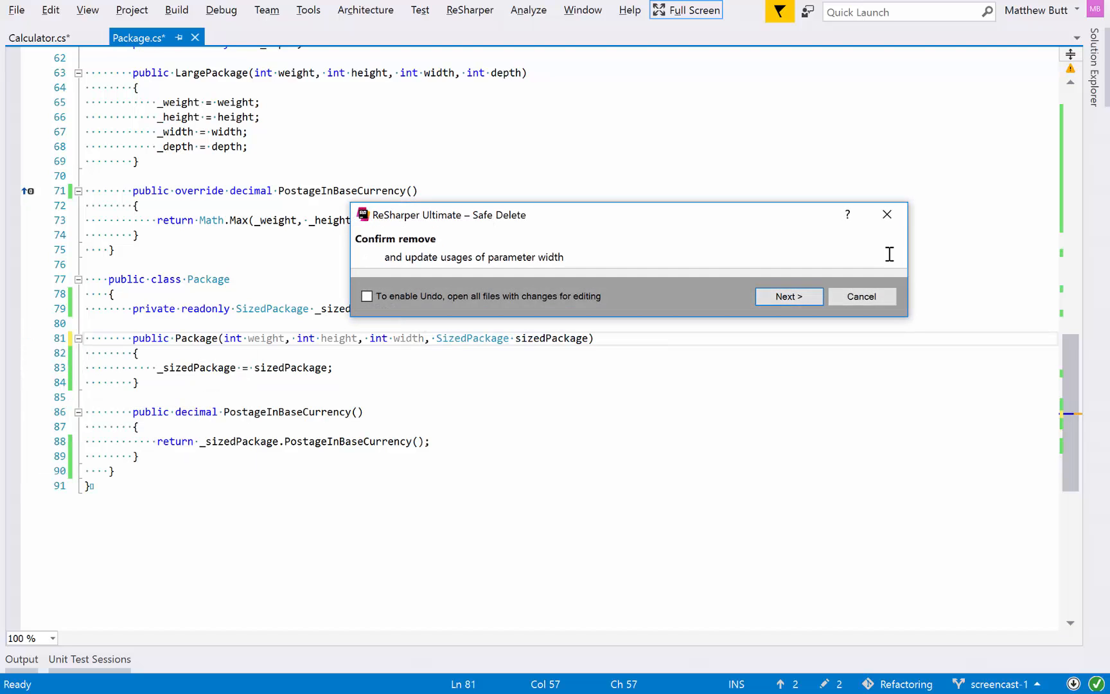
left_click(786, 296)
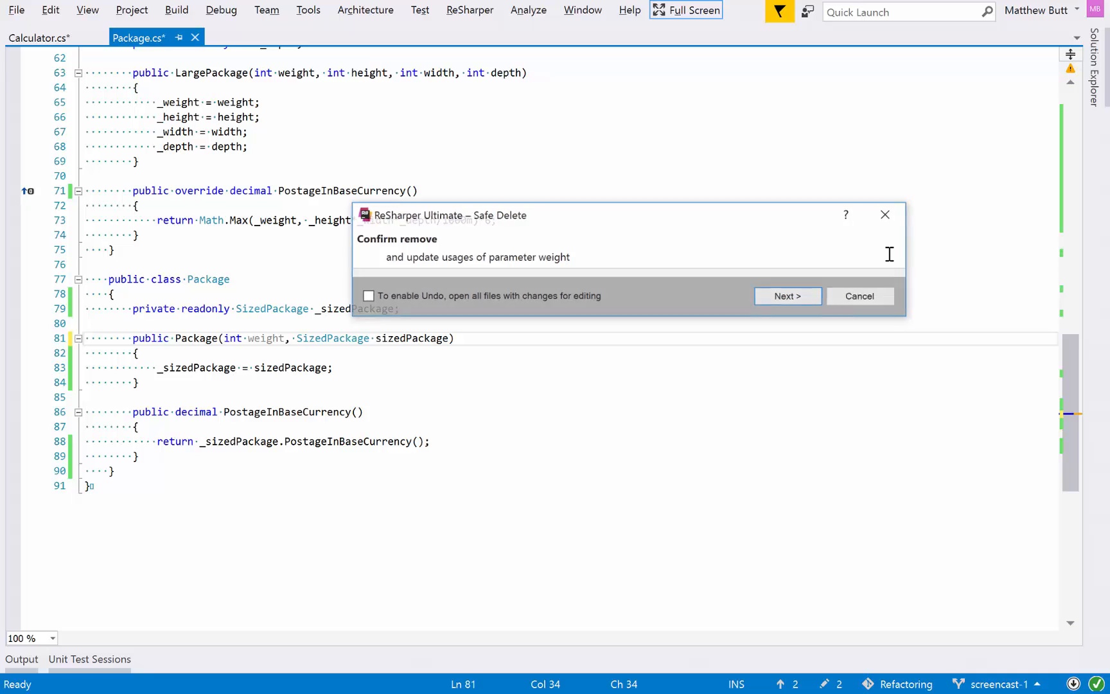
left_click(786, 296)
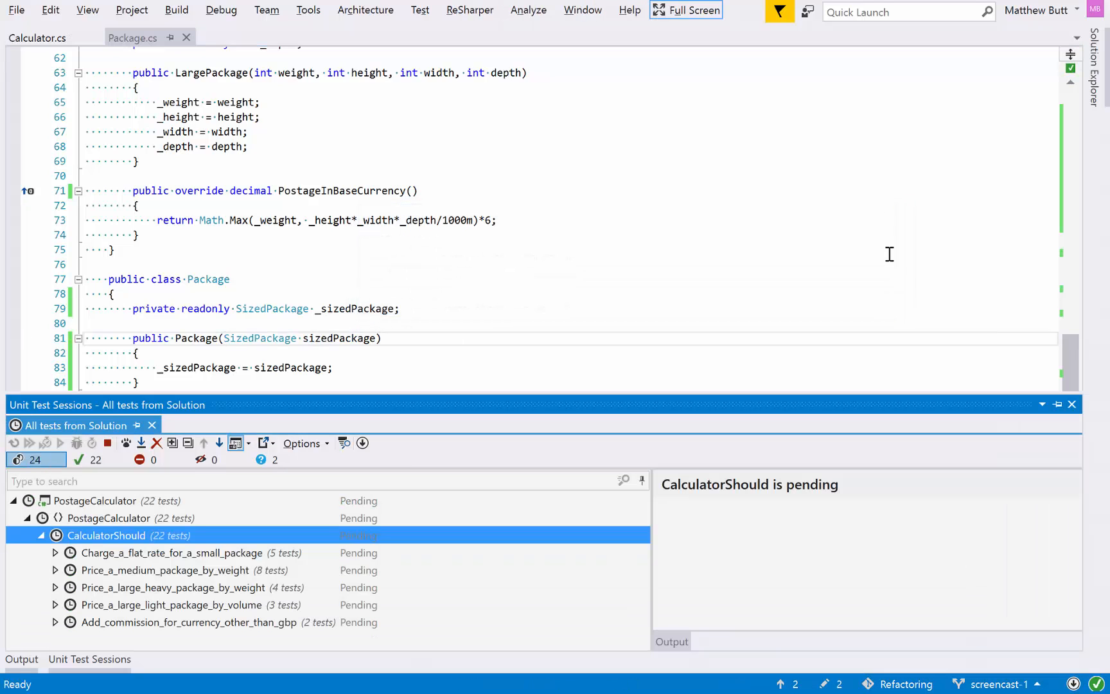
left_click(30, 442)
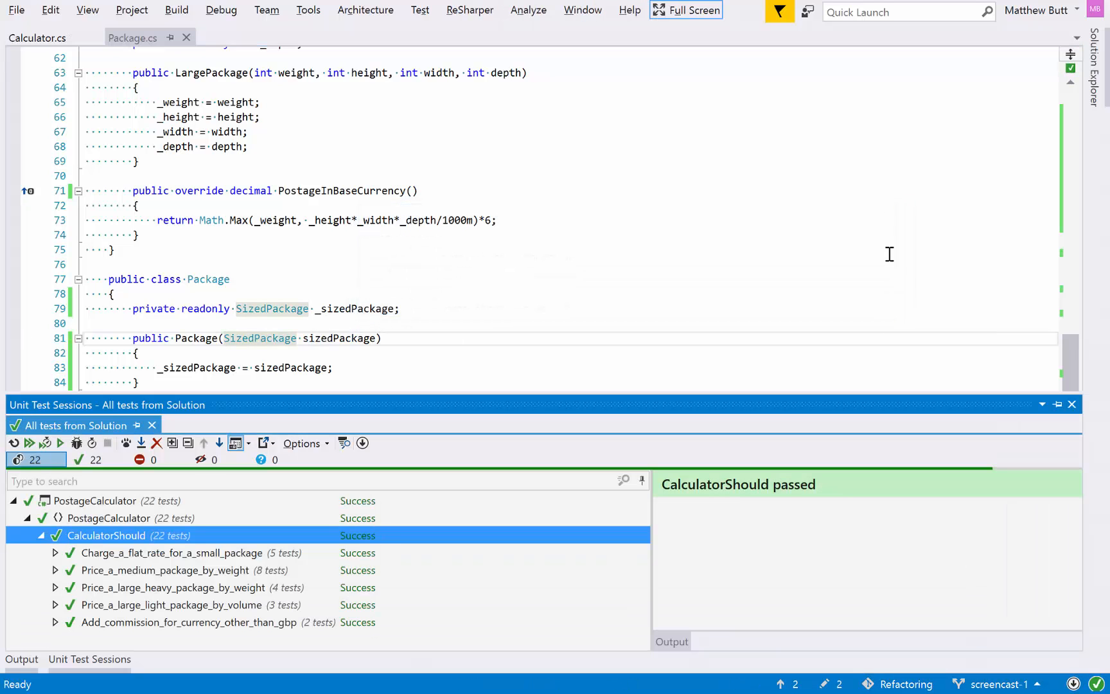
left_click(1070, 404)
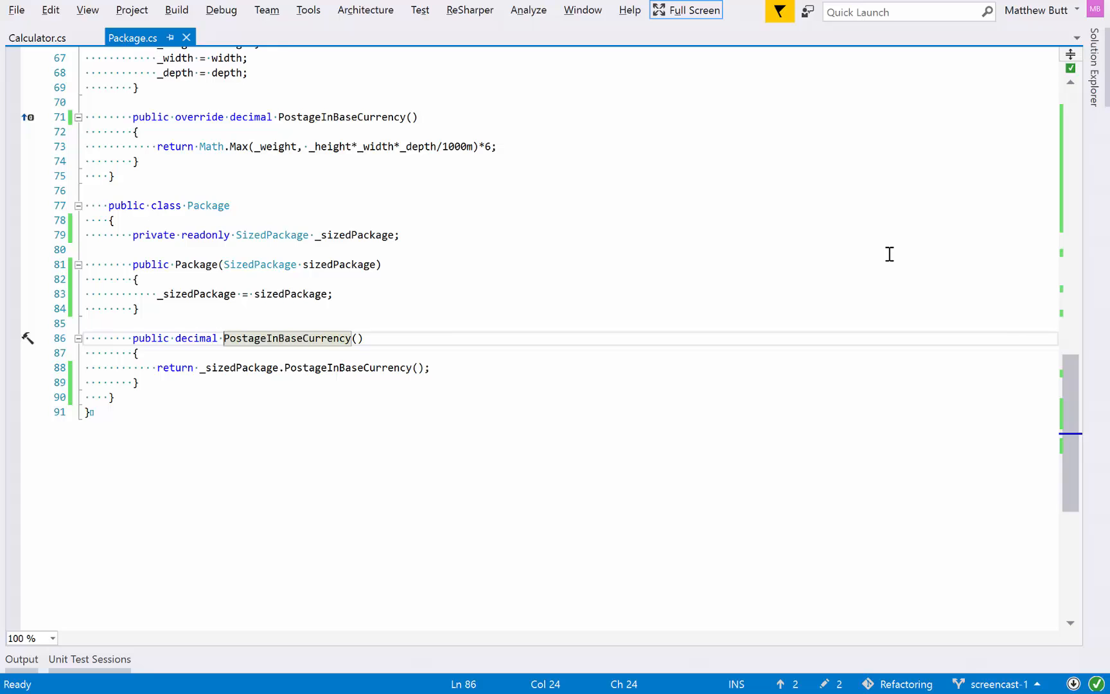
- In Calculator.cs, strip the 'new Package(' wrapper so it calls SizedPackage.WithDimensions directly
left_click(37, 37)
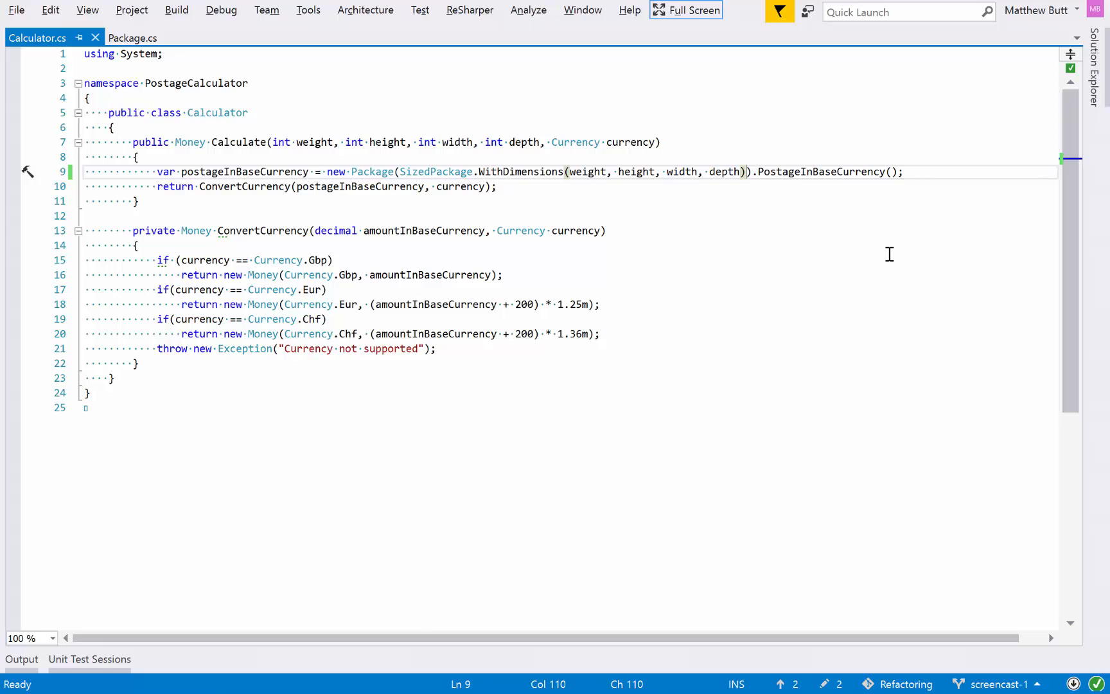
key("Backspace")
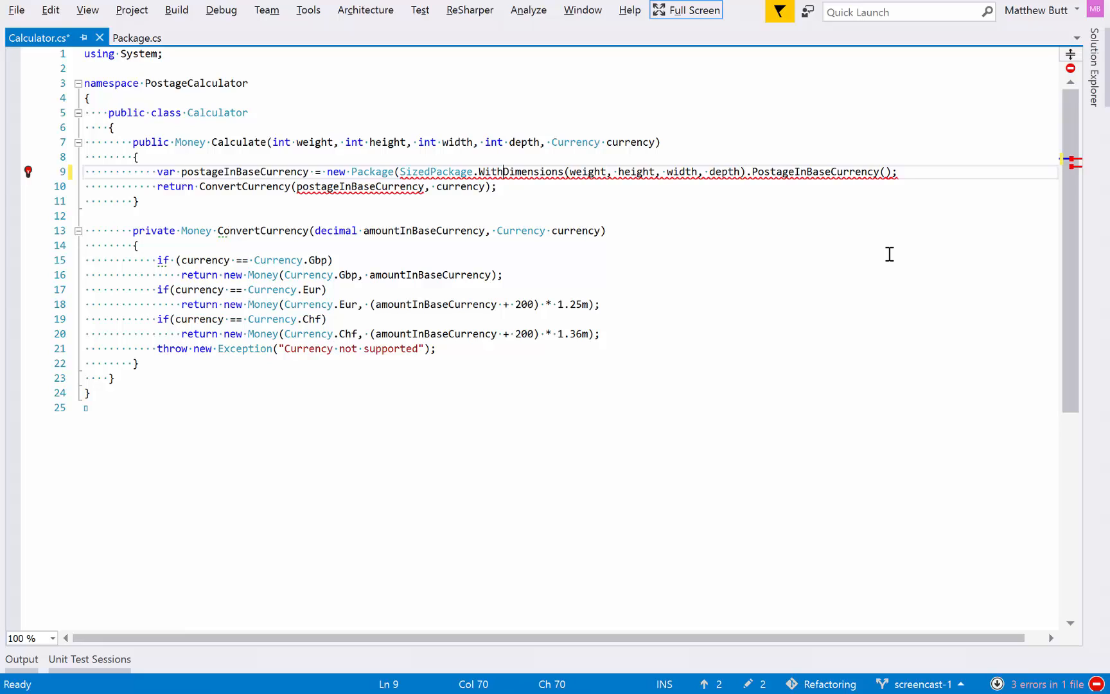
double_click(373, 172)
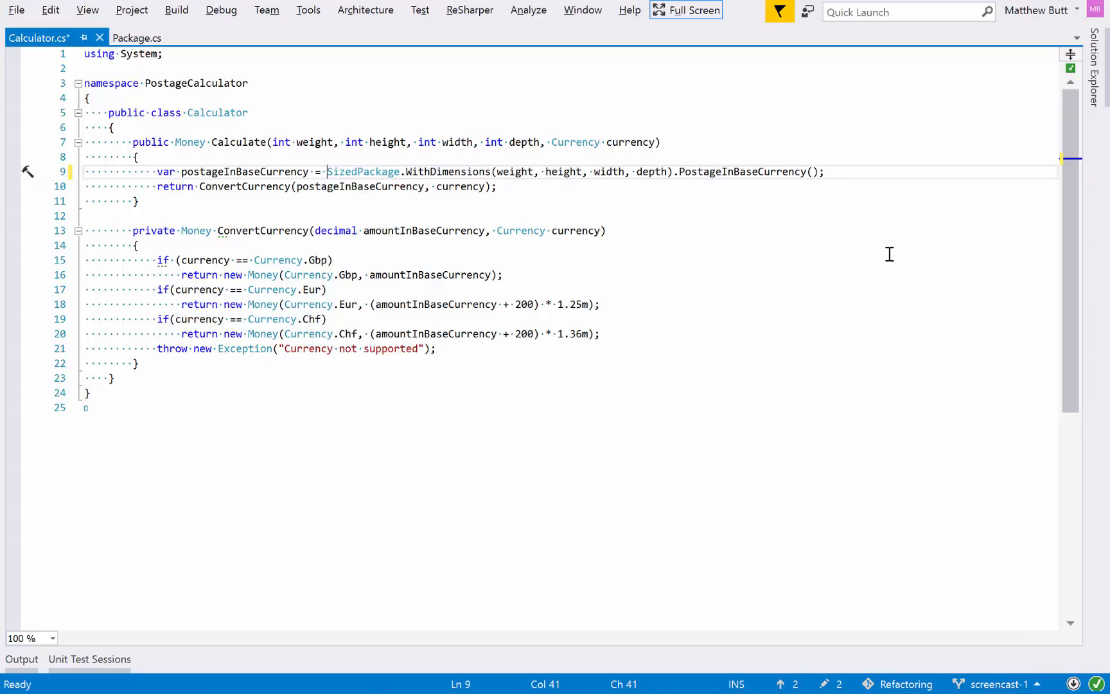
- Confirm the unit tests still pass, then go to Package.cs to safely delete Package
left_click(88, 658)
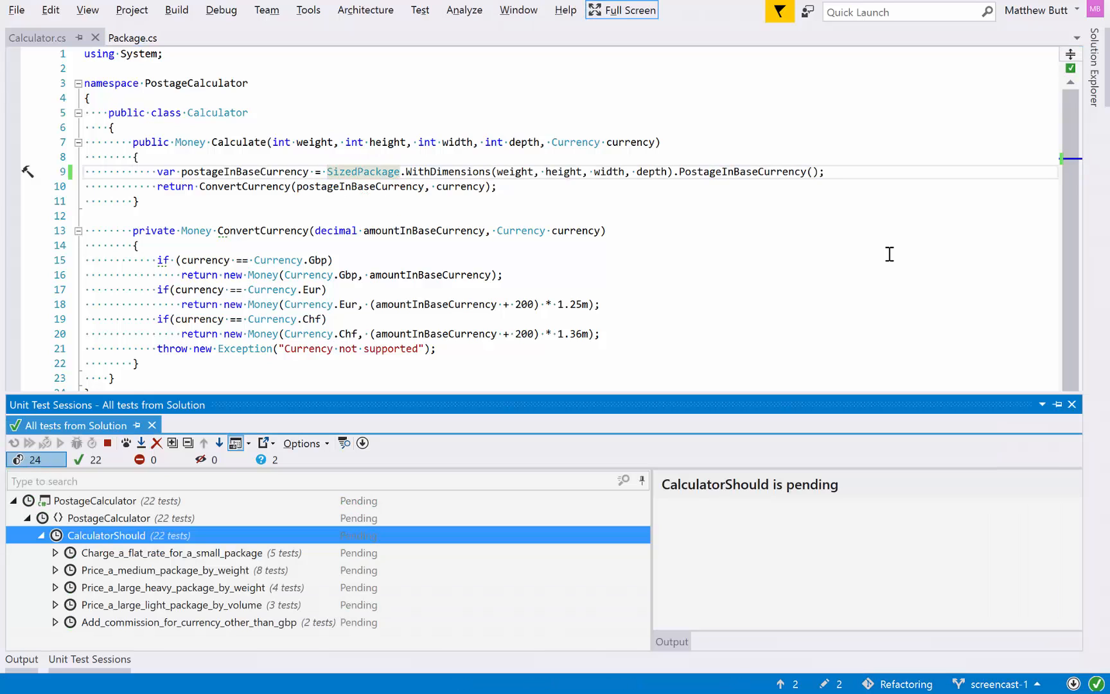
left_click(29, 442)
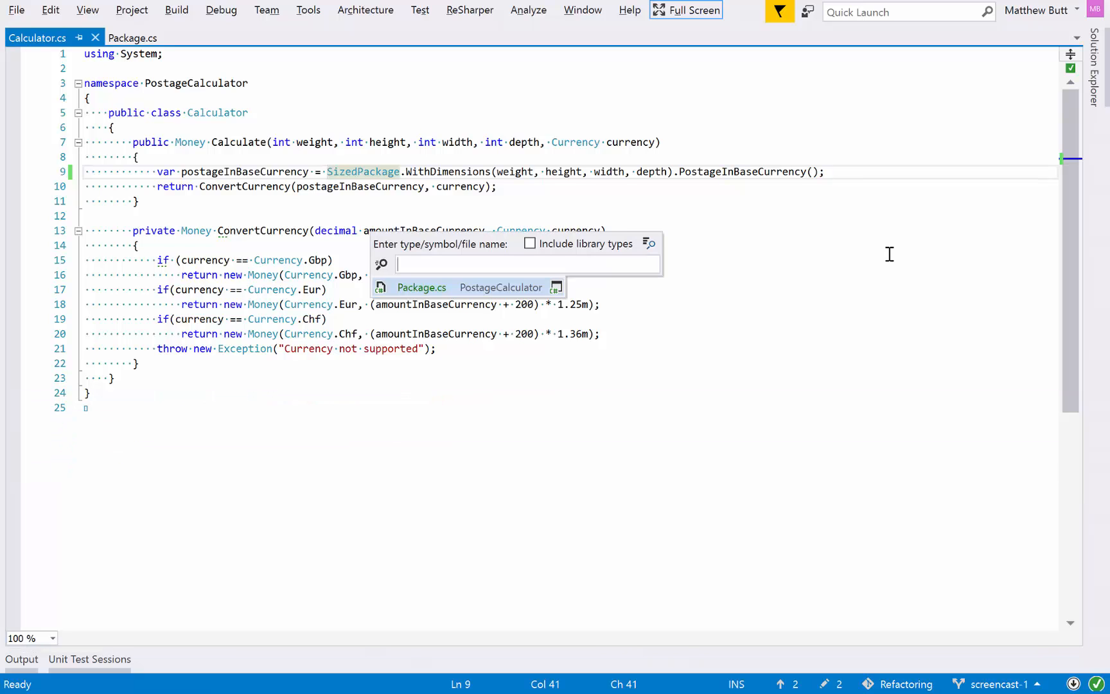
key("Escape")
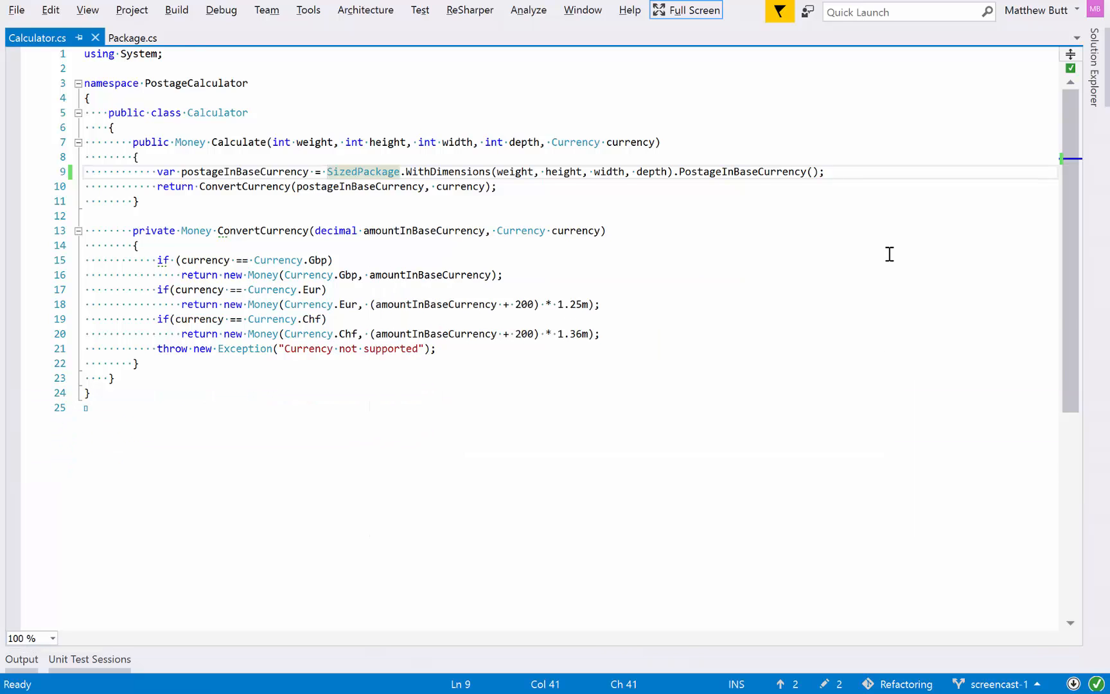
left_click(133, 38)
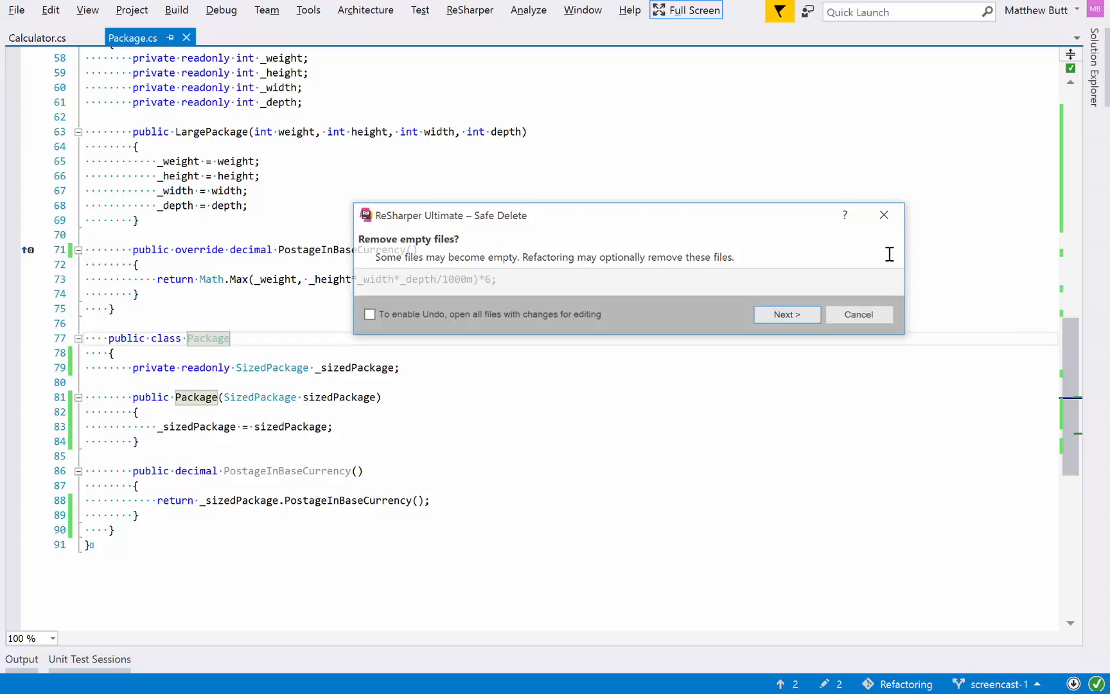
- Confirm the Safe Delete of the Package class and verify all 22 tests pass
left_click(786, 314)
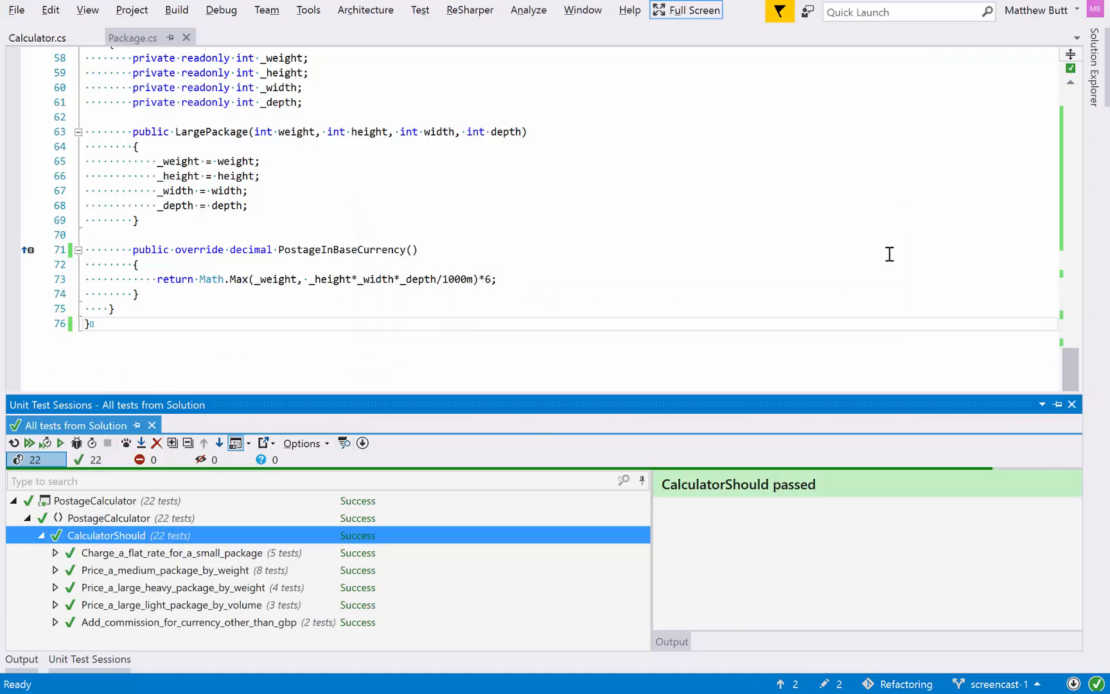
left_click(1071, 404)
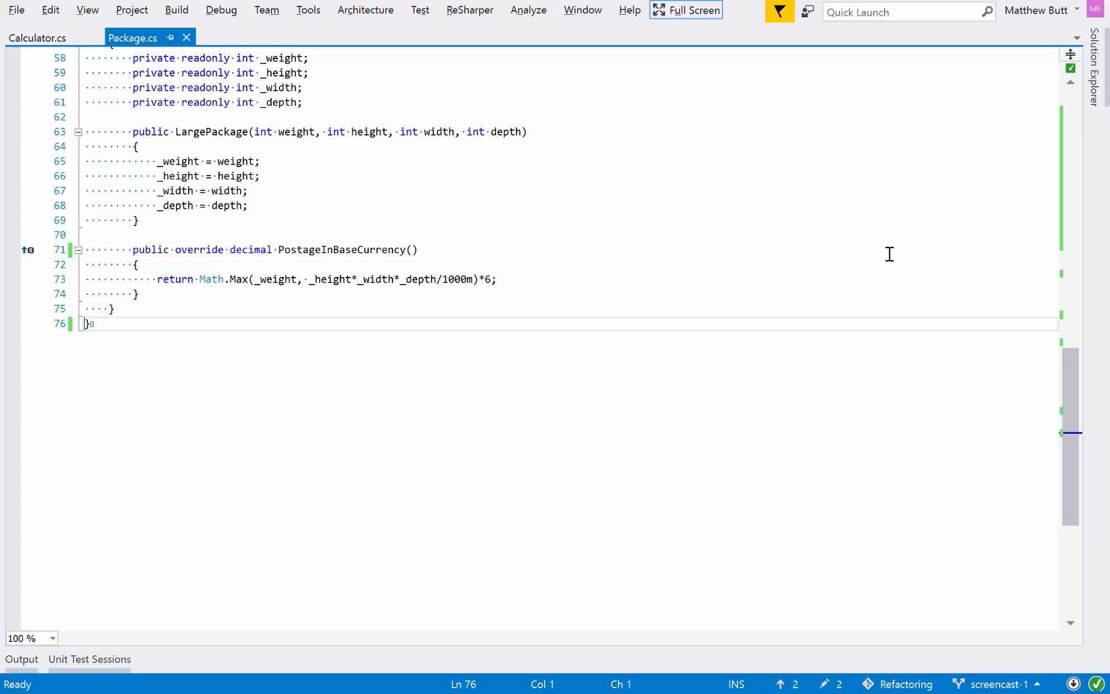
- Rename SizedPackage to Package with ReSharper Rename and verify all tests pass
scroll("up", 3)
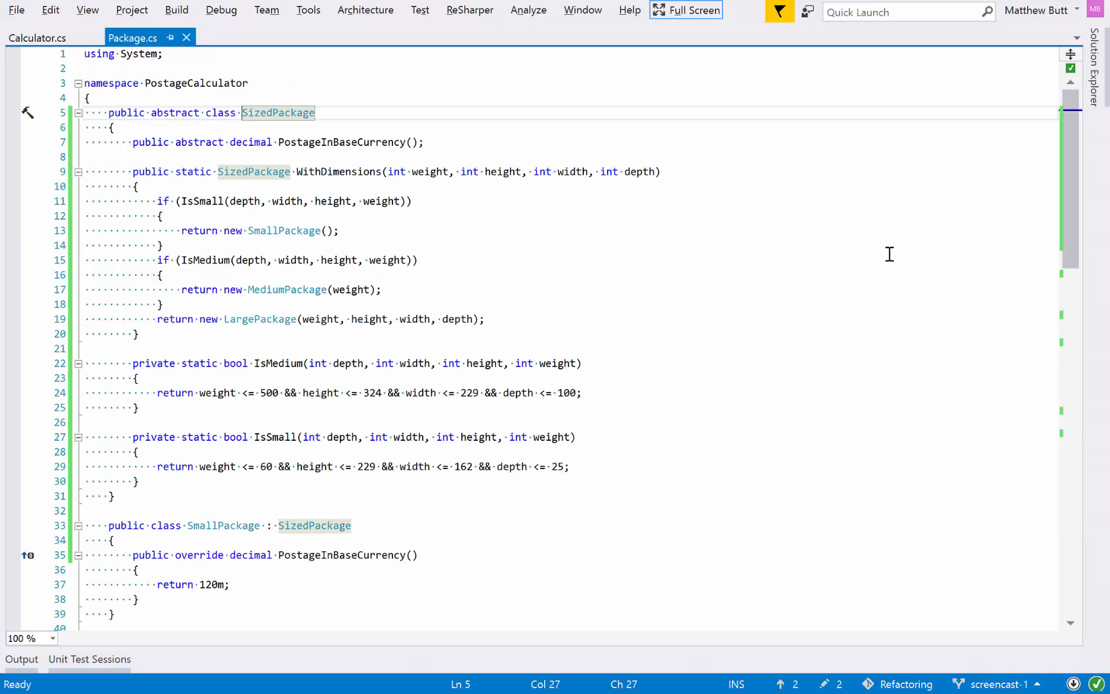
type("Pac")
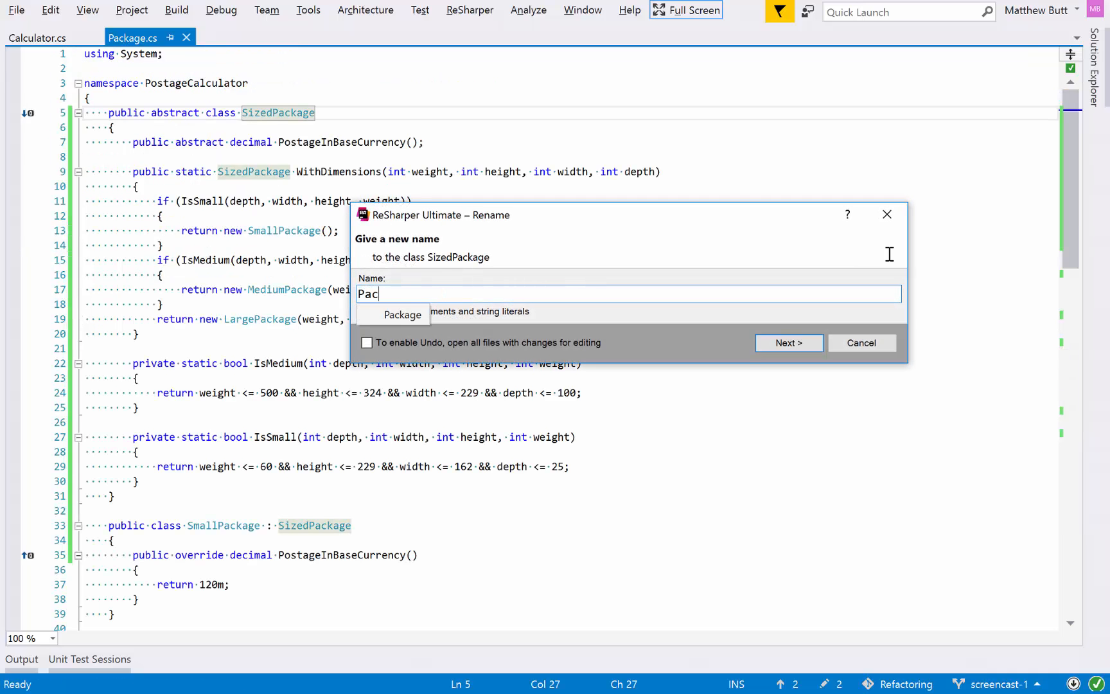
left_click(788, 342)
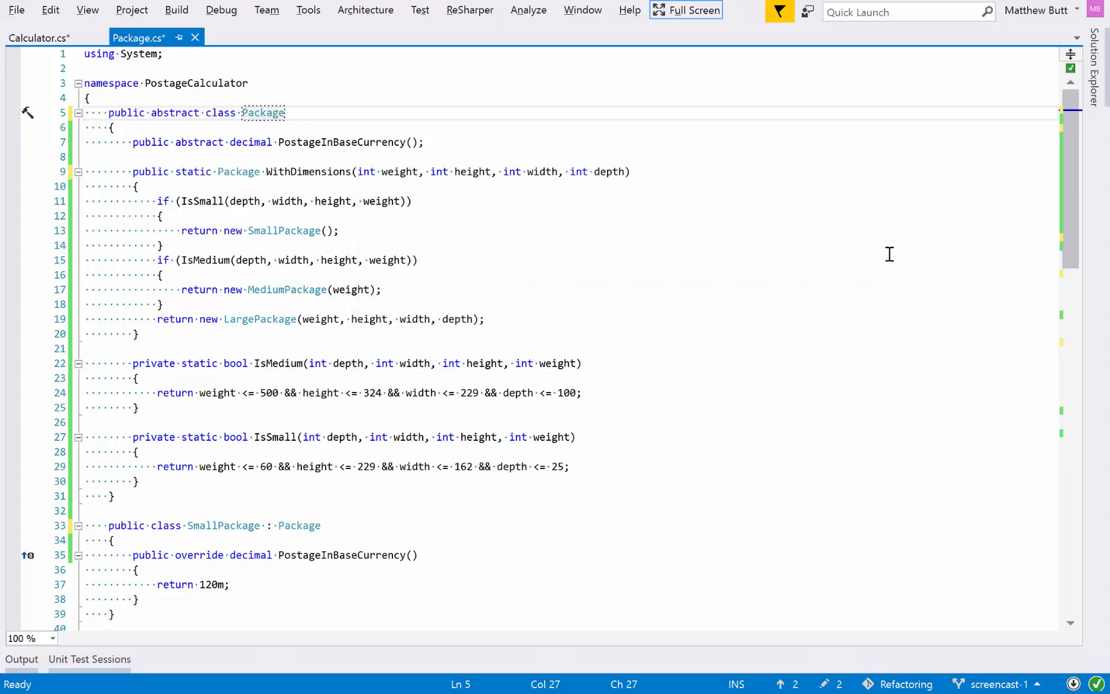
key("ctrl+s")
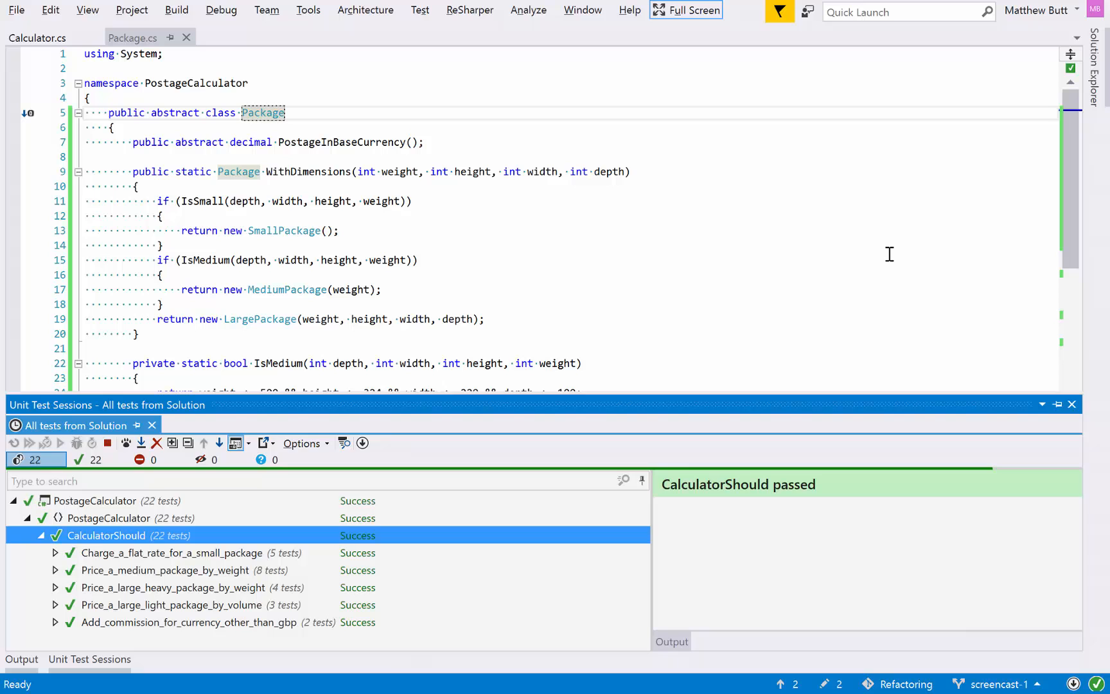
left_click(1071, 404)
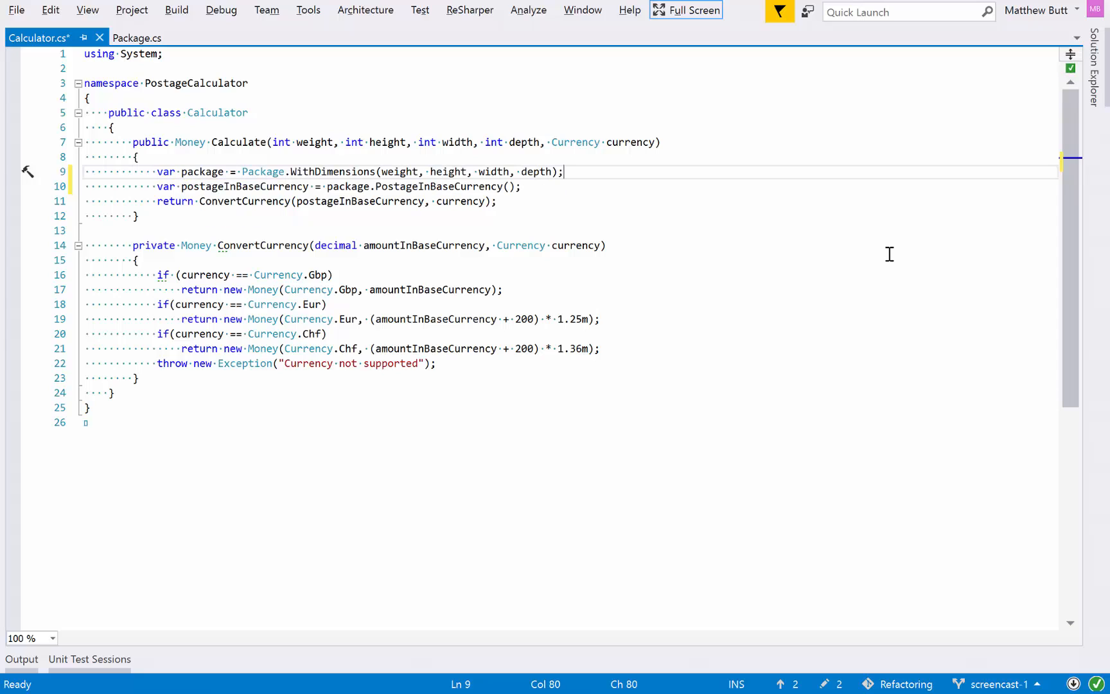
- Save Calculator.cs with the new package variable holding Package.WithDimensions(...)
key("ctrl+s")
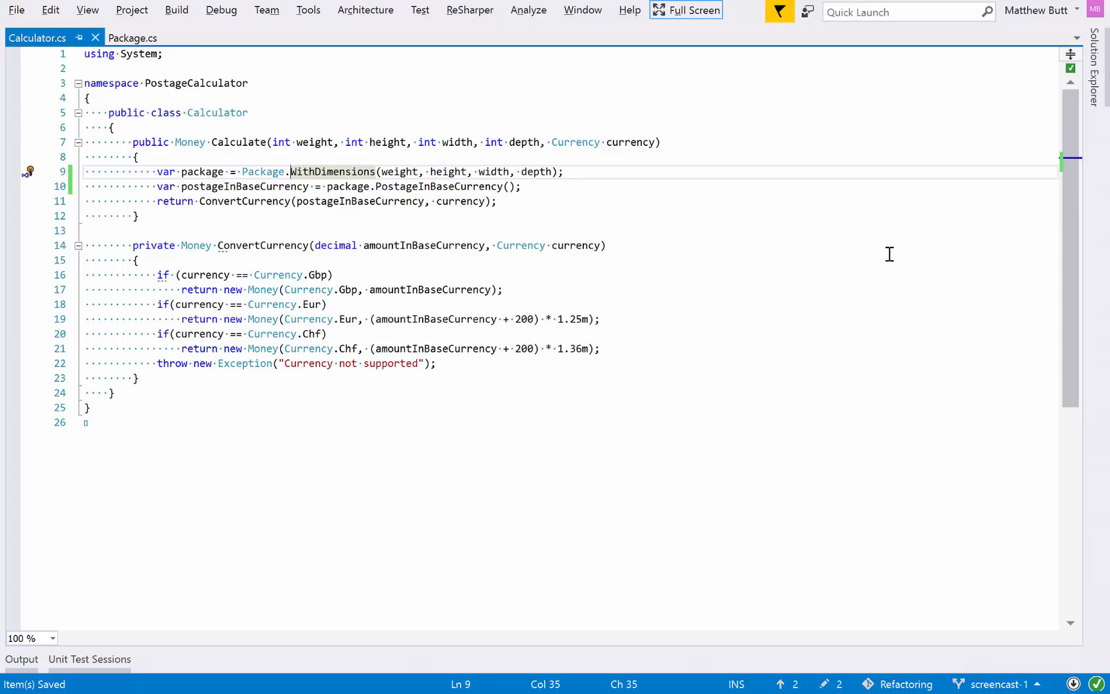
left_click(133, 37)
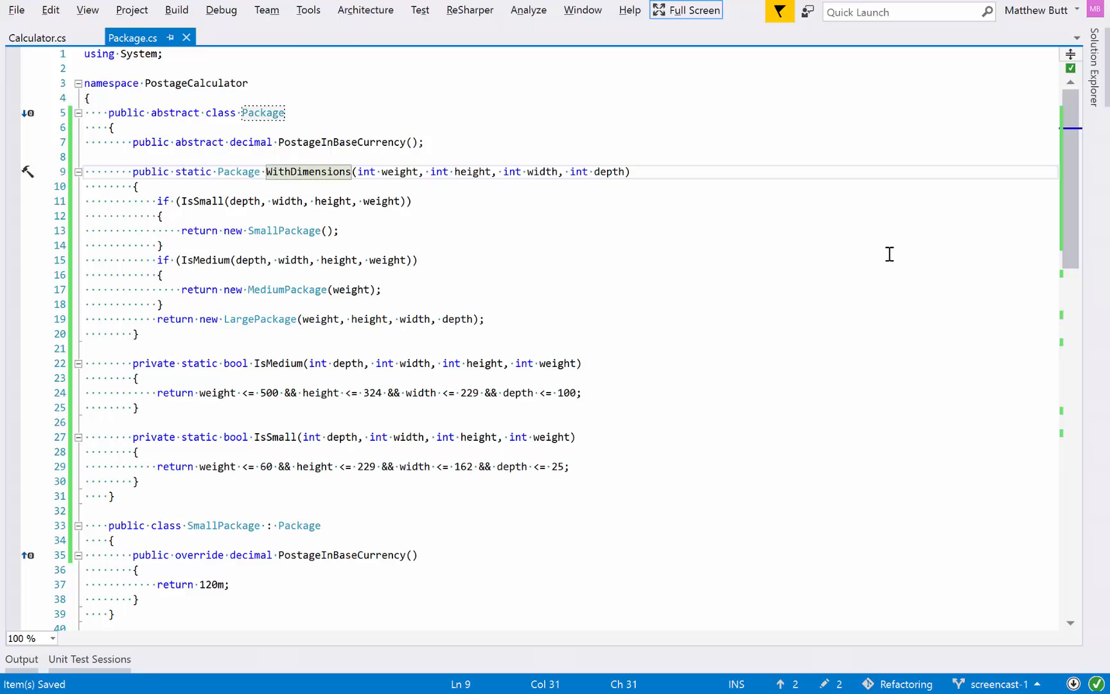
scroll("down", 3)
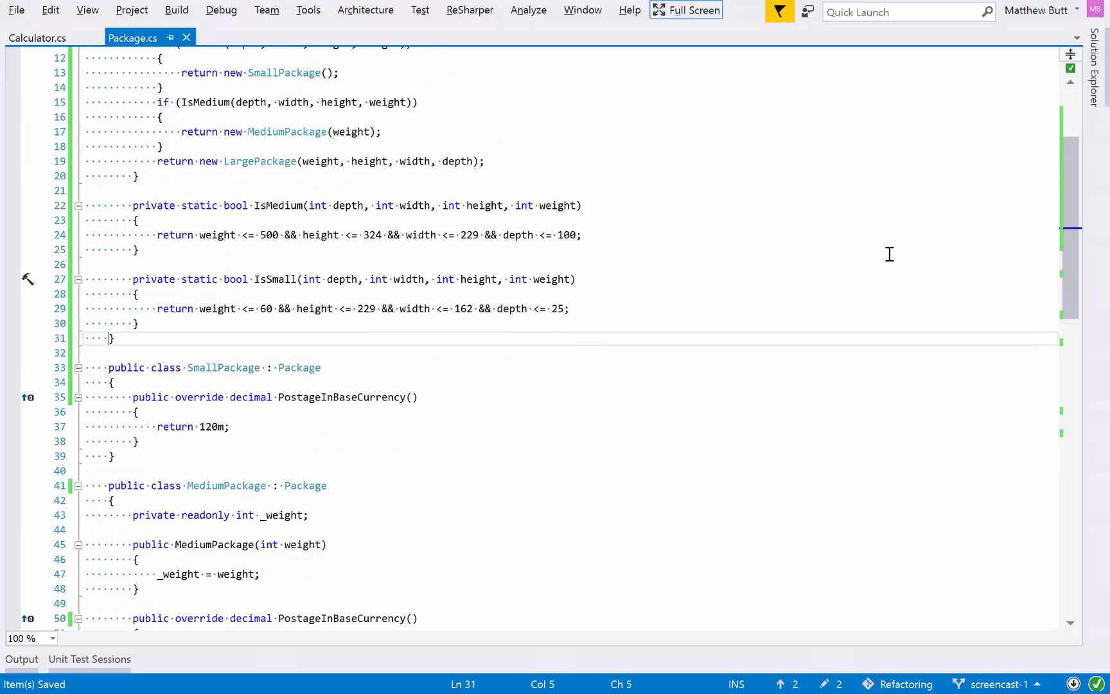
scroll("down", 3)
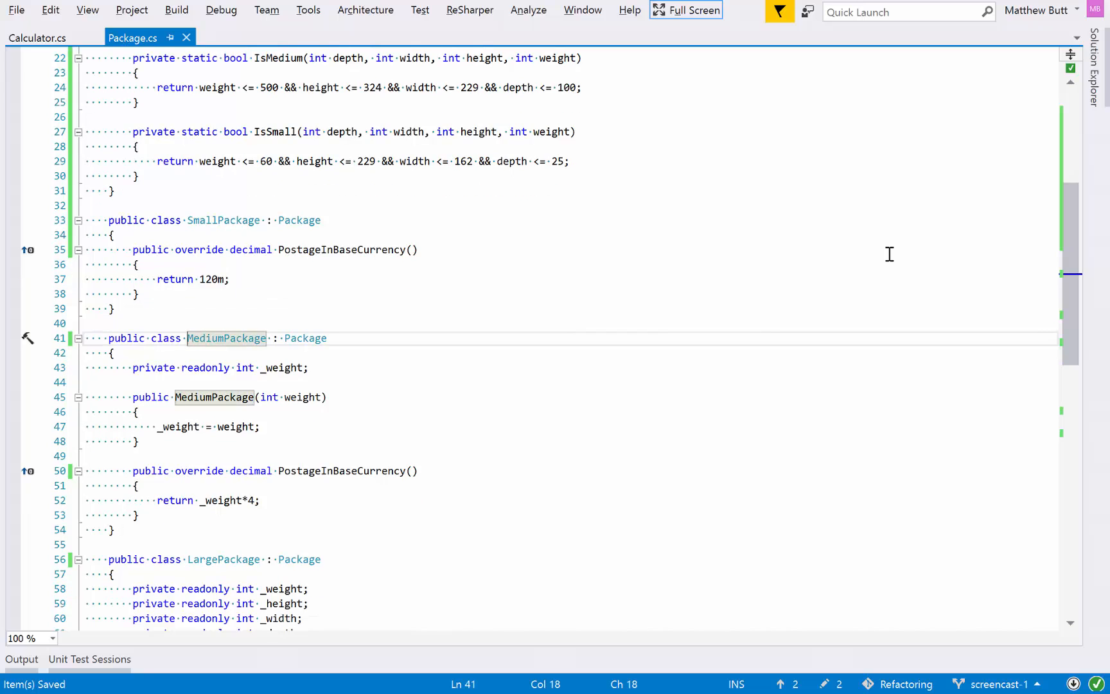
scroll("down", 3)
type("calc")
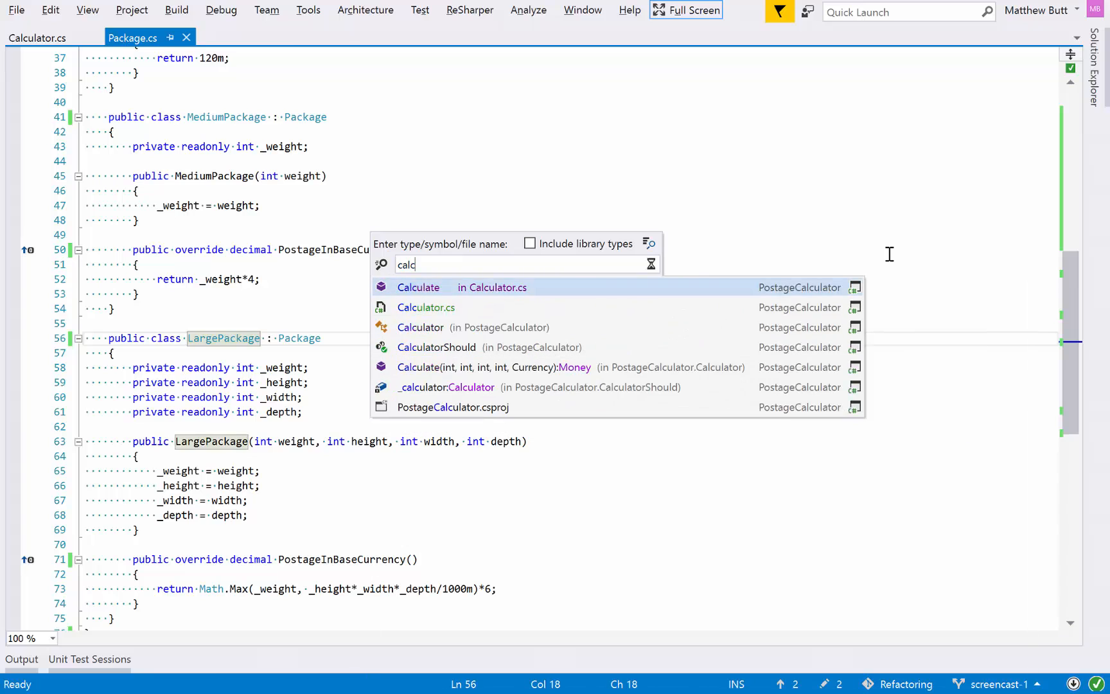
left_click(417, 287)
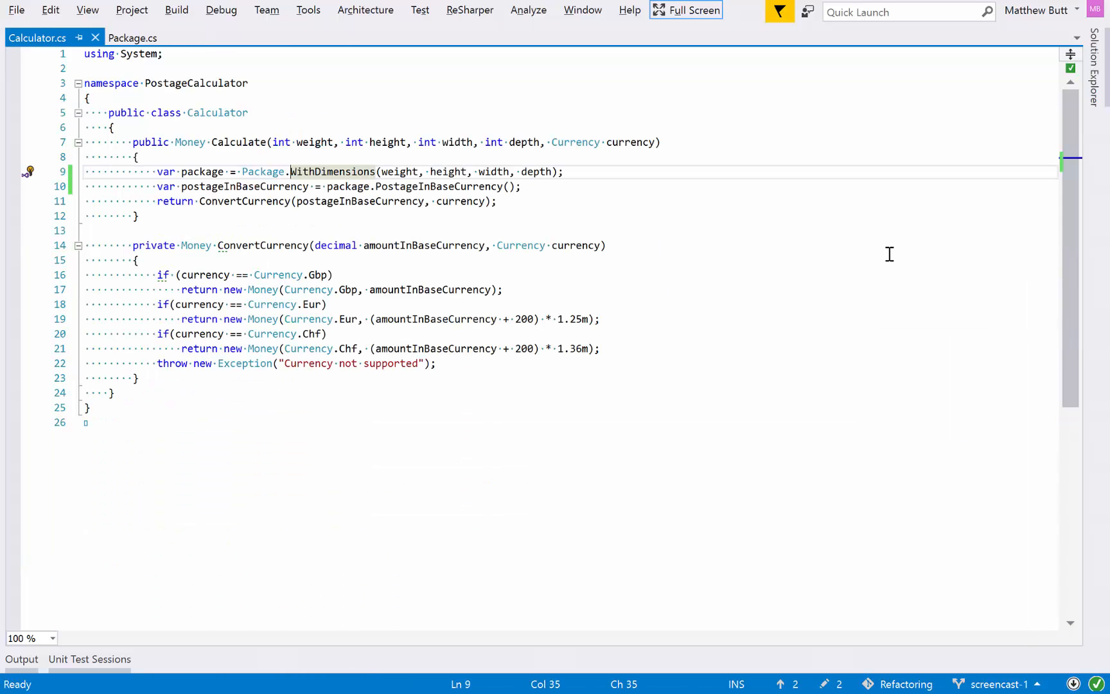